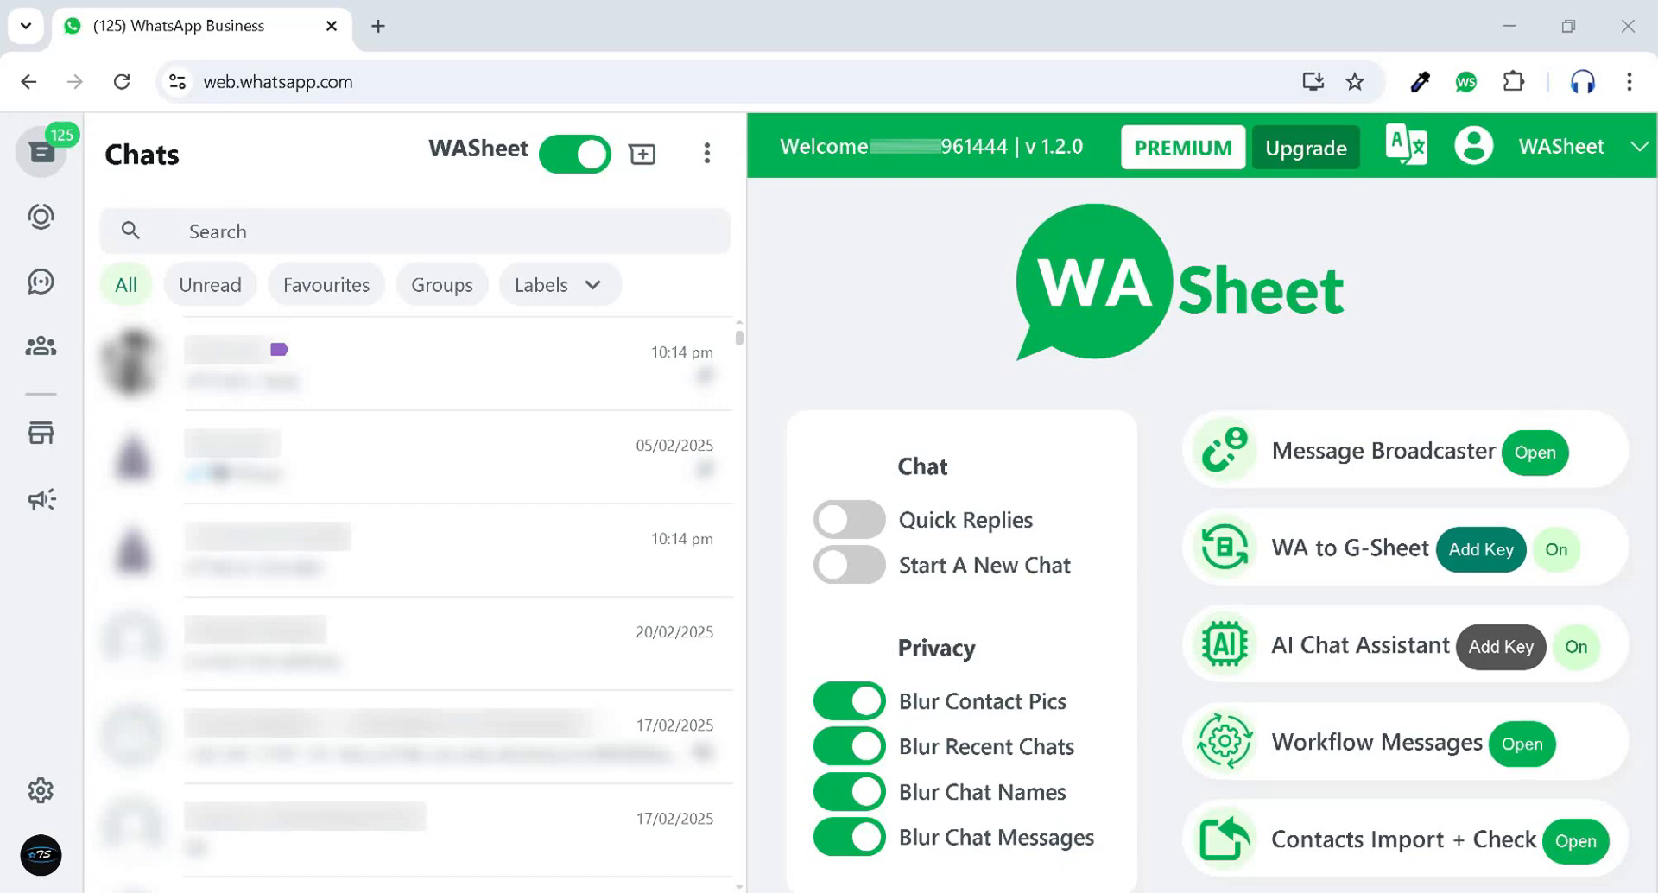
mouse_move(1522, 468)
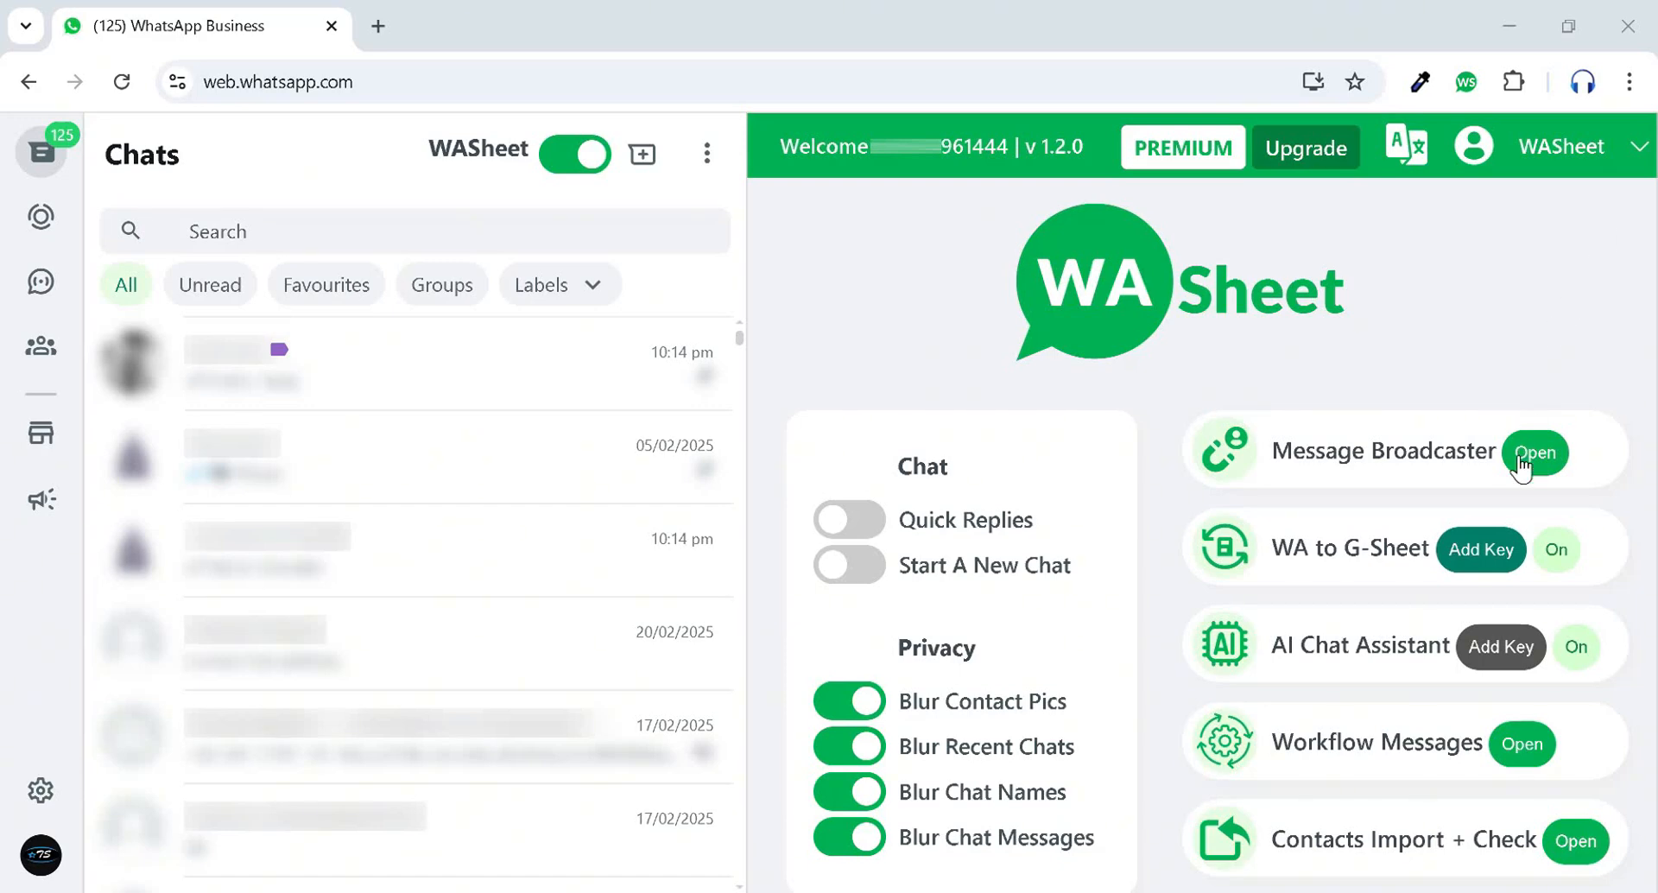
Open WASheet's Message Broadcaster on Manual Entry and select the 30-second time gap field.
left_click(1534, 452)
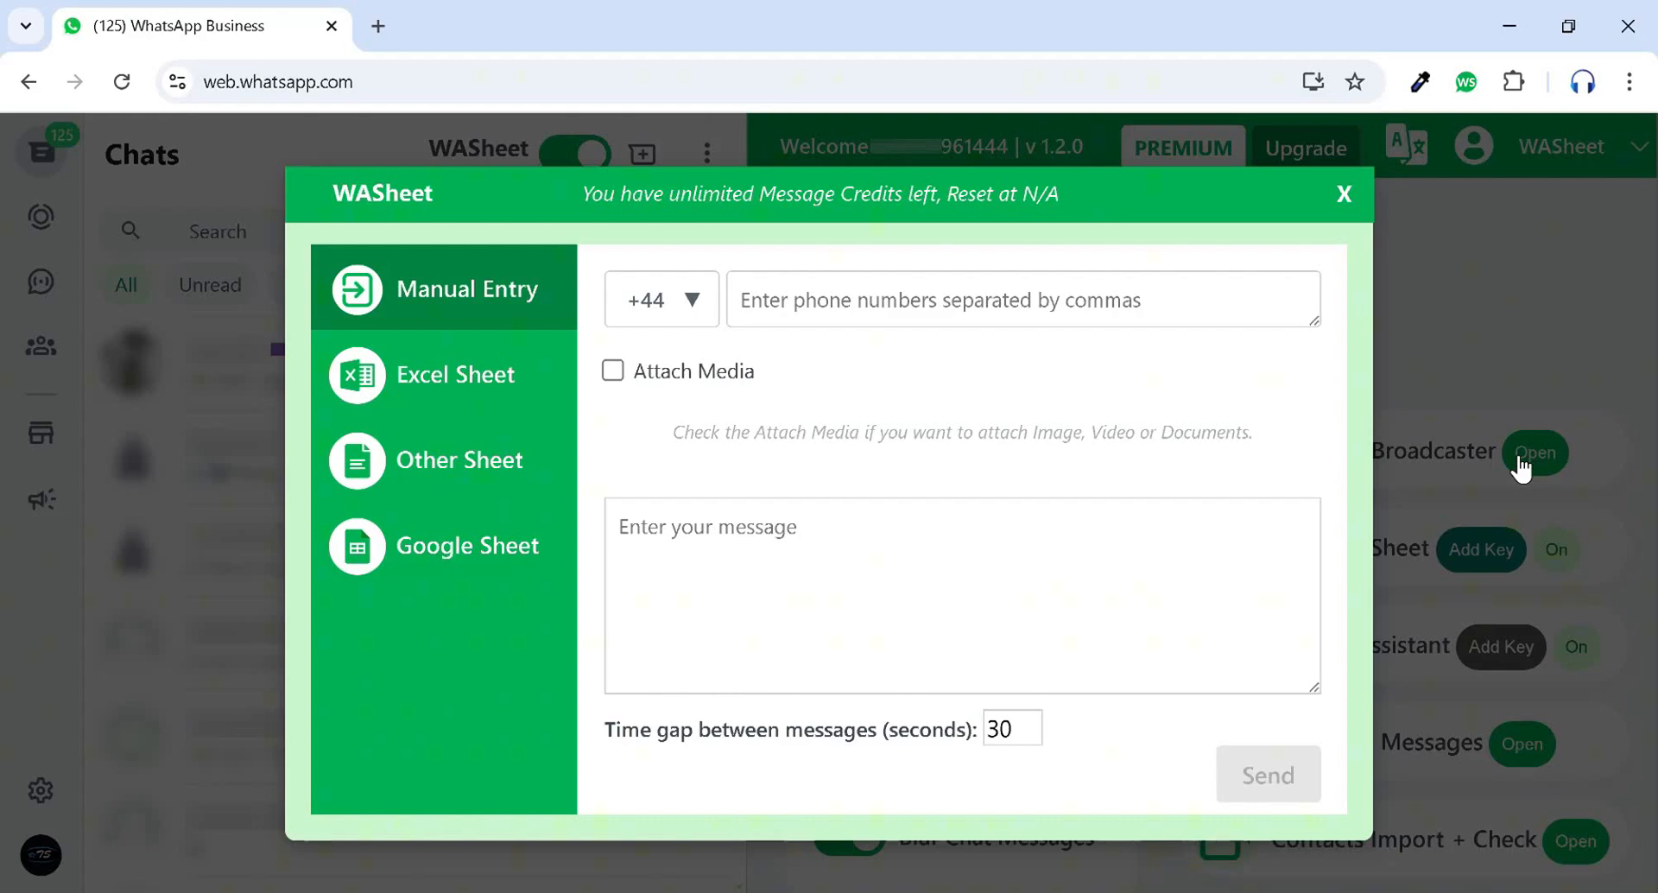
mouse_move(1025, 373)
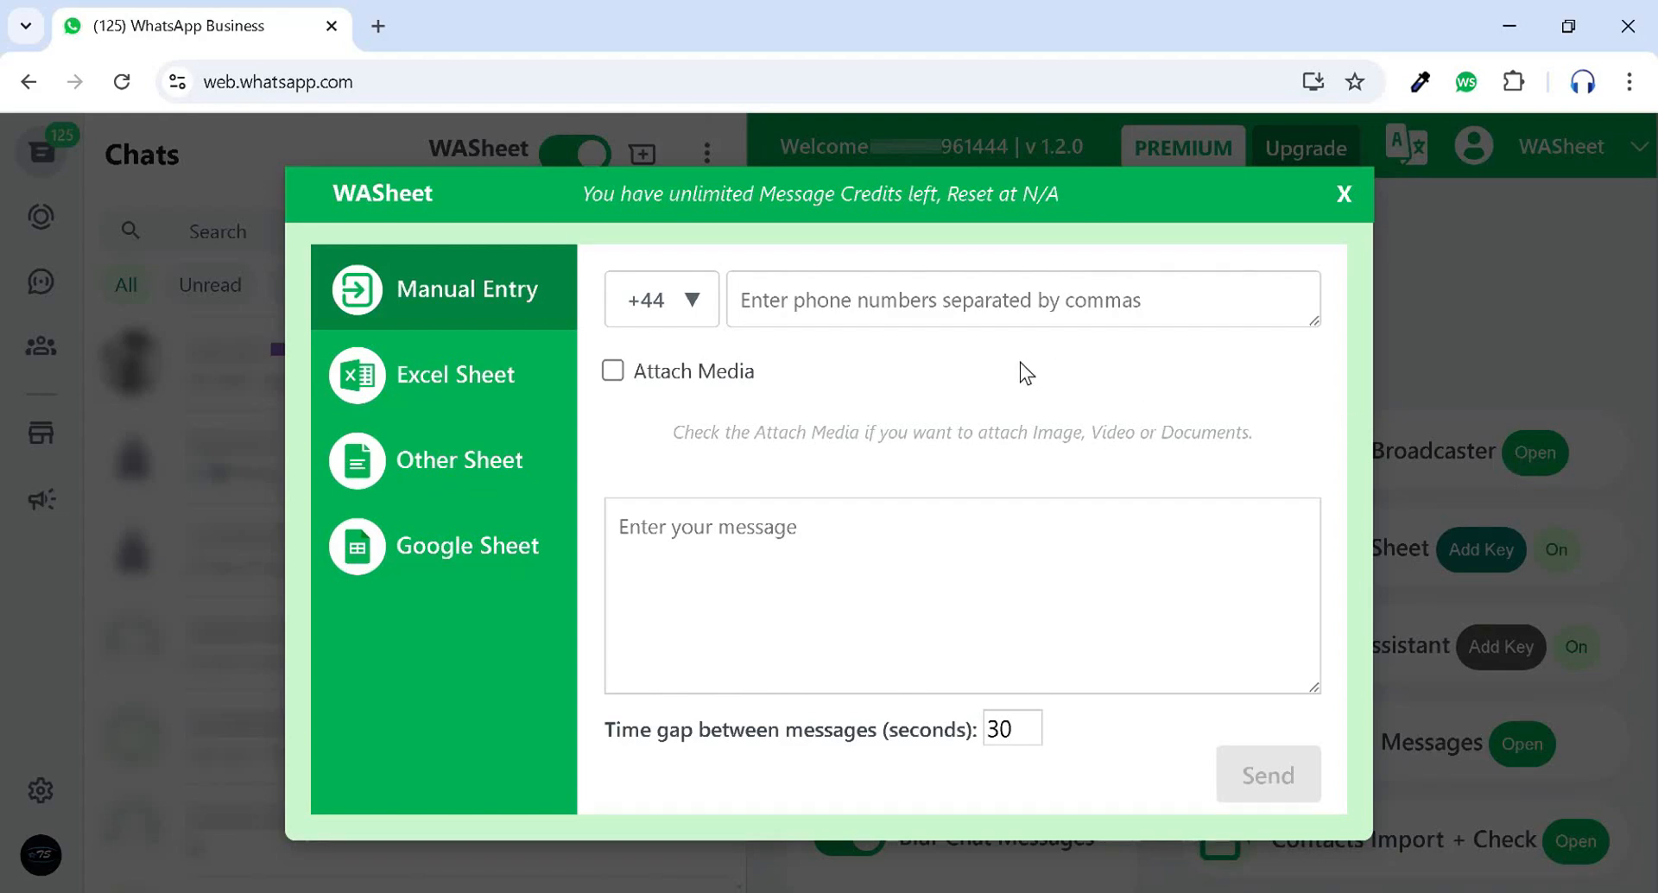
mouse_move(1004, 356)
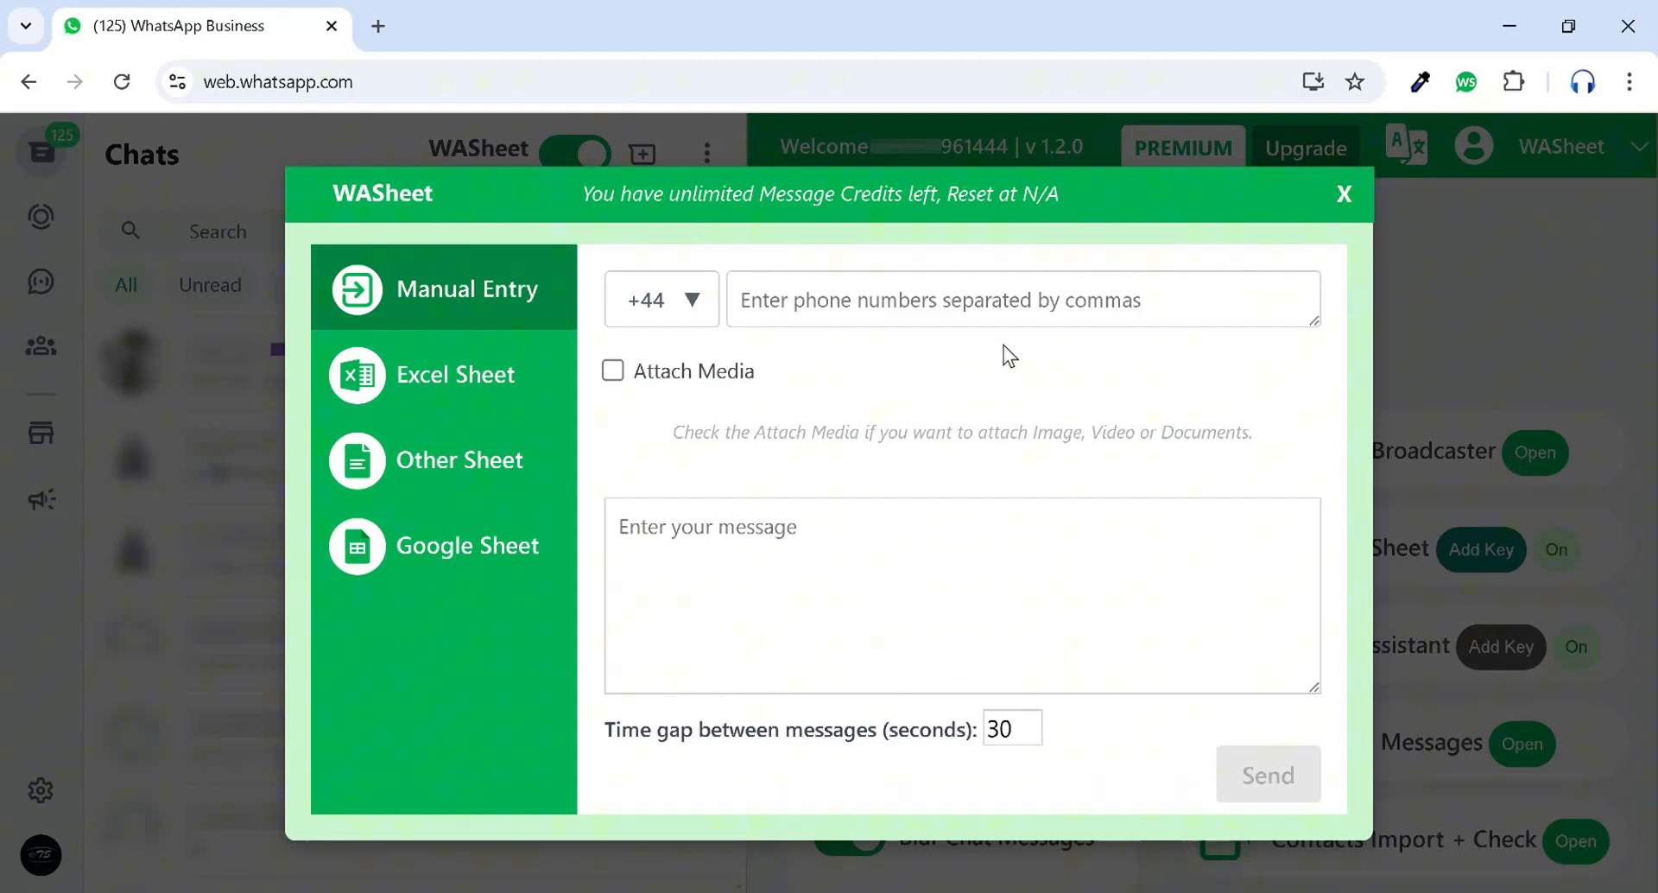
left_click(1021, 300)
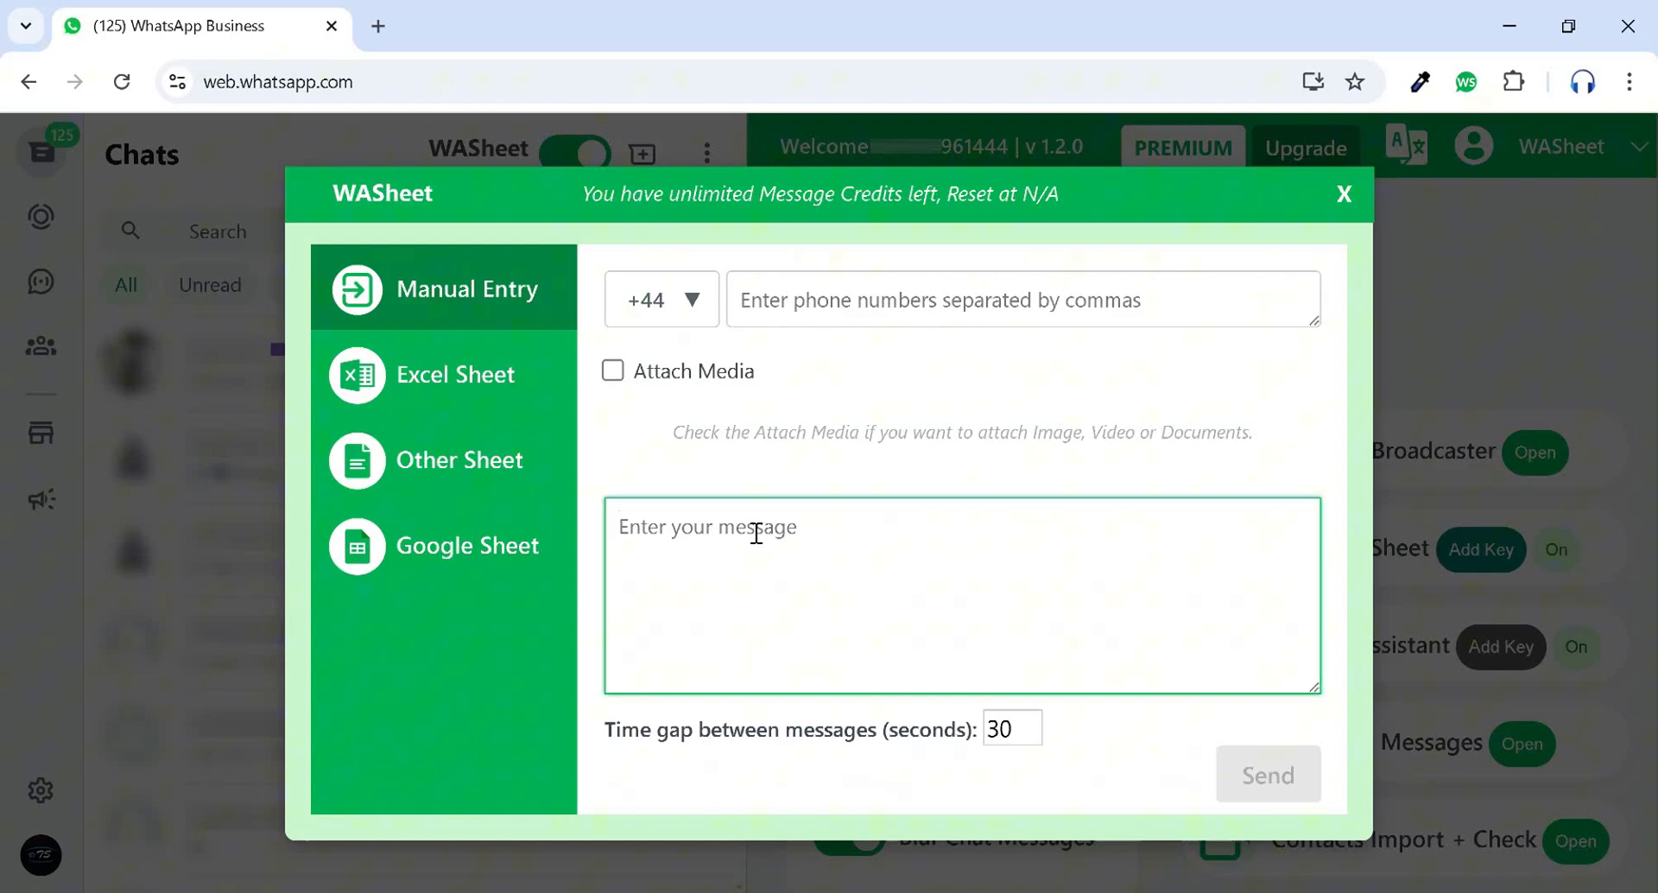
left_click(1004, 728)
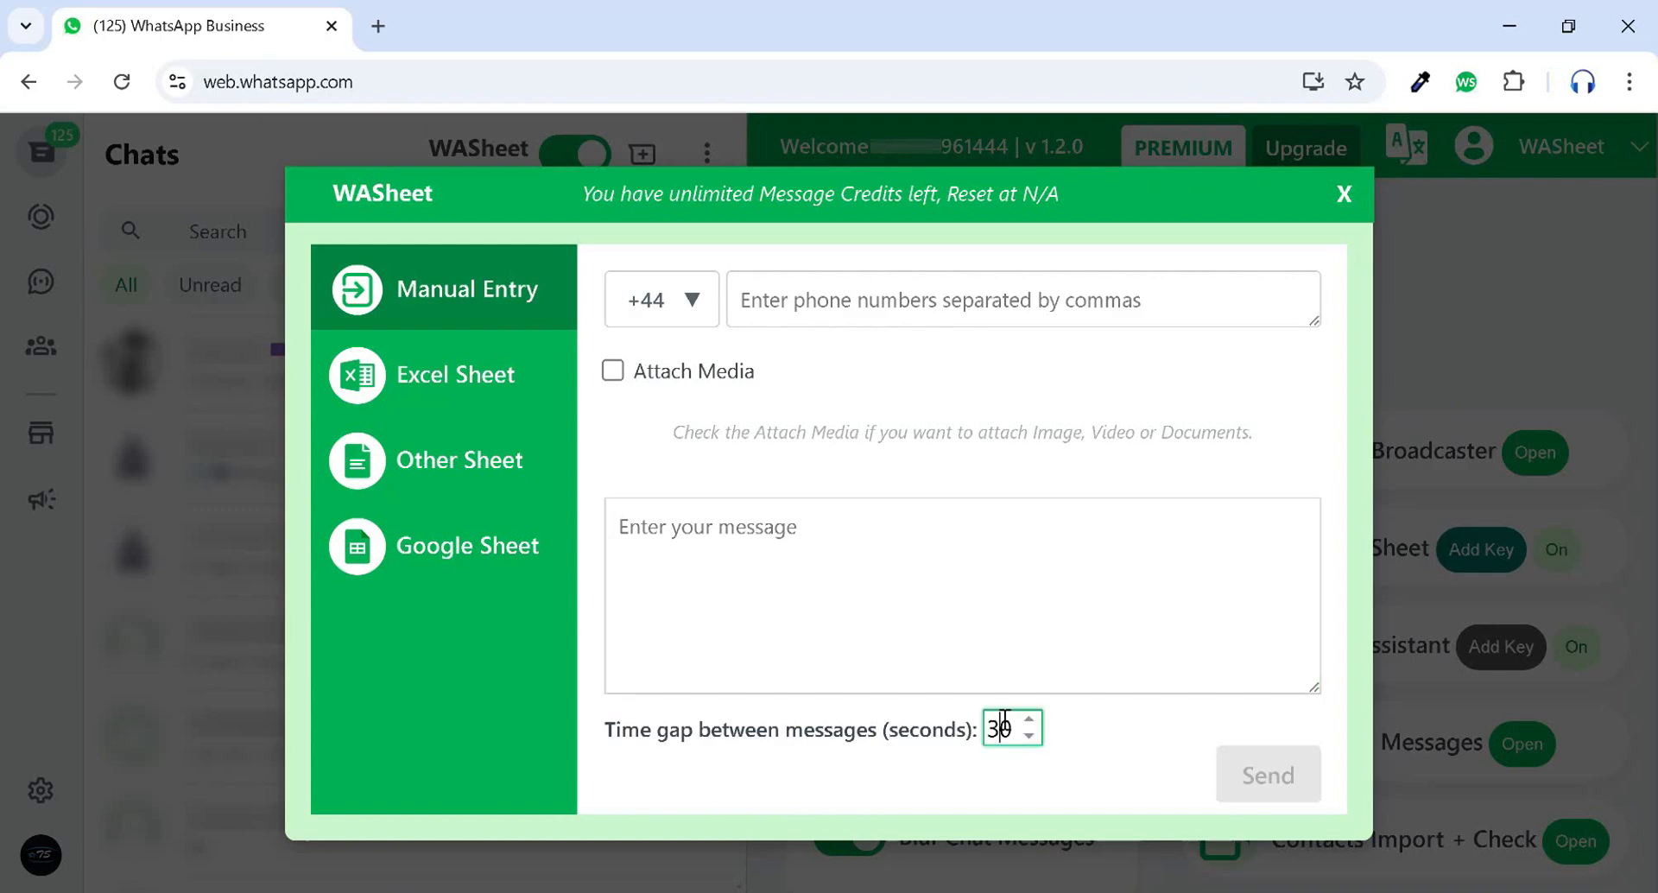
Switch the recipient source to Google Sheet and select Testing Sheet 123's URL.
left_click(455, 373)
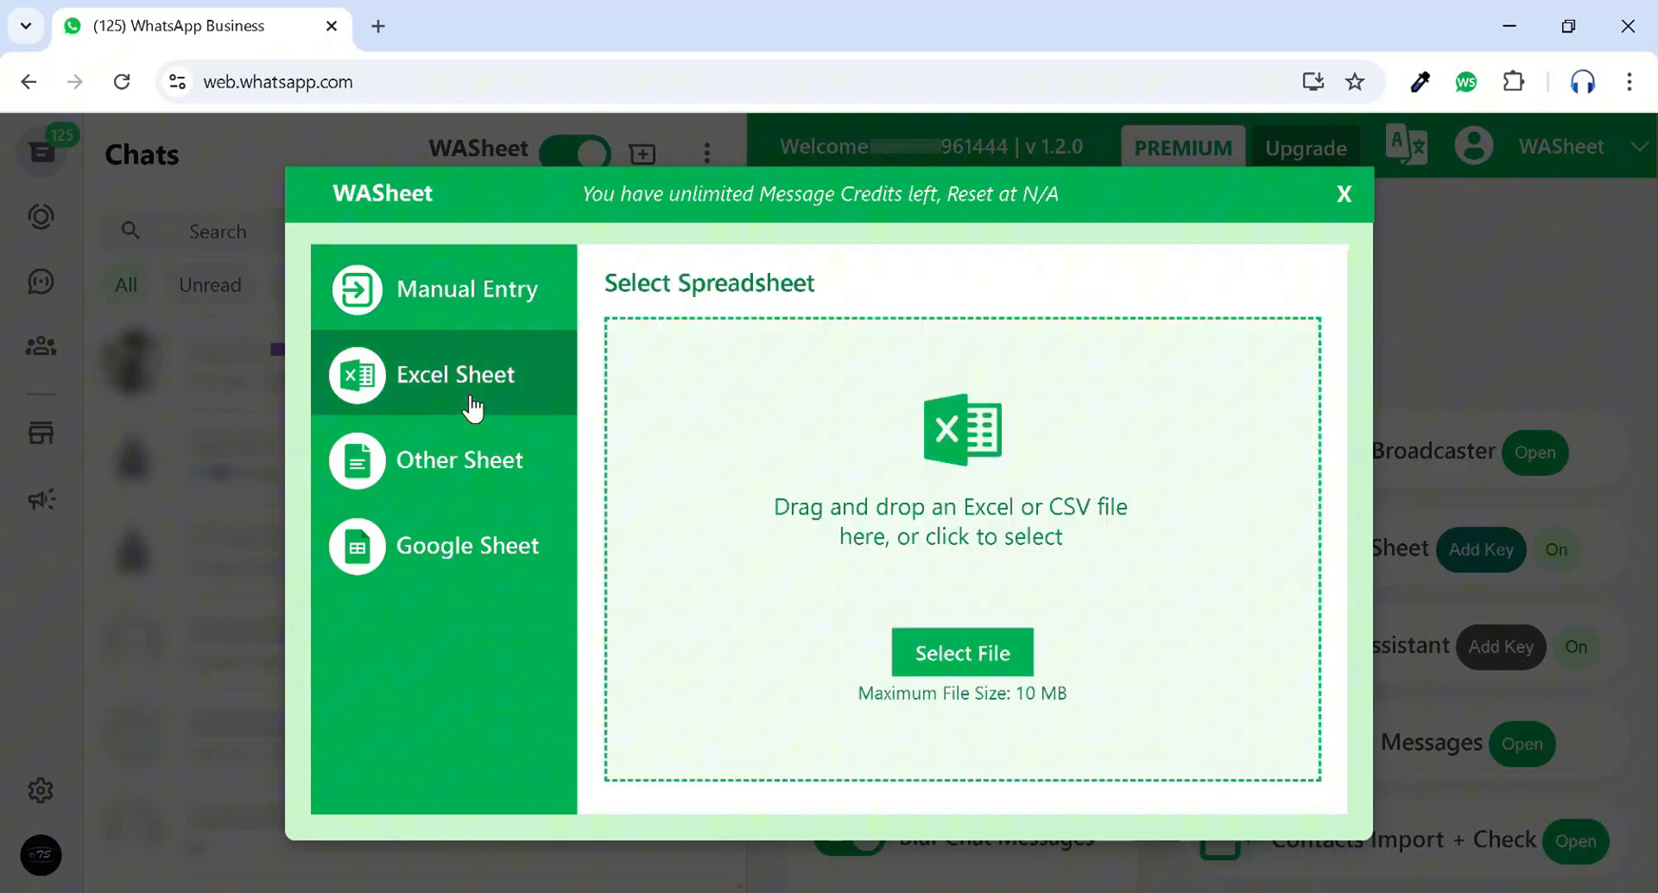
mouse_move(953, 527)
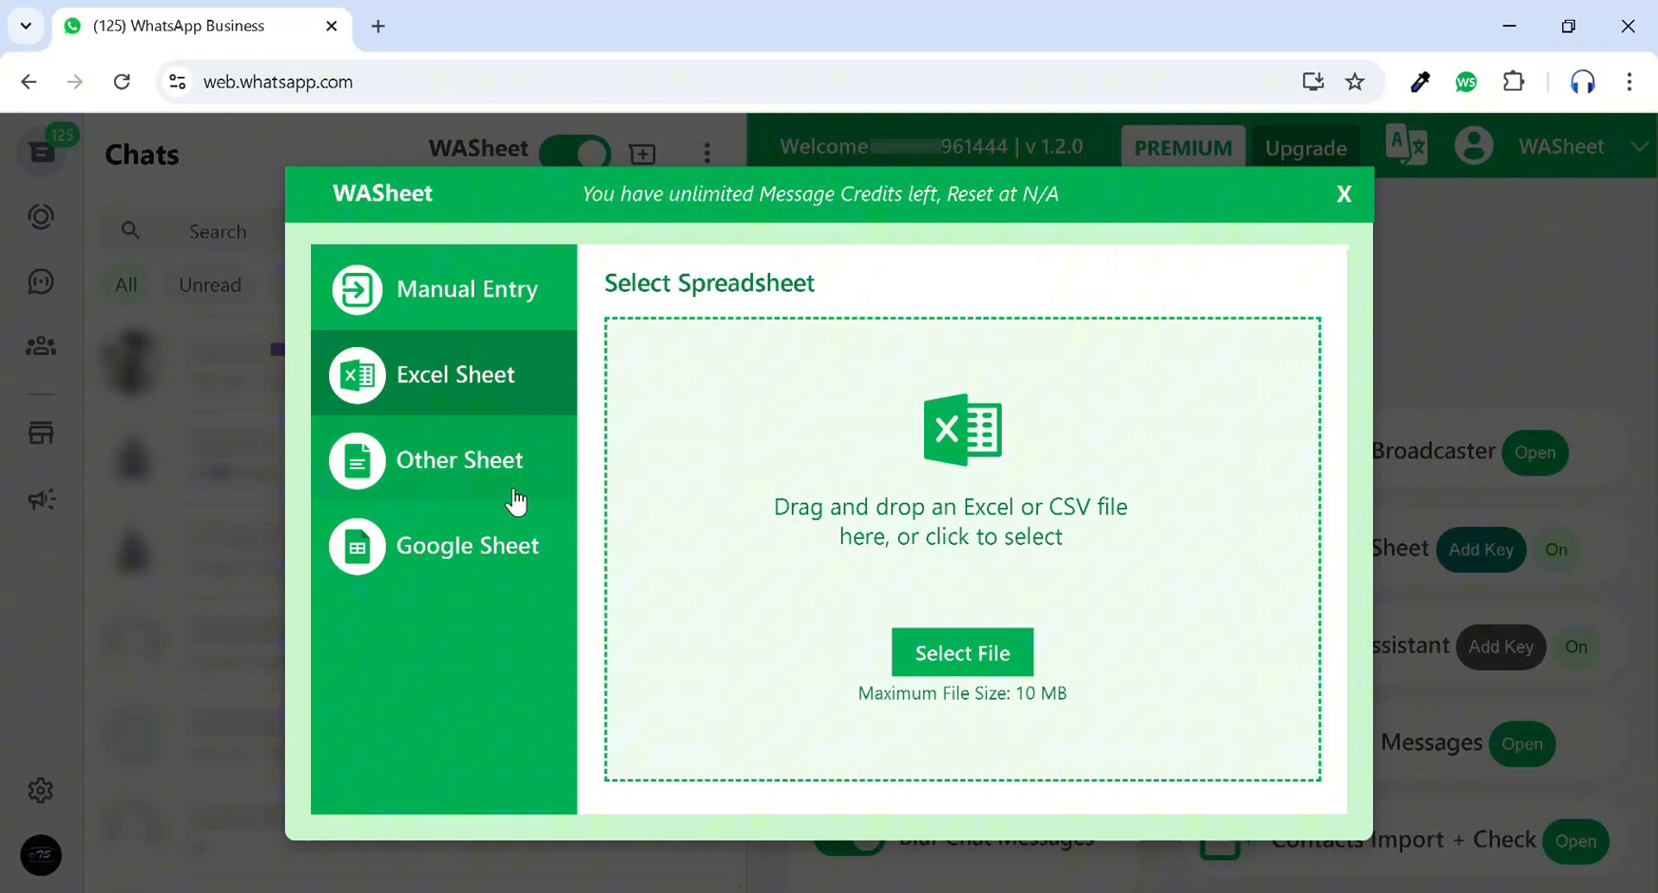
left_click(458, 459)
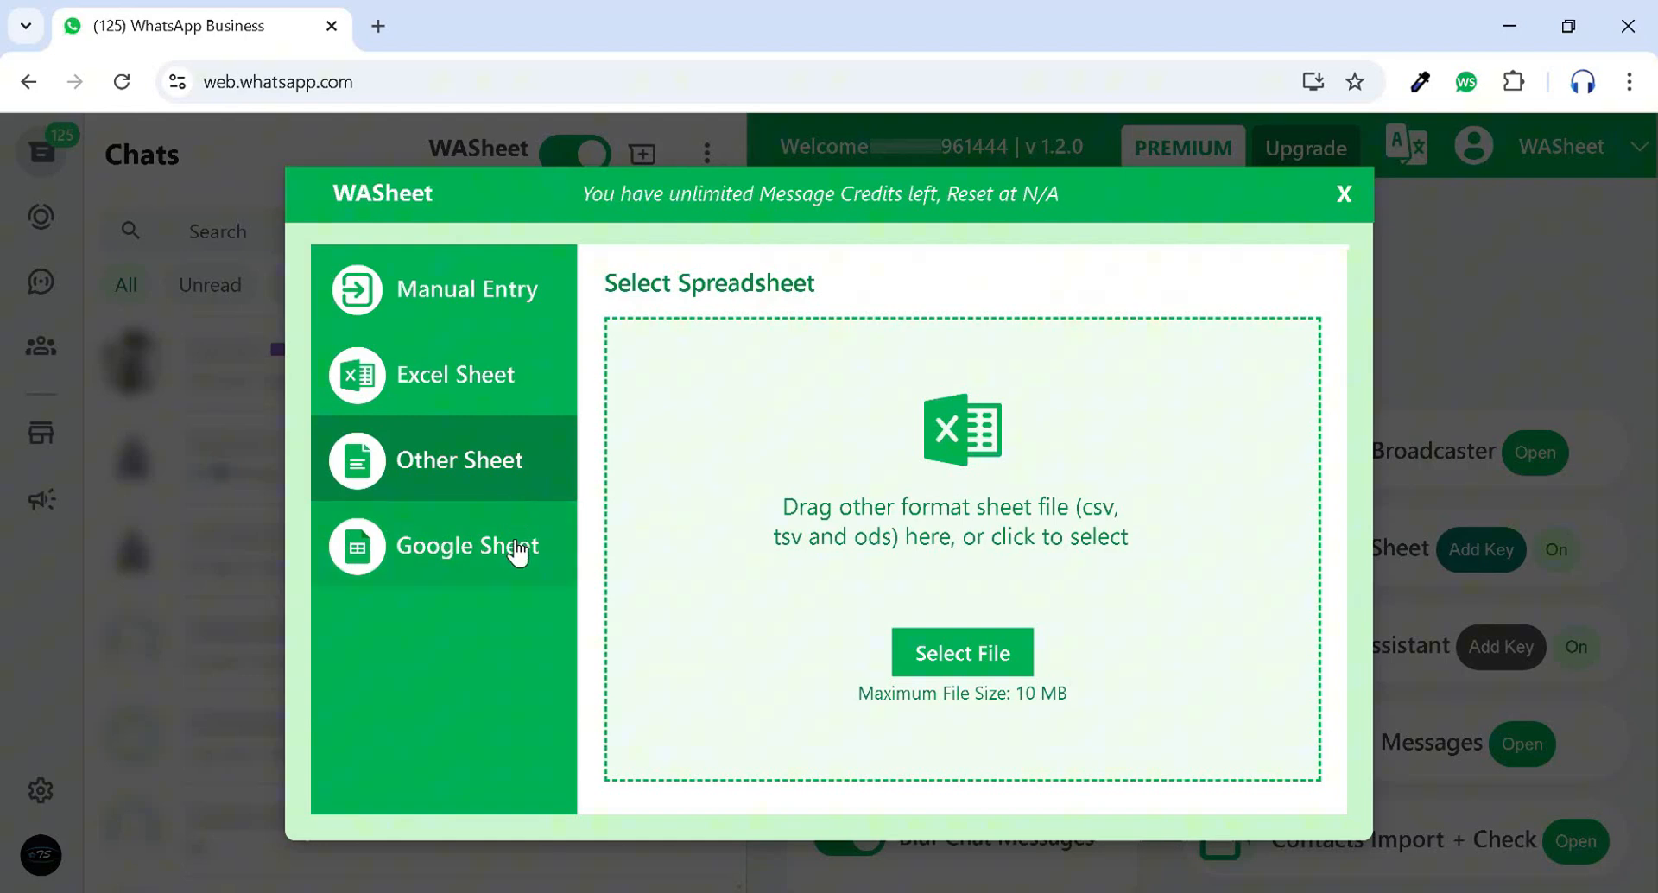
left_click(463, 545)
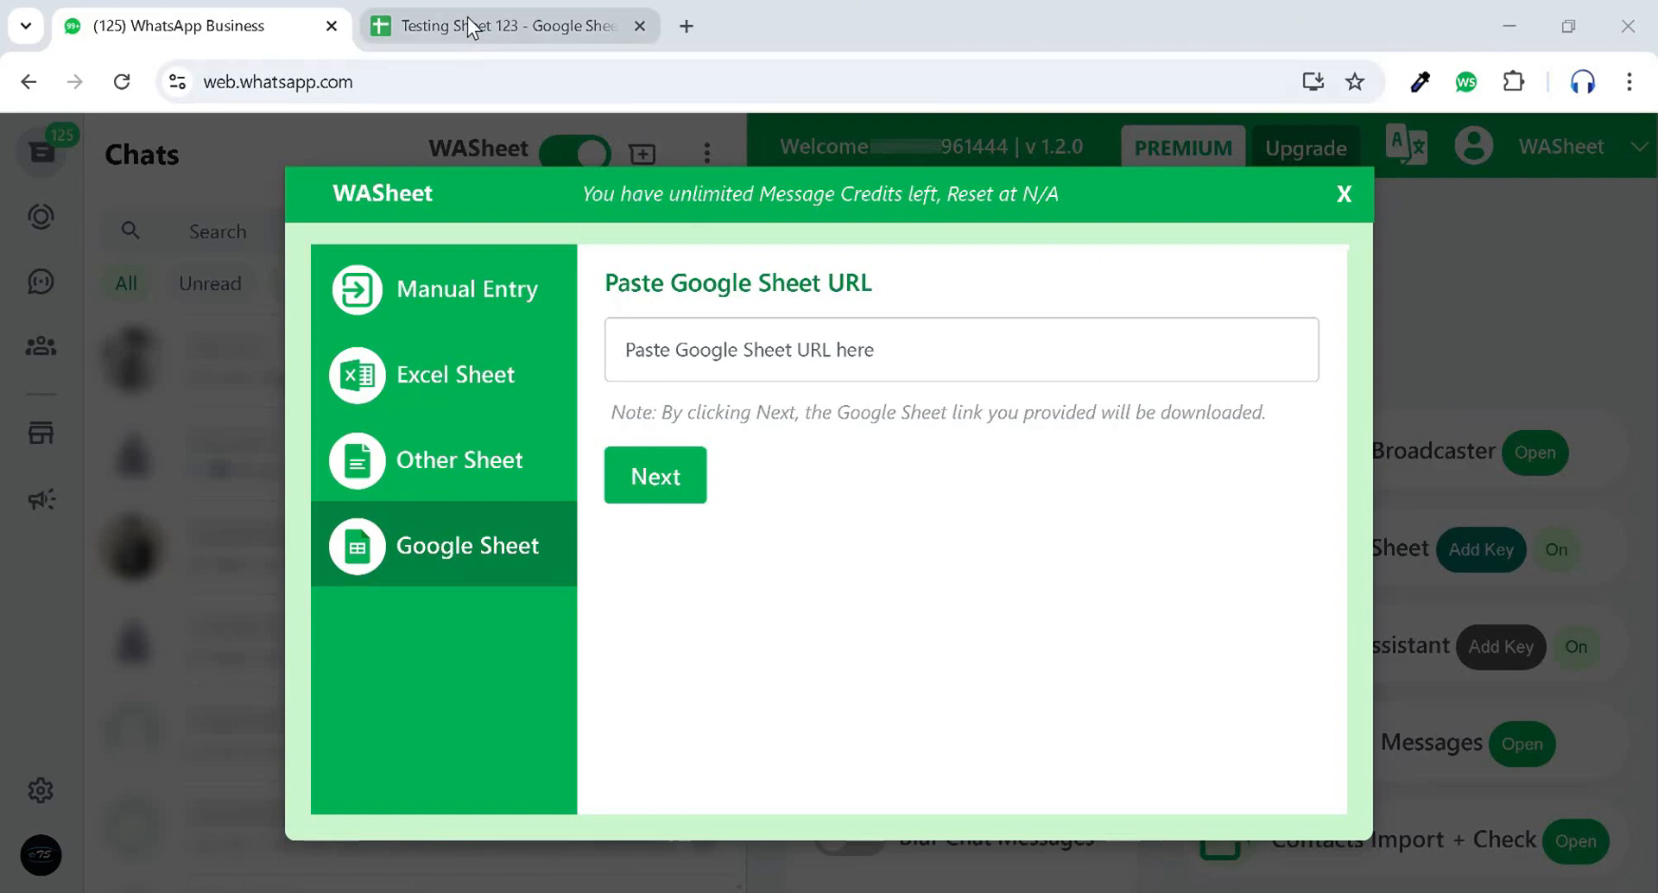
left_click(508, 25)
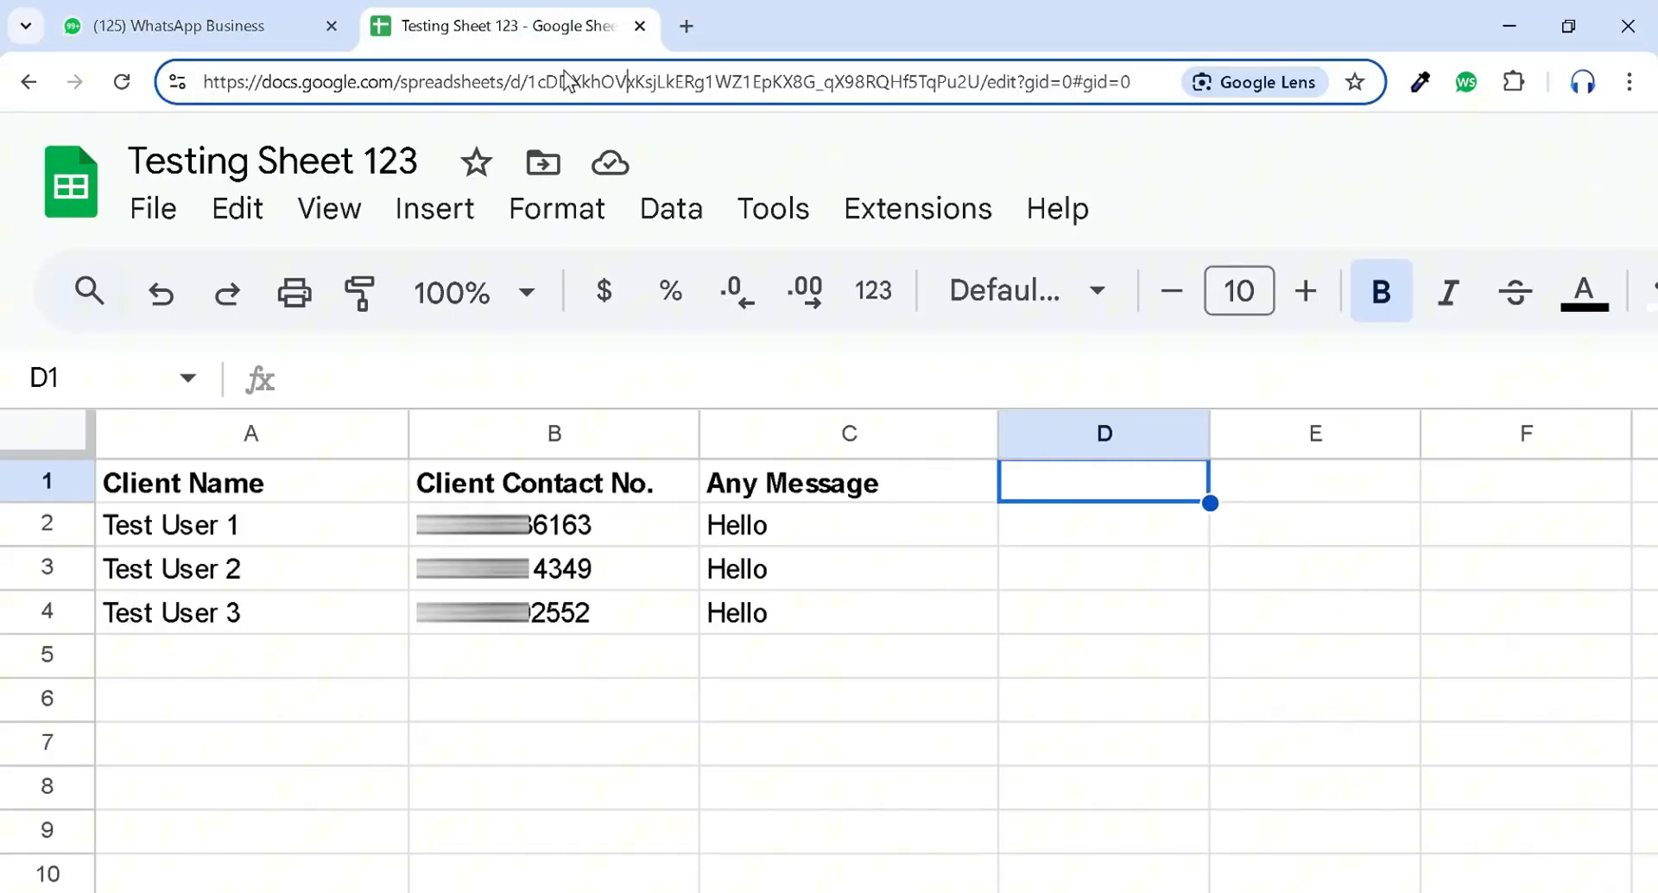
left_click(677, 81)
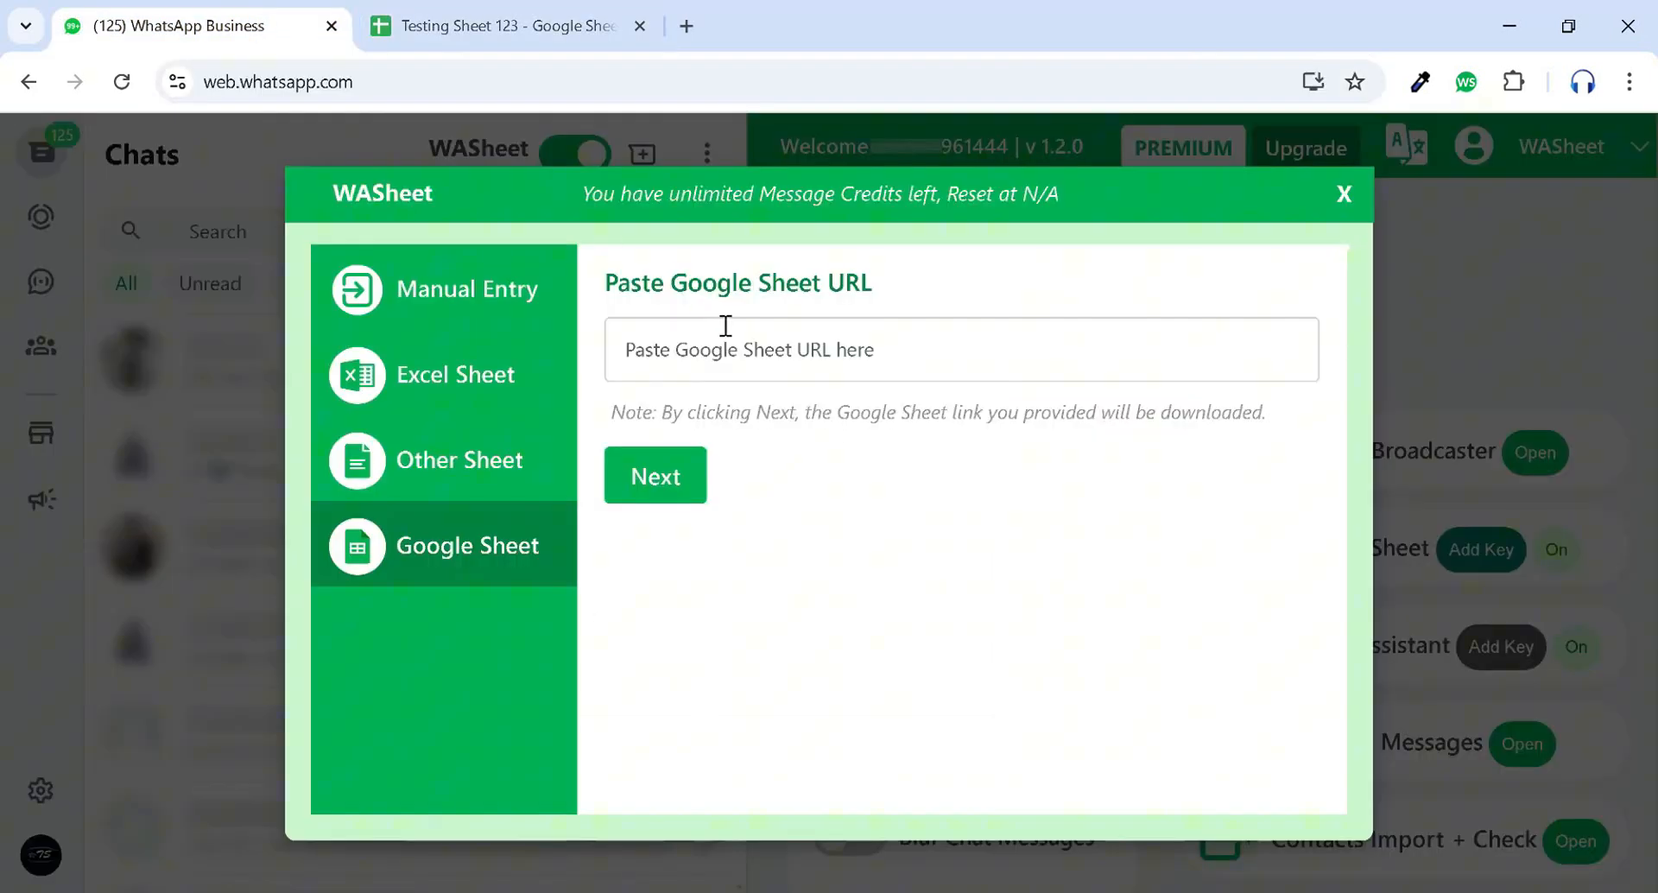
Load Testing Sheet 123 from its pasted URL and send only to rows 2 to 4.
type("https://docs.google.com/spreadsheets/d/1cDDXkhOVxKsjLkERg1WZ1EpKX8G_qX98RQHf5TqPu2U/edit?gid=0#gid=0")
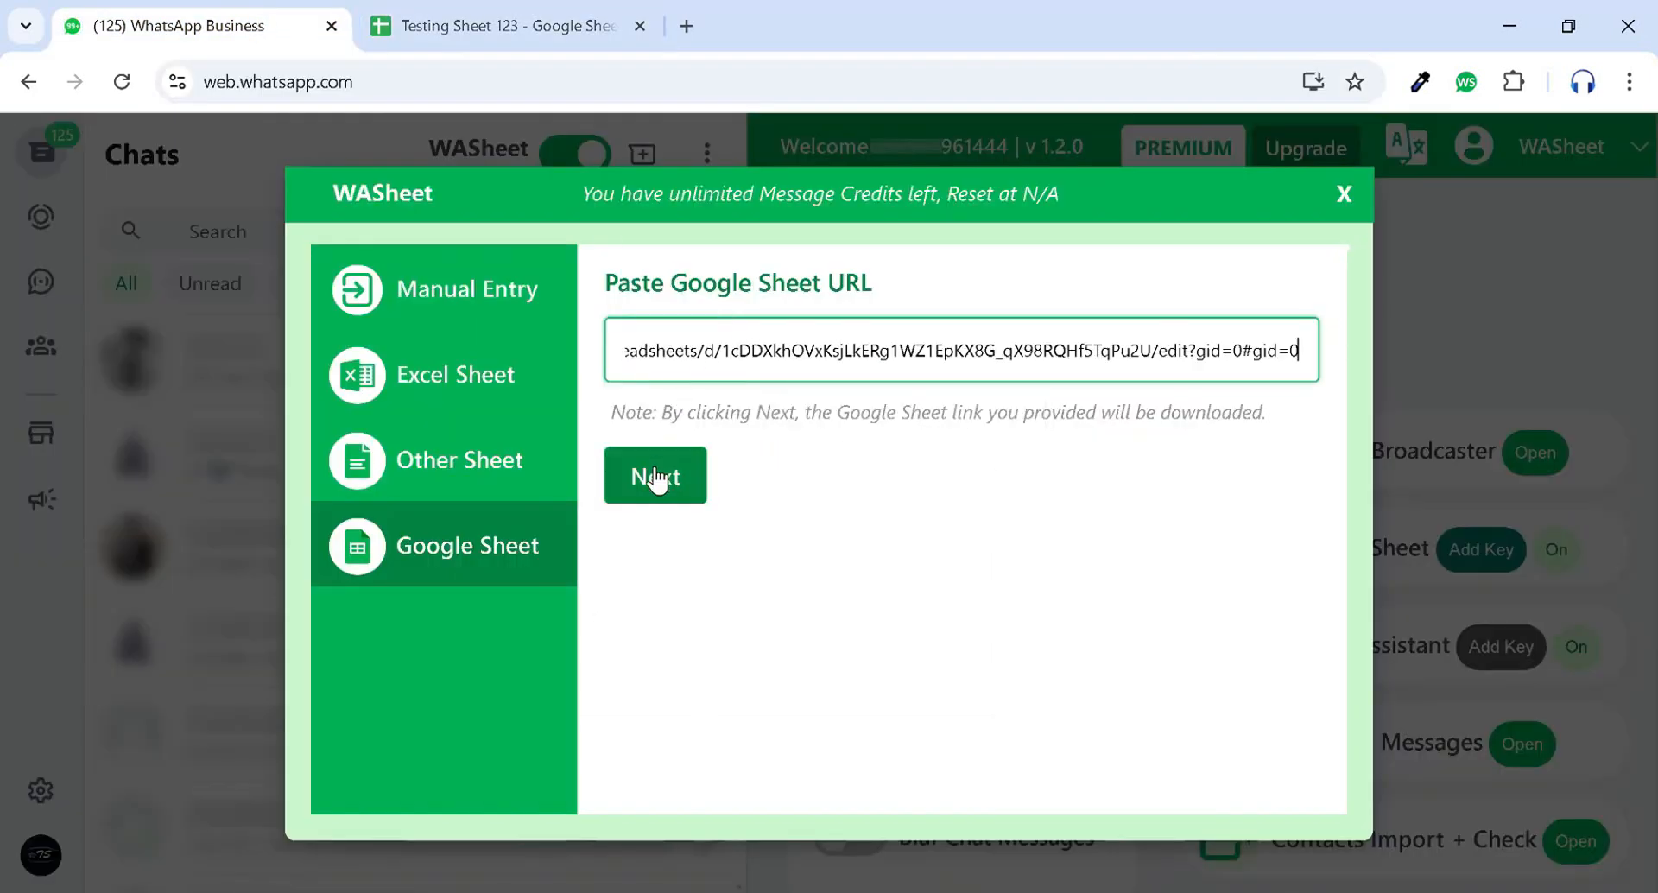
left_click(654, 475)
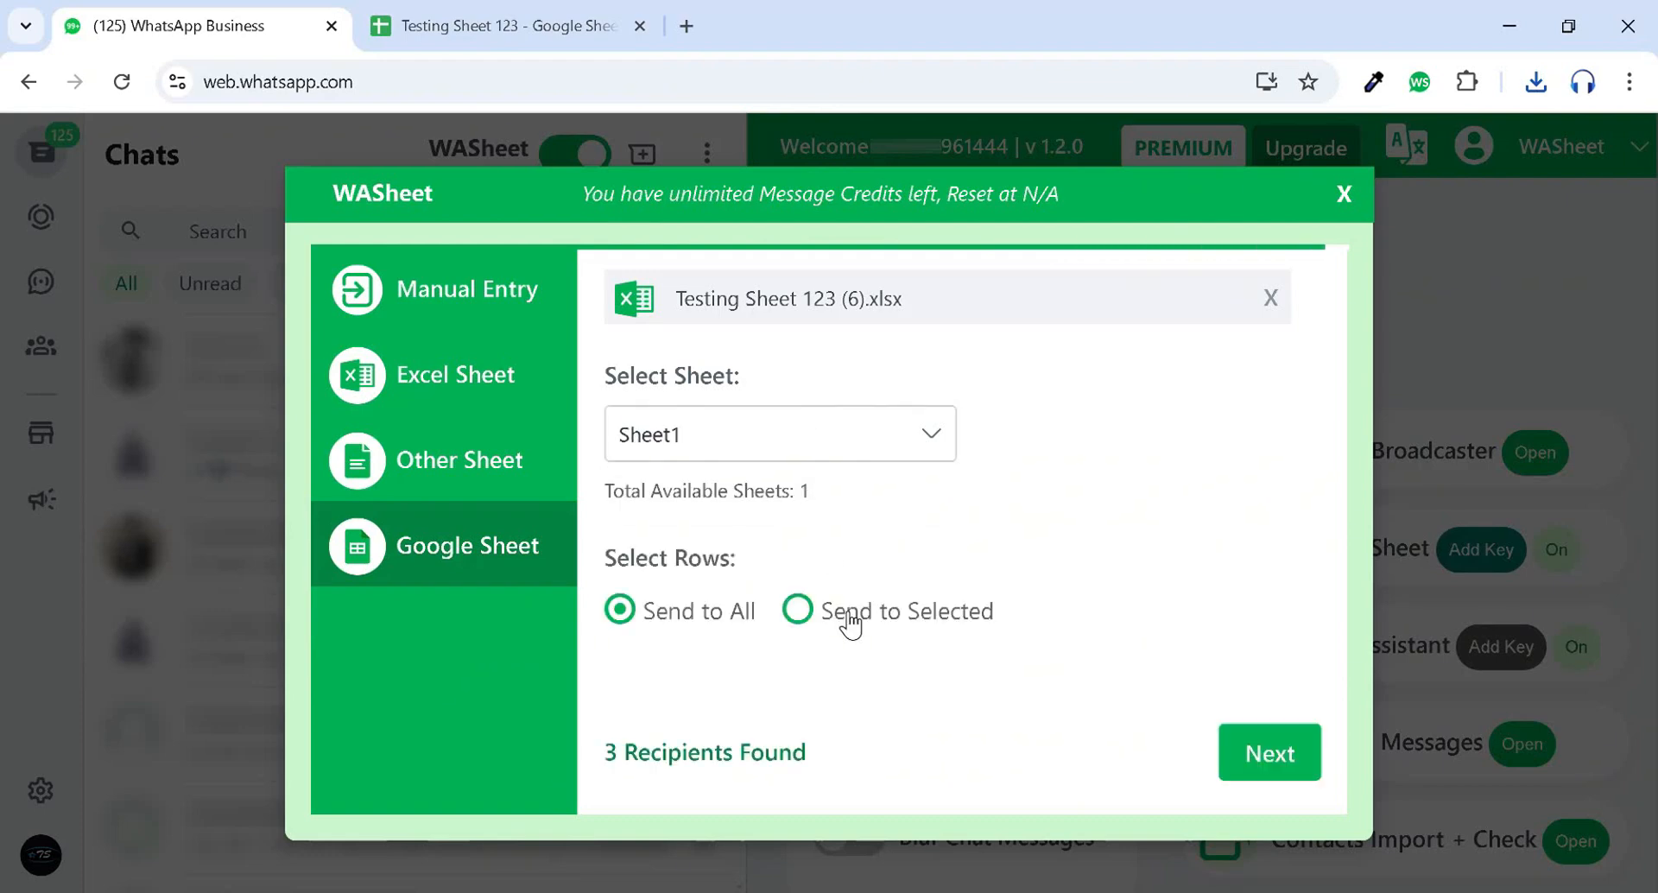
left_click(796, 611)
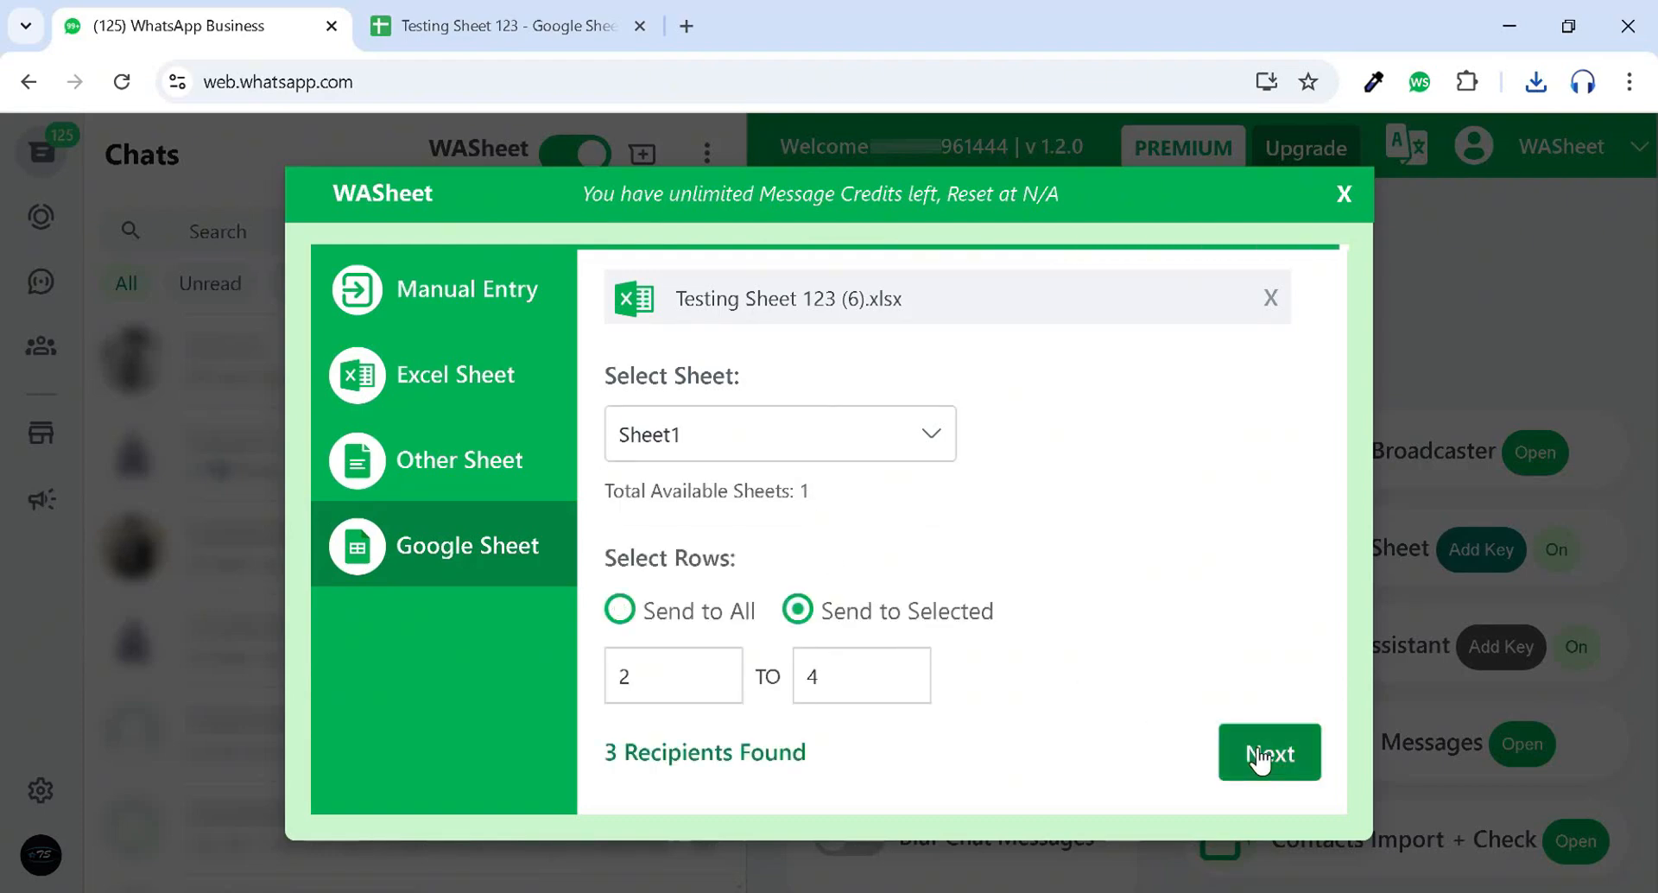
left_click(1268, 752)
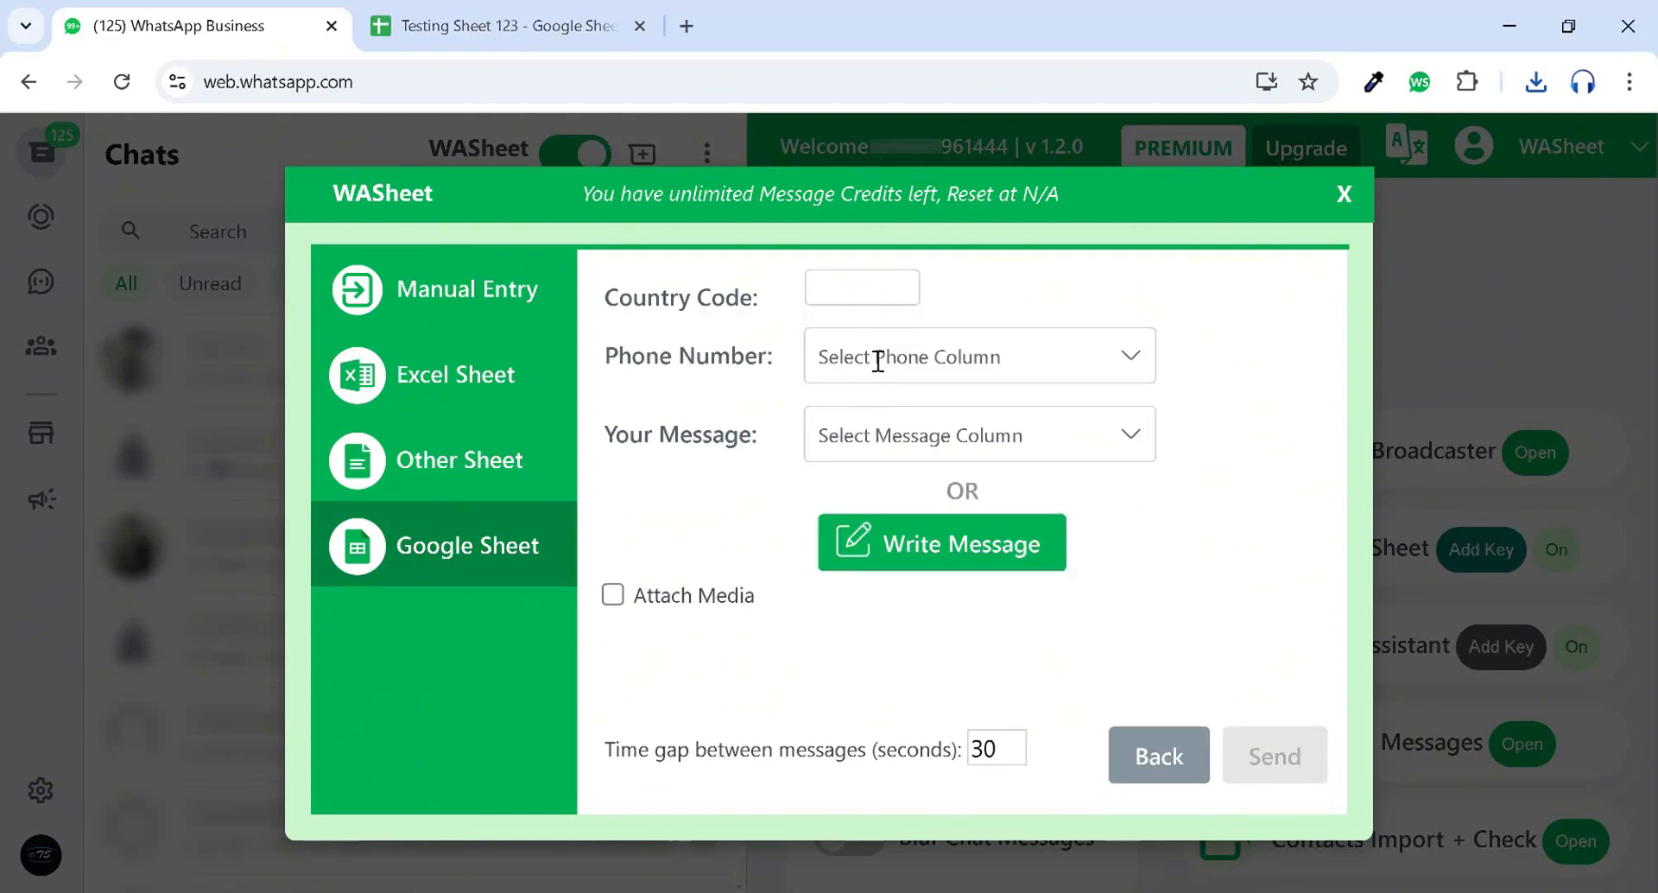
Map phone numbers to Client Contact No. and write the message 'Hello {{Client Name}}'.
left_click(976, 356)
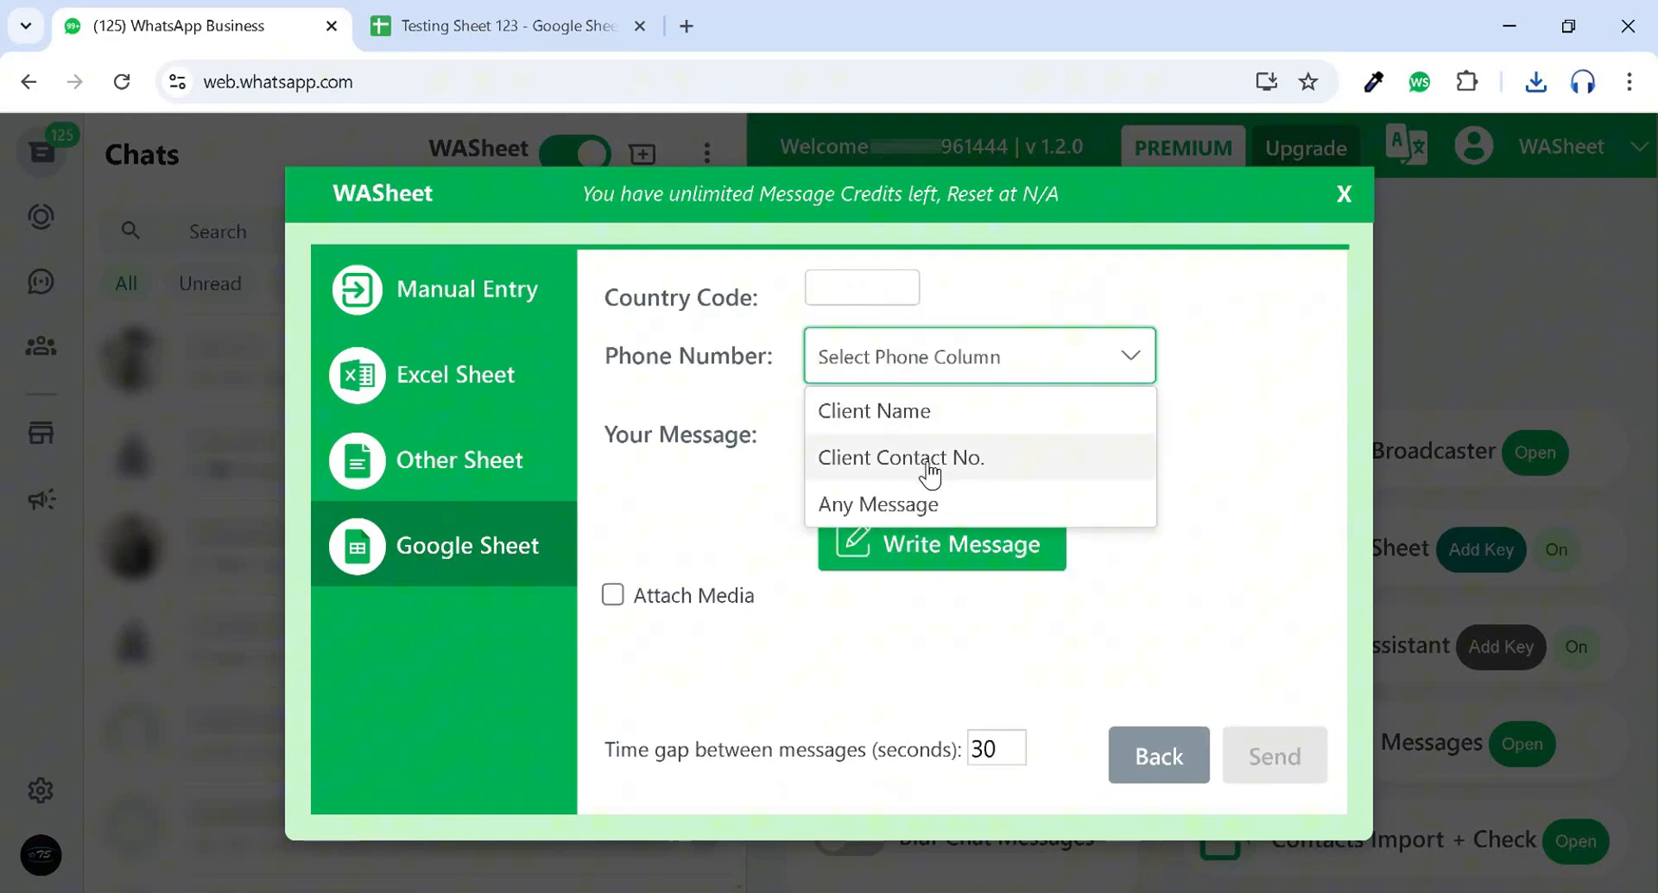
left_click(900, 457)
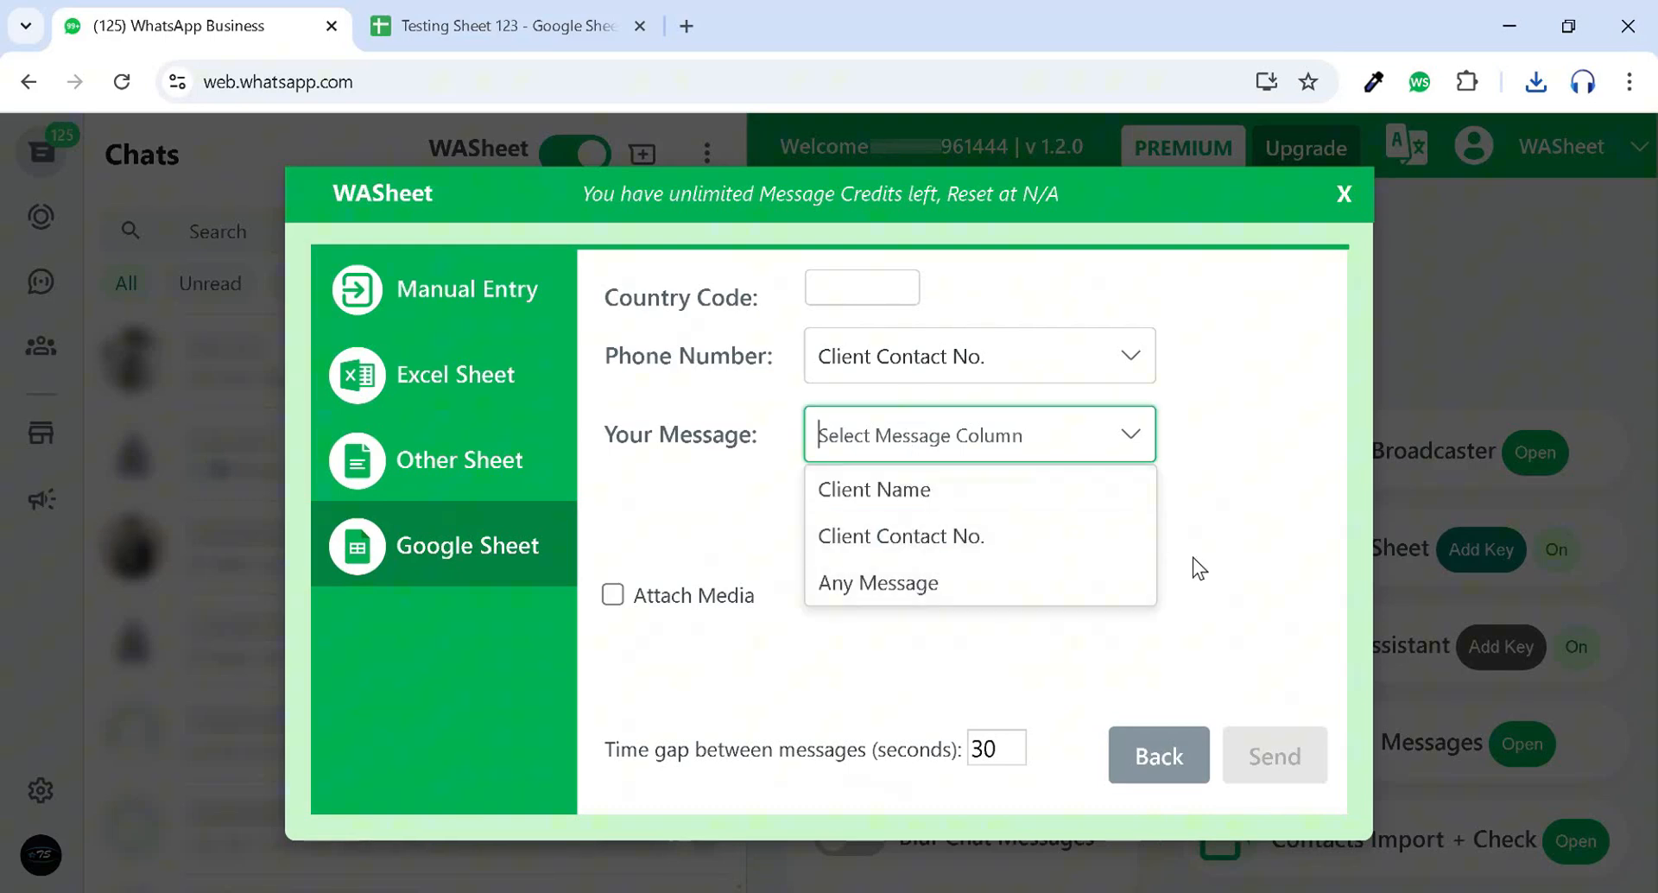
left_click(876, 583)
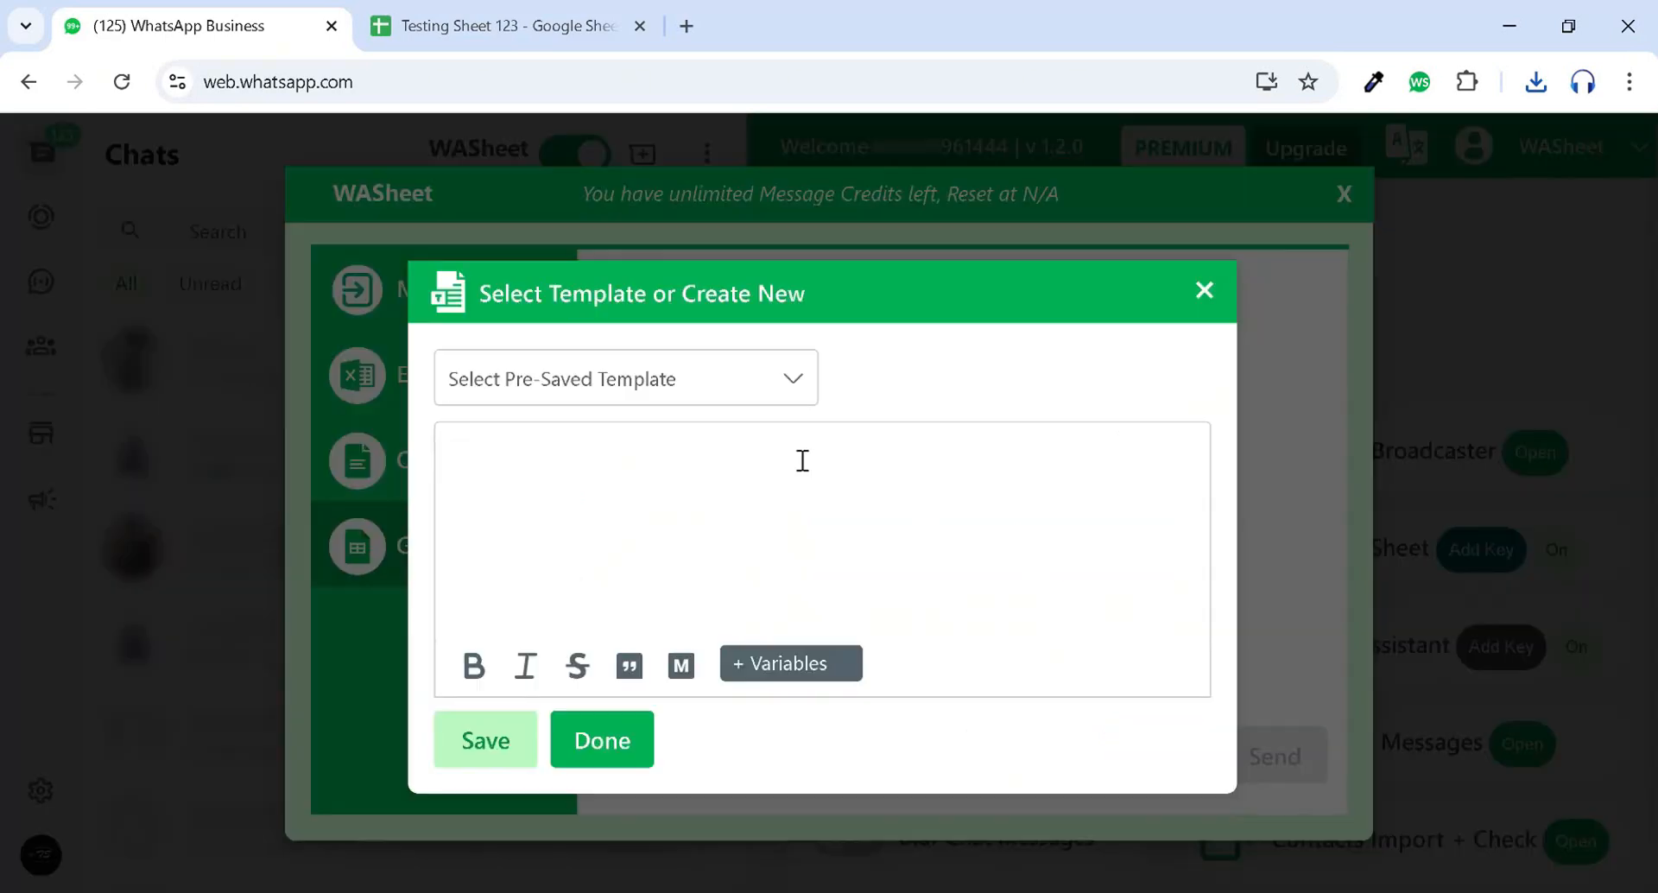
left_click(740, 481)
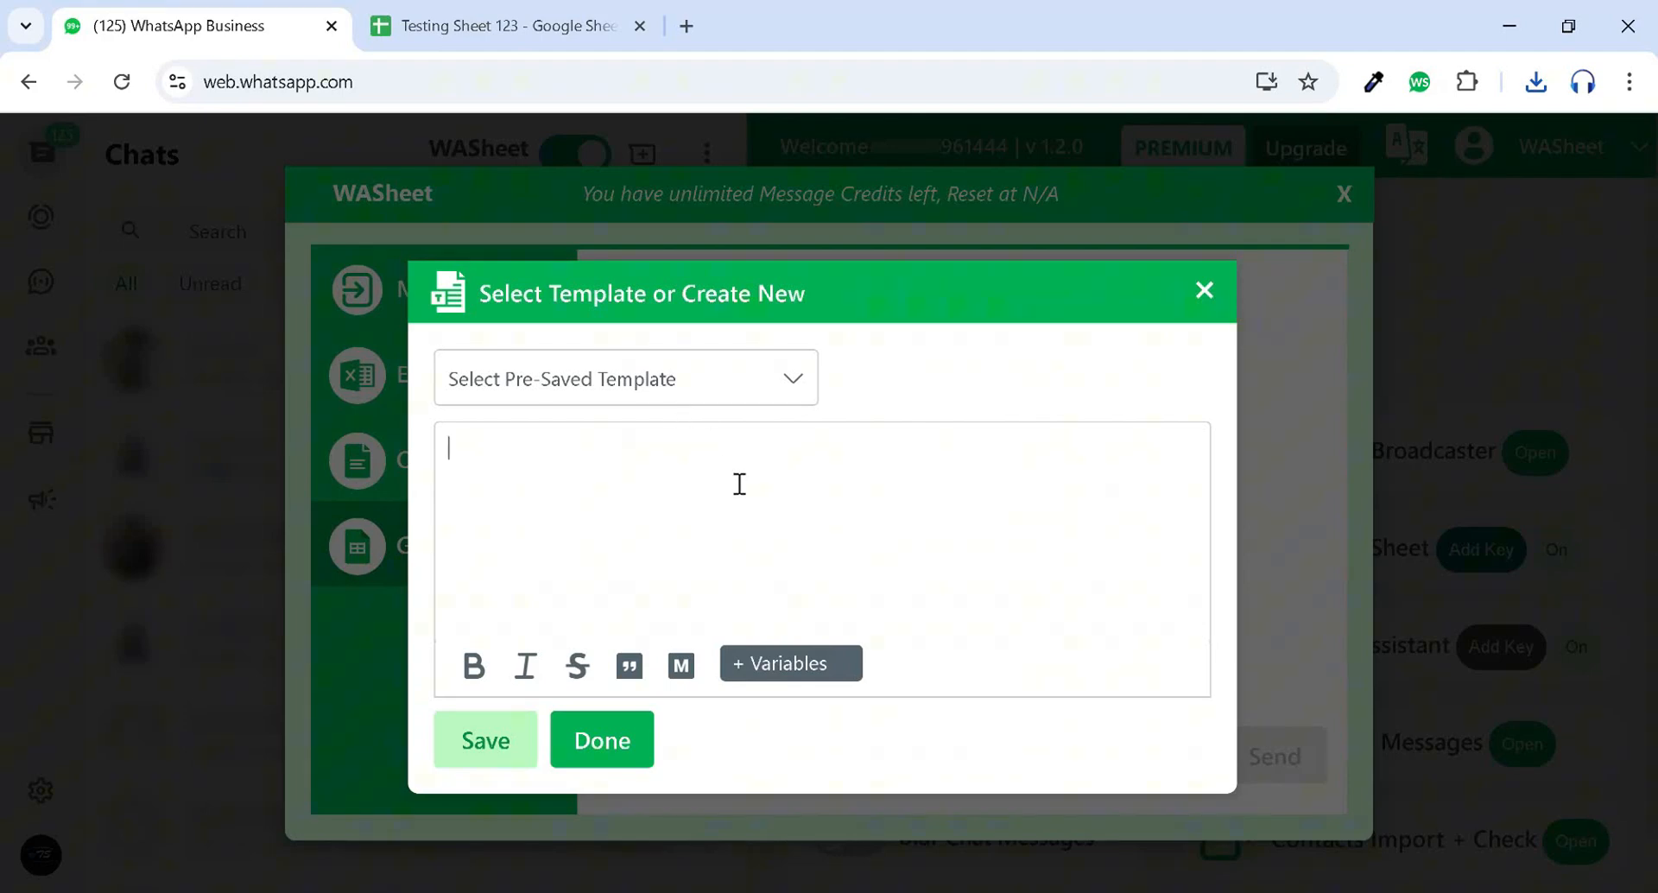
type("Hello")
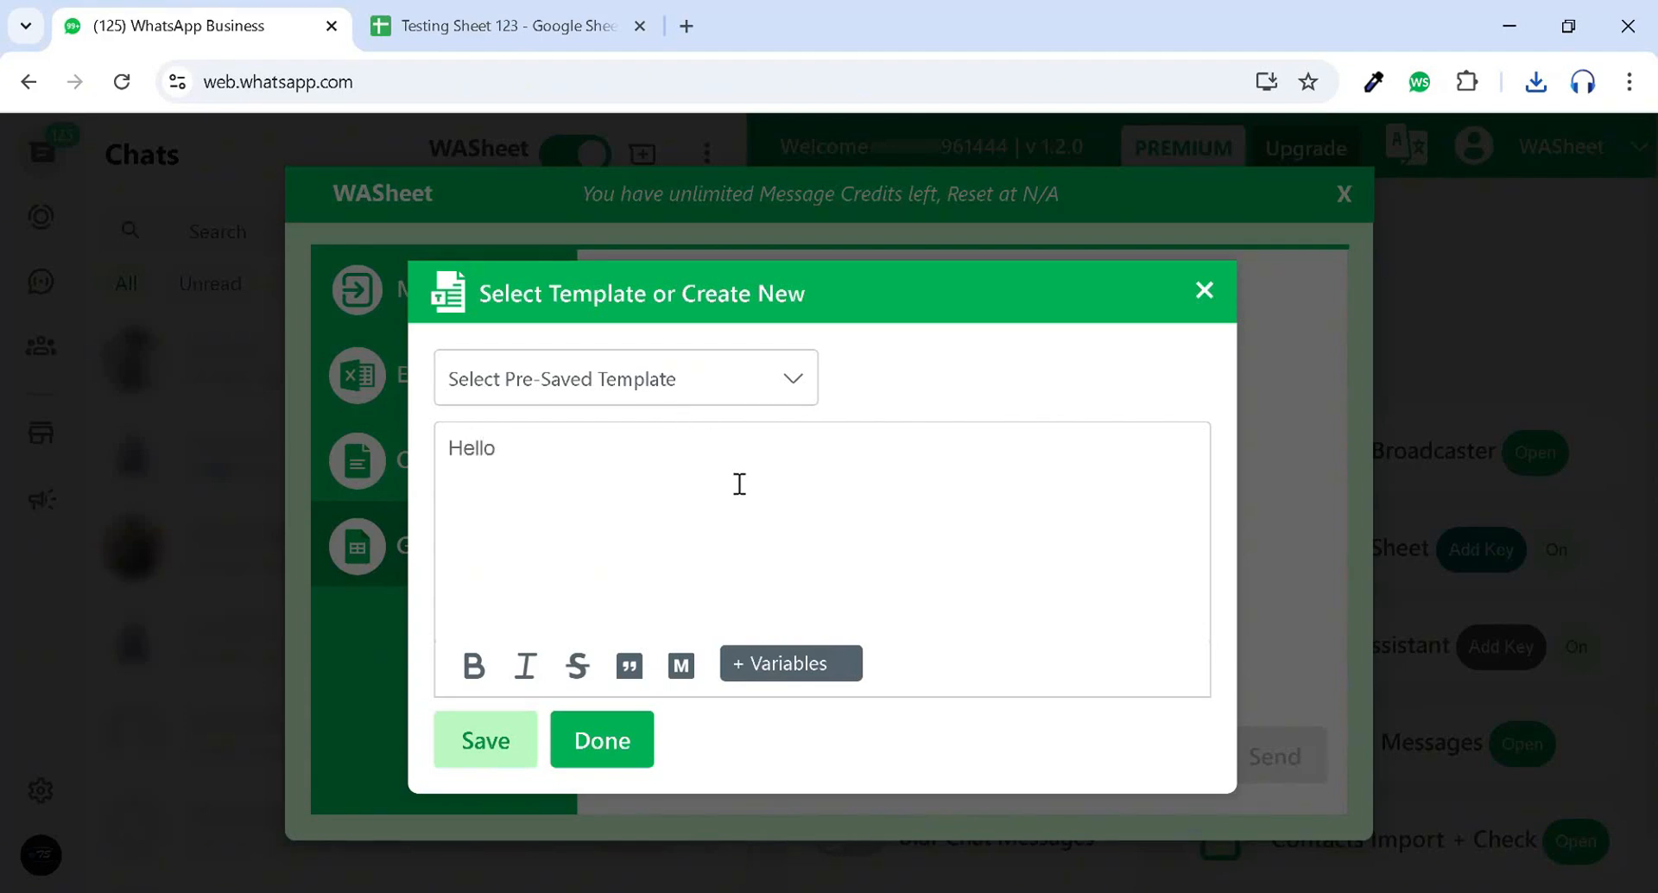
left_click(790, 663)
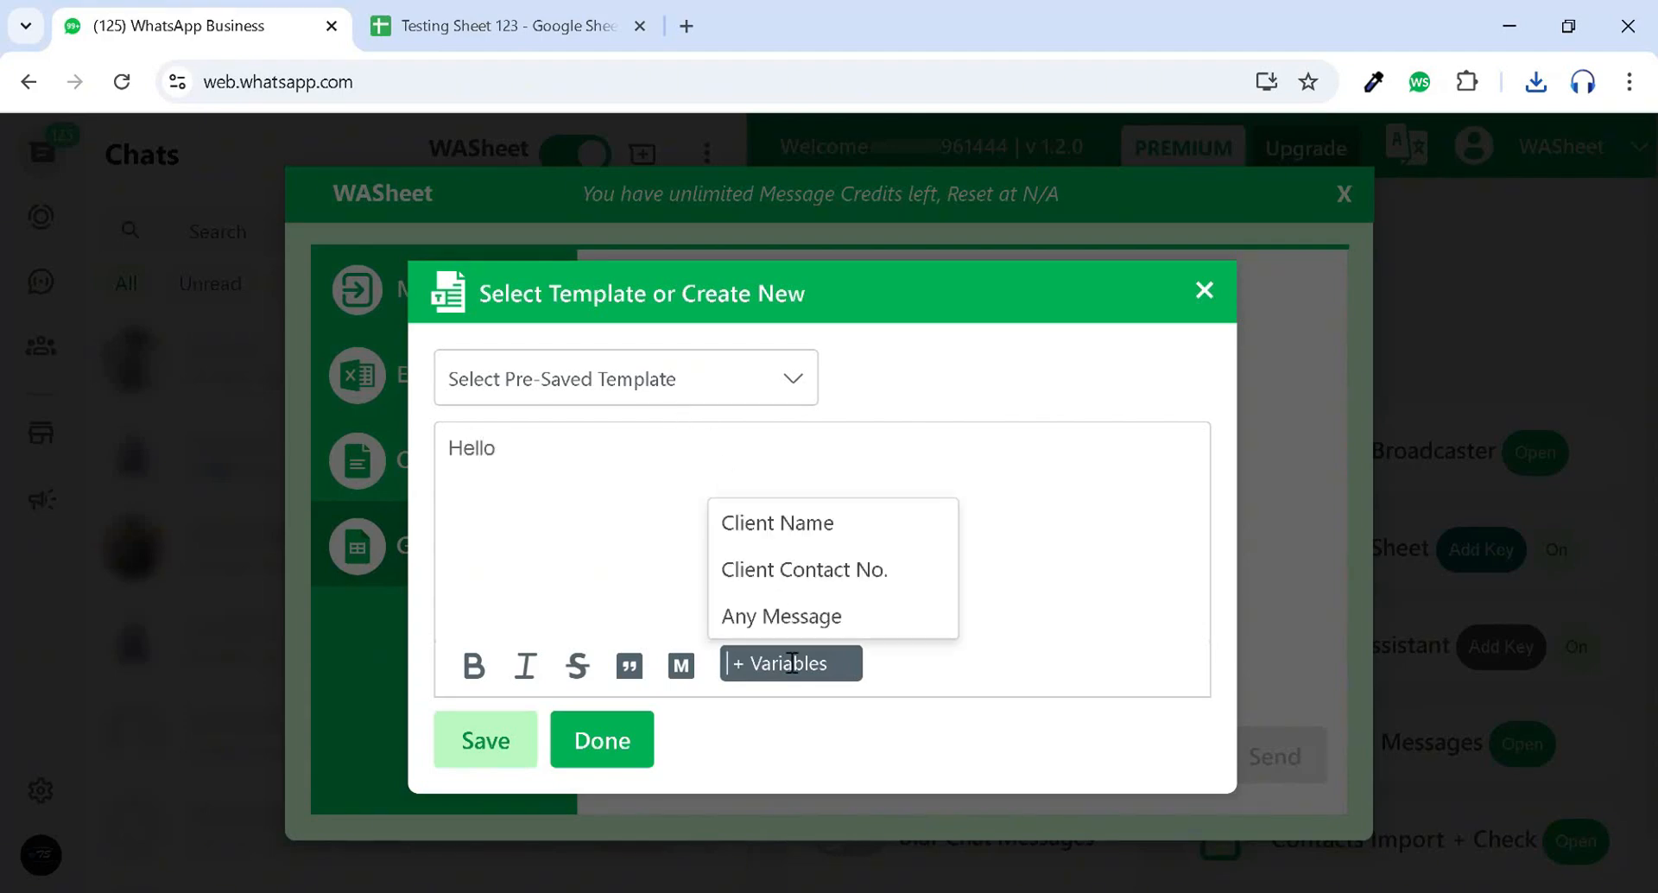
left_click(776, 523)
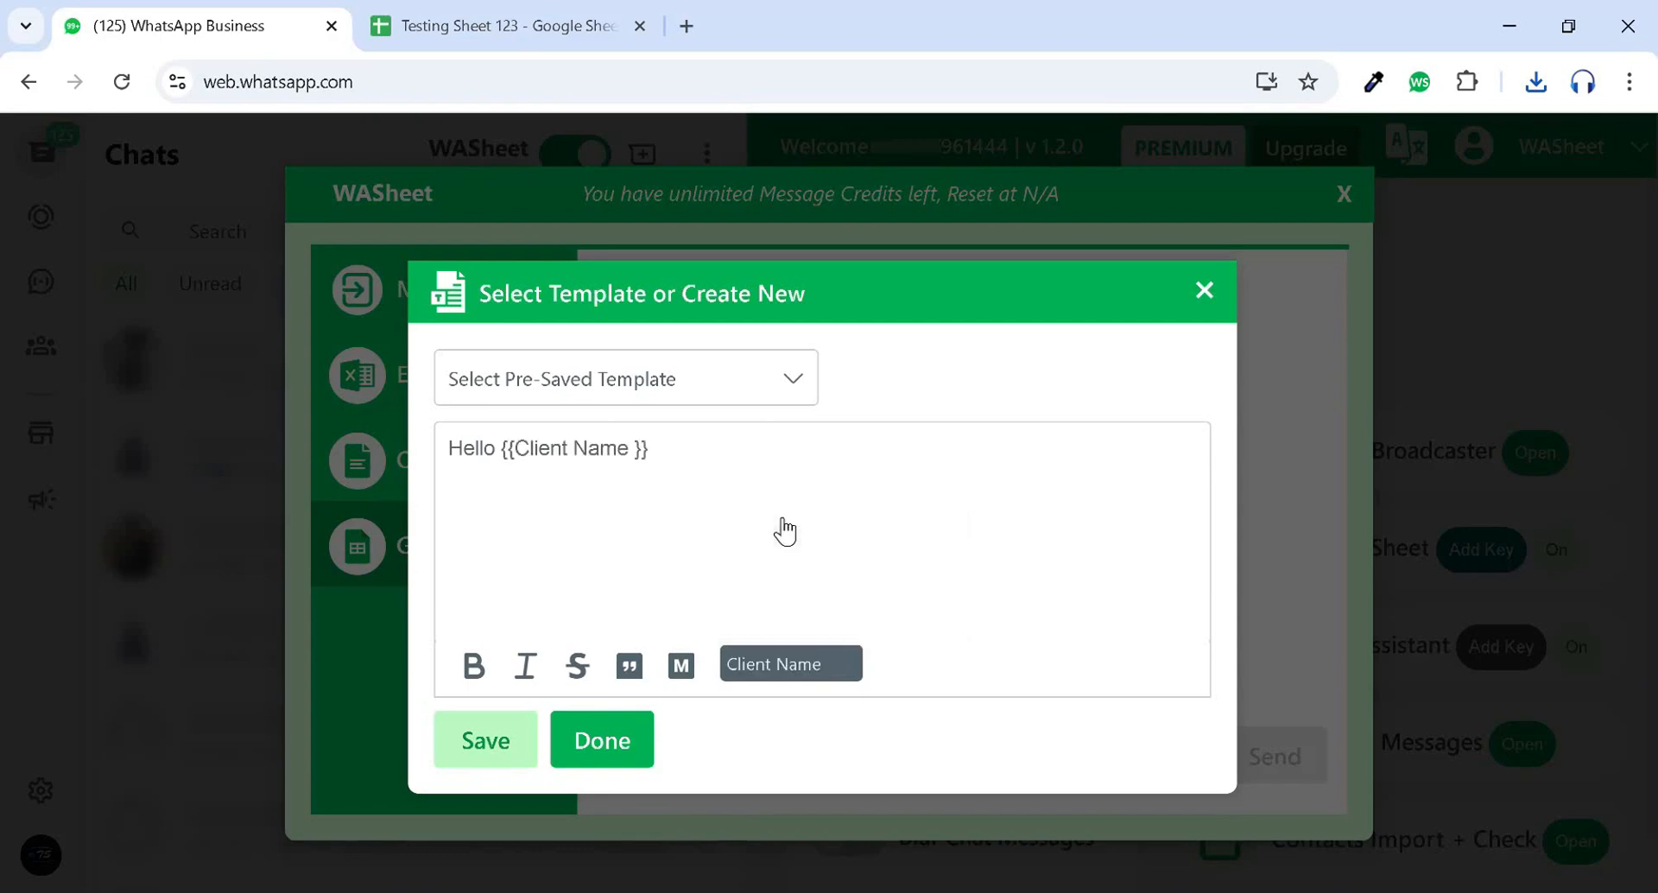
left_click(601, 738)
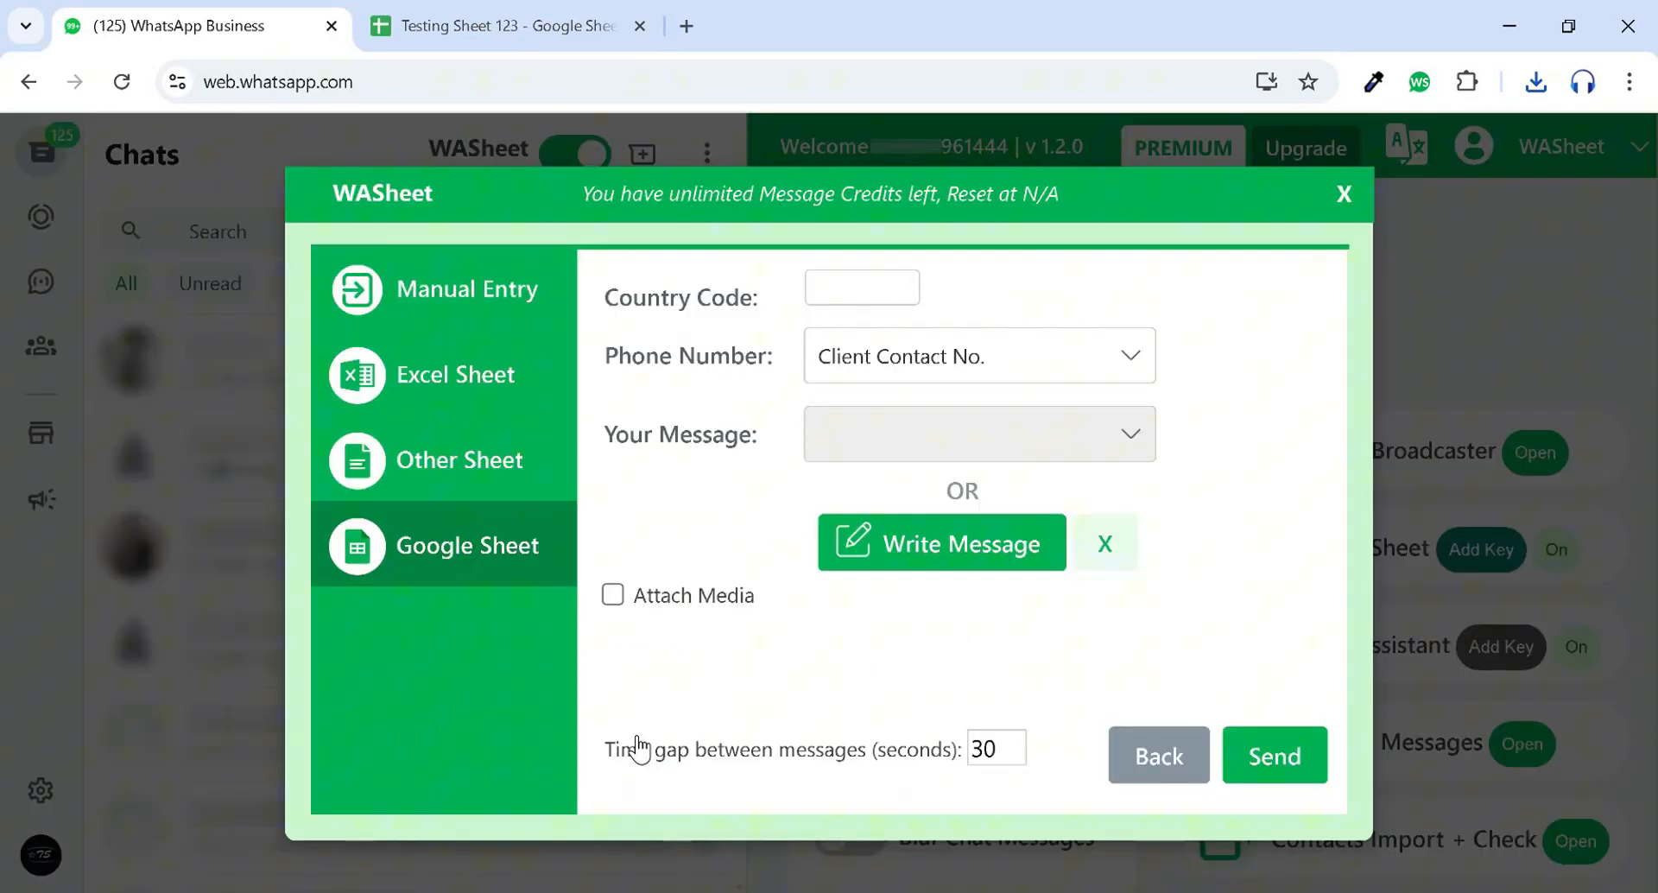
Send the broadcast with a 2-second message gap and download the sending report.
left_click(994, 748)
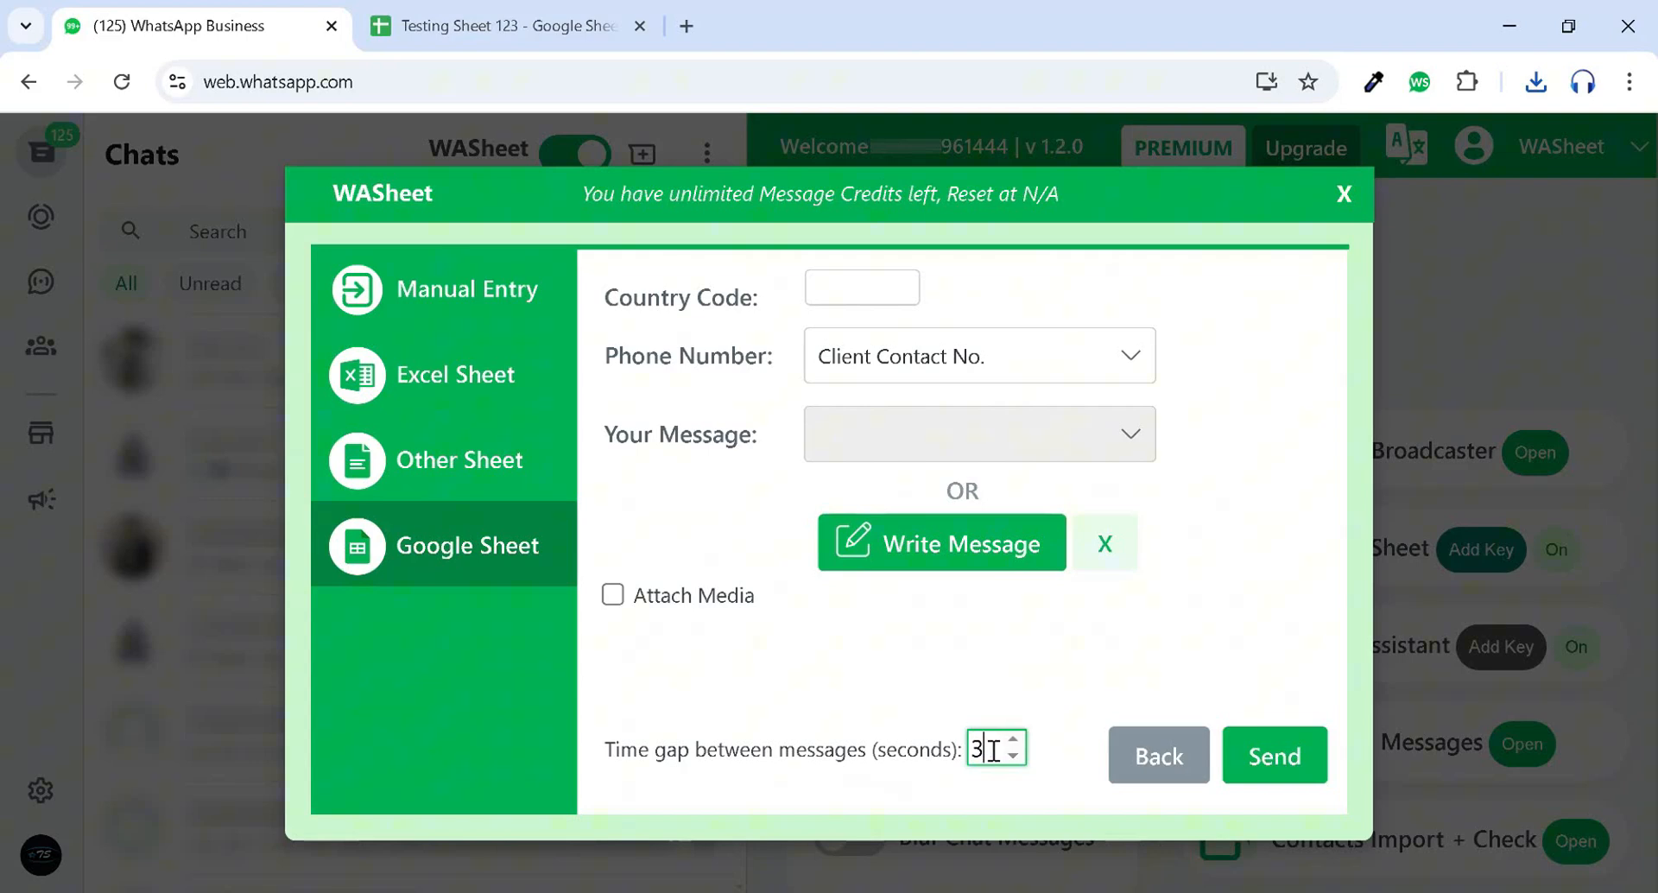
left_click(1021, 758)
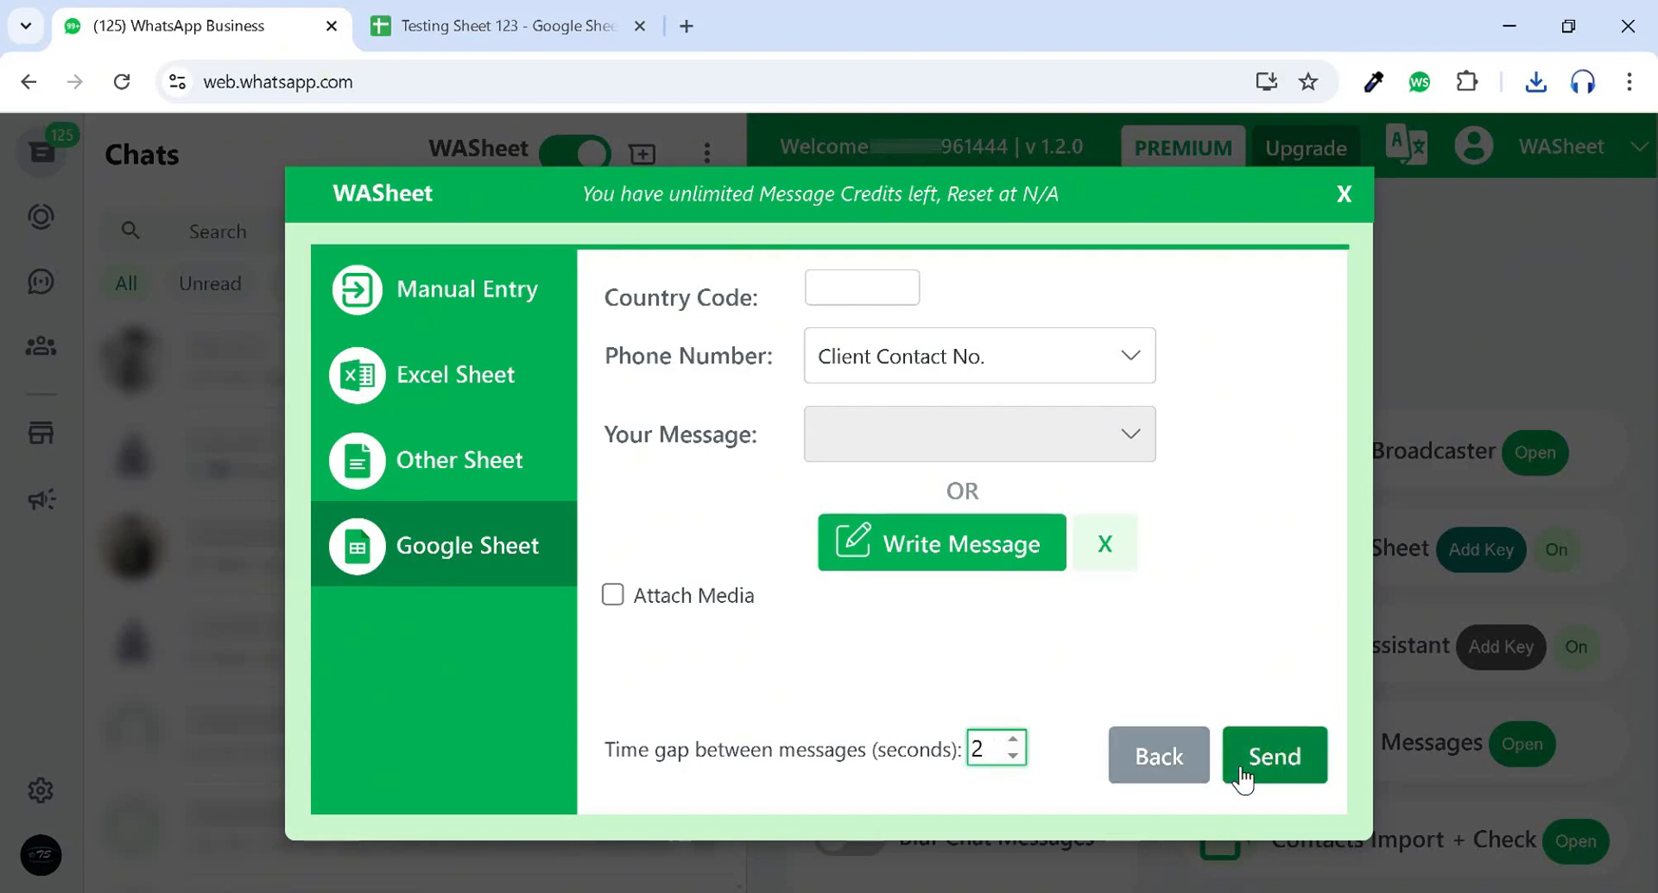
left_click(1273, 756)
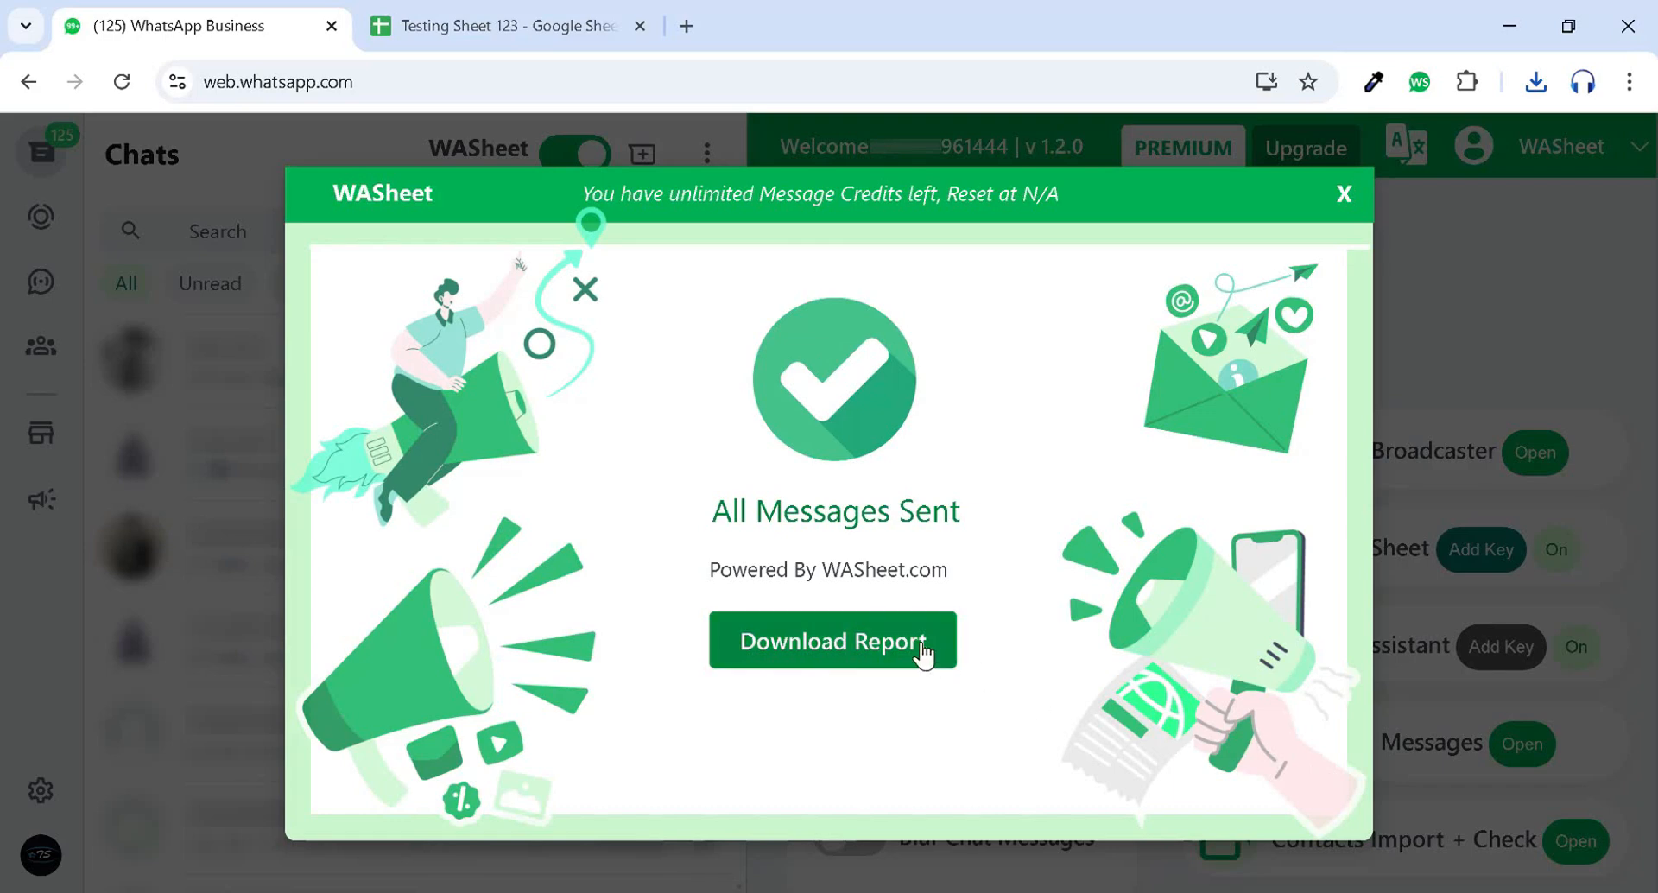
left_click(832, 640)
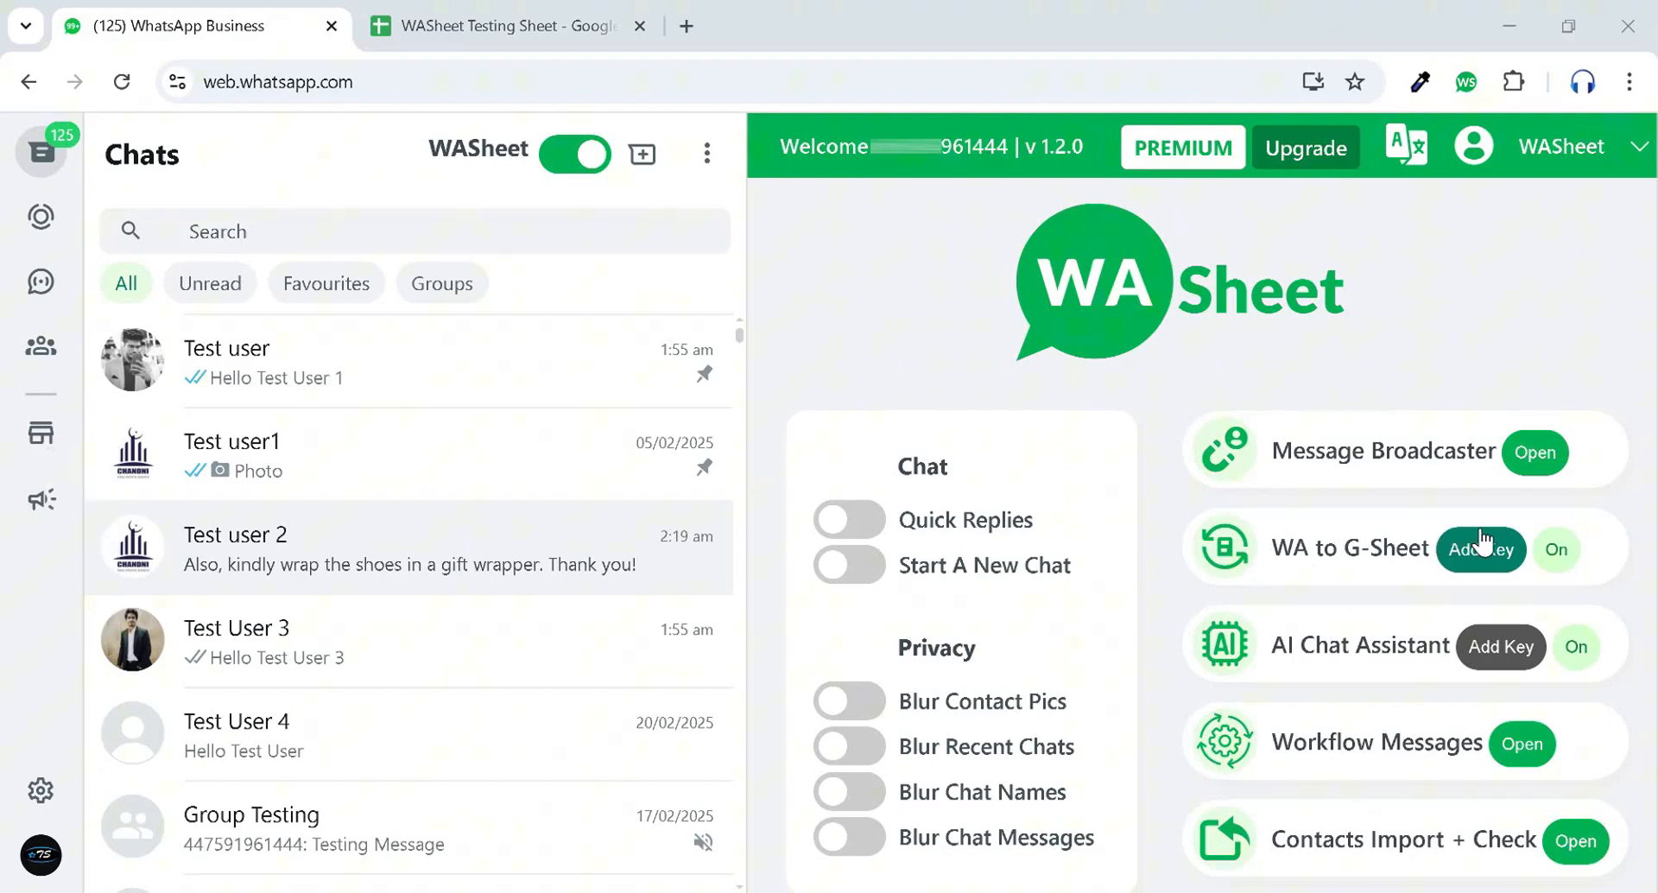
Check the WA to G-Sheet response key and switch chat logging on.
left_click(1480, 550)
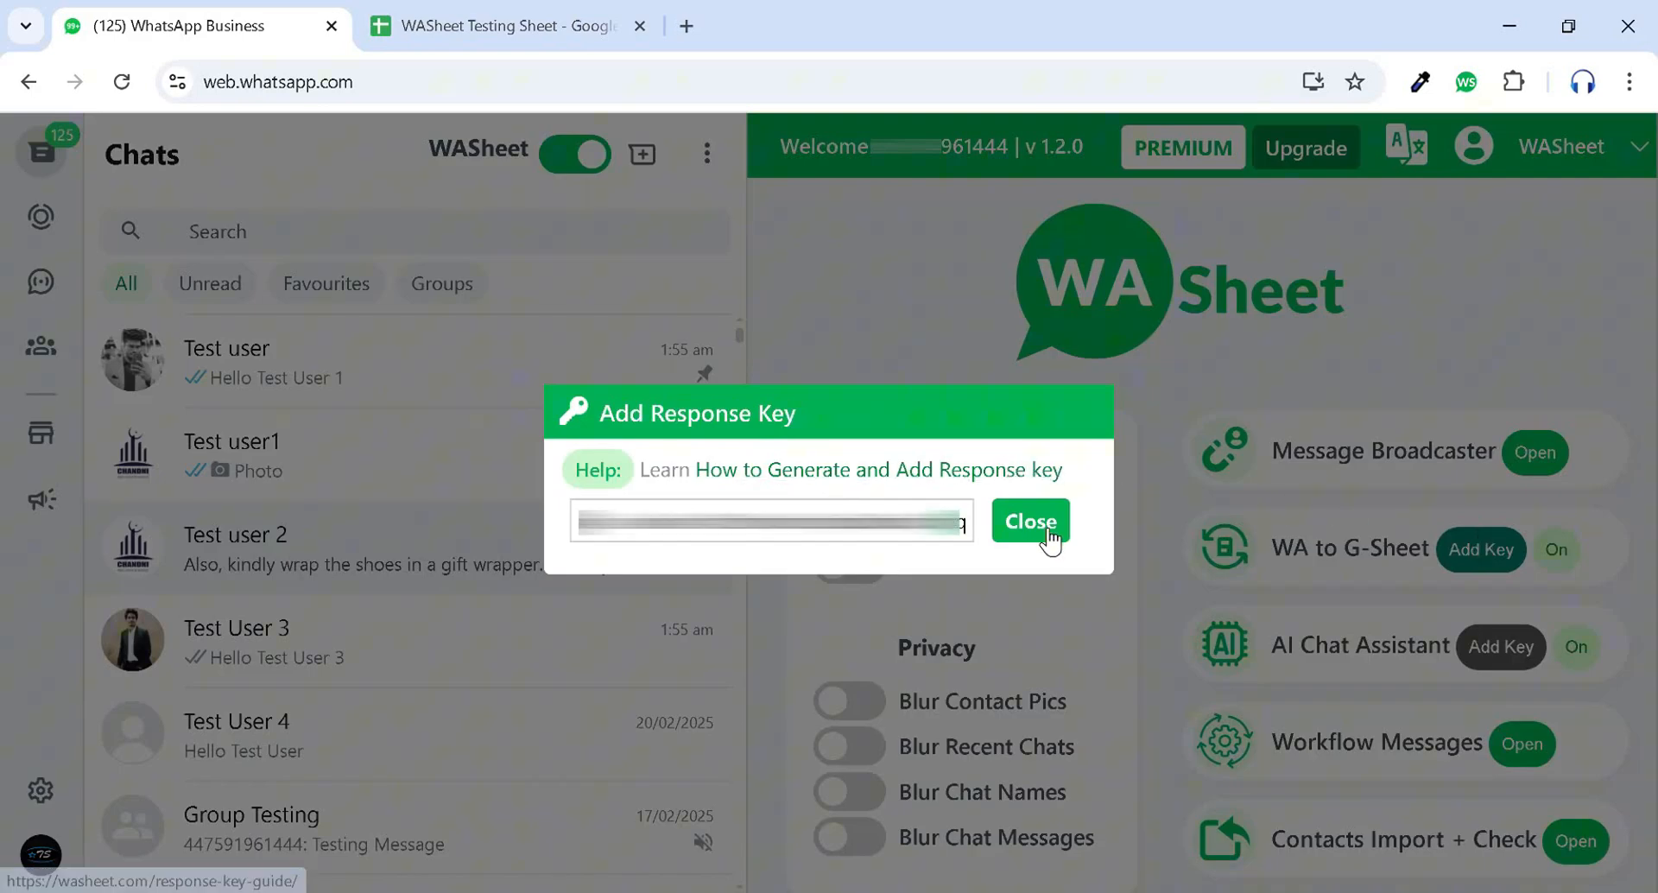
left_click(1029, 521)
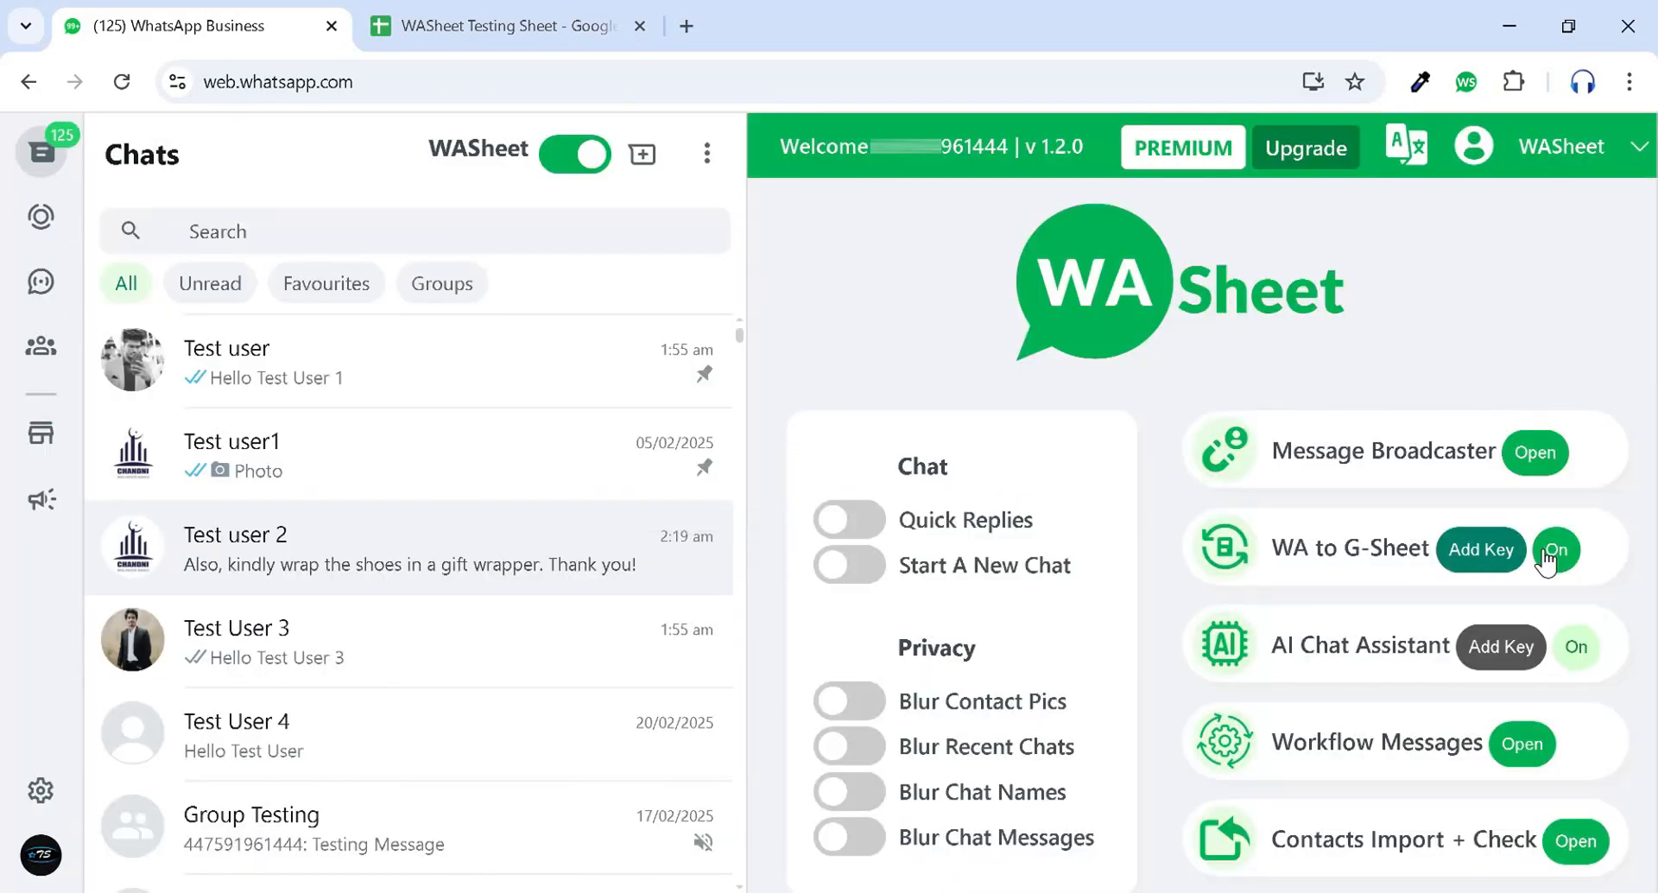
left_click(1554, 550)
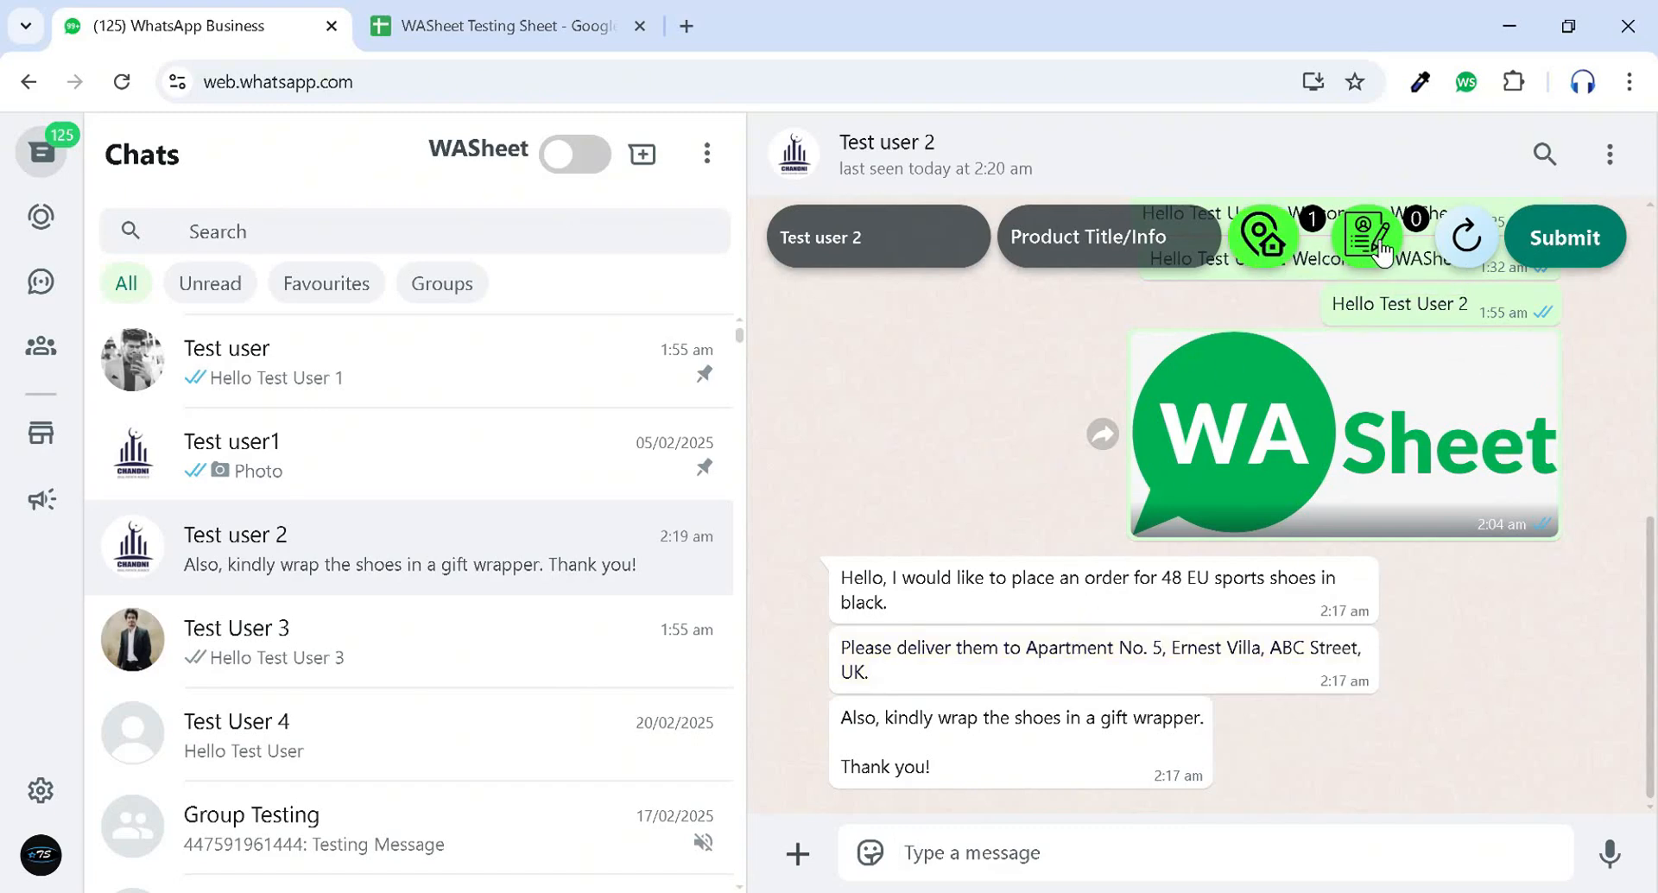
Submit the order details '48 Eu' and 'Shoes Blackk', then view the testing sheet.
triple_click(1004, 717)
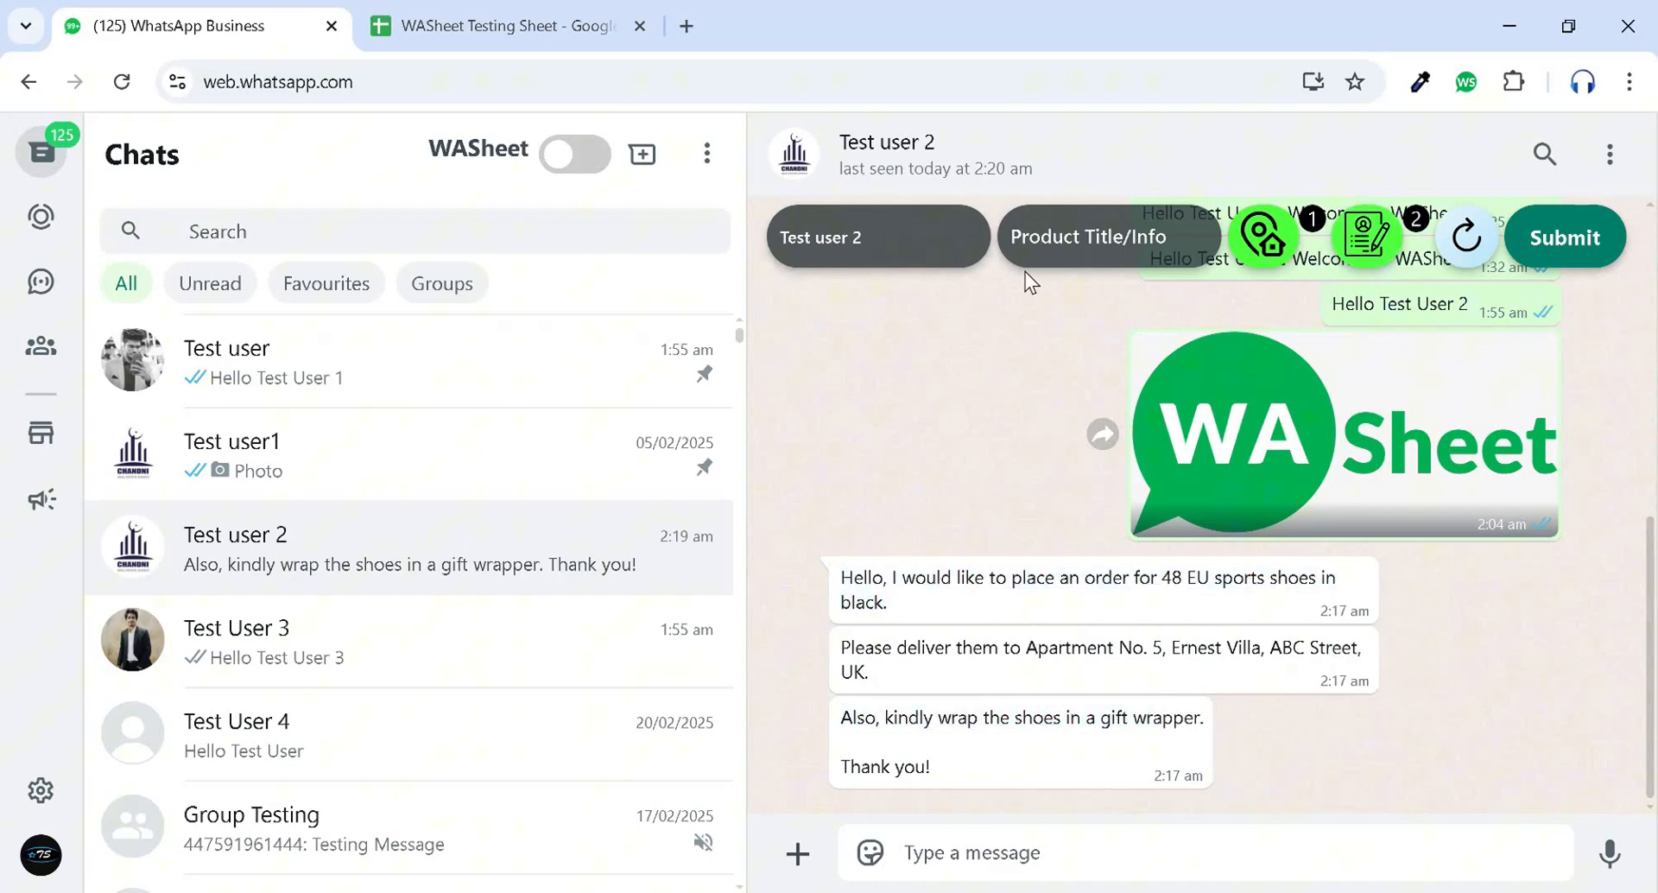
type("48 Eu")
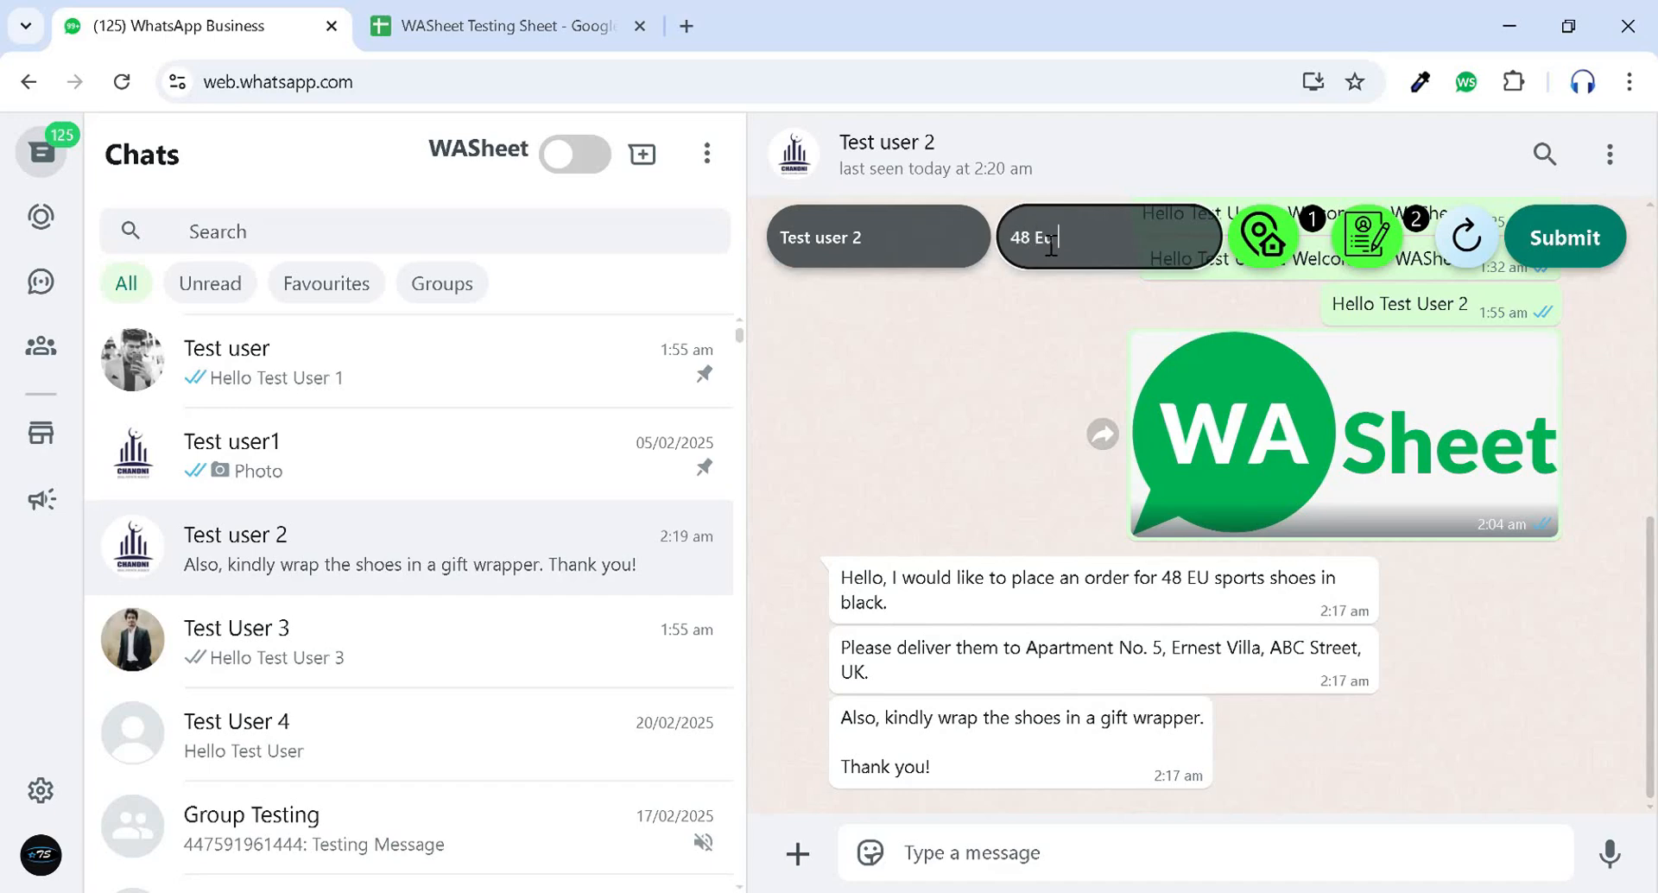
type("Shoes Blackk")
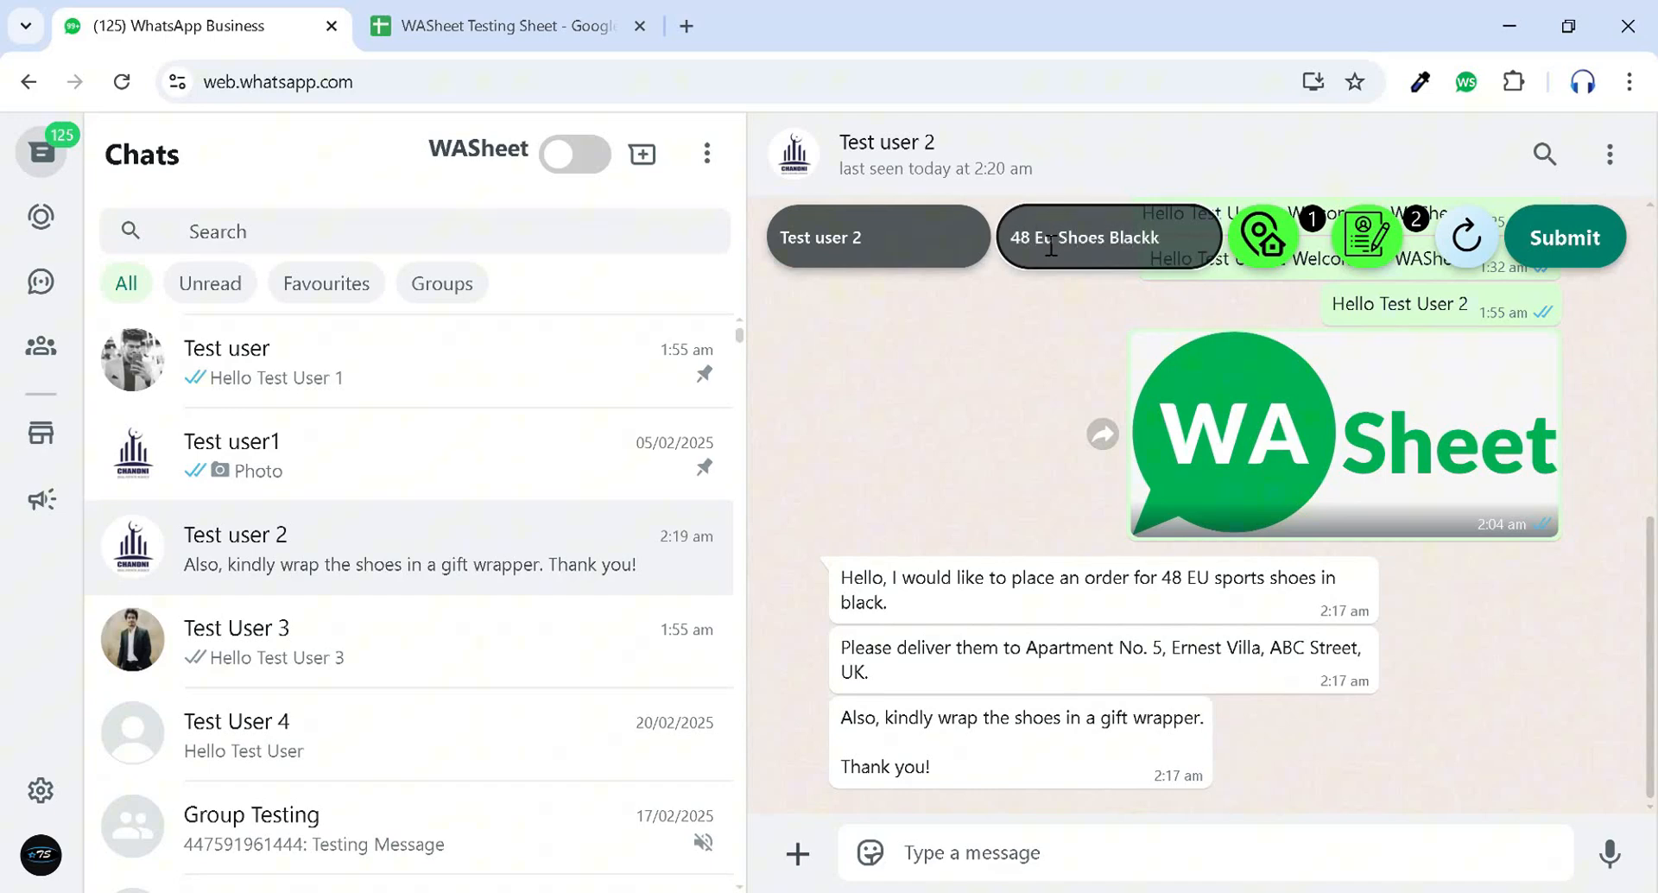
left_click(888, 154)
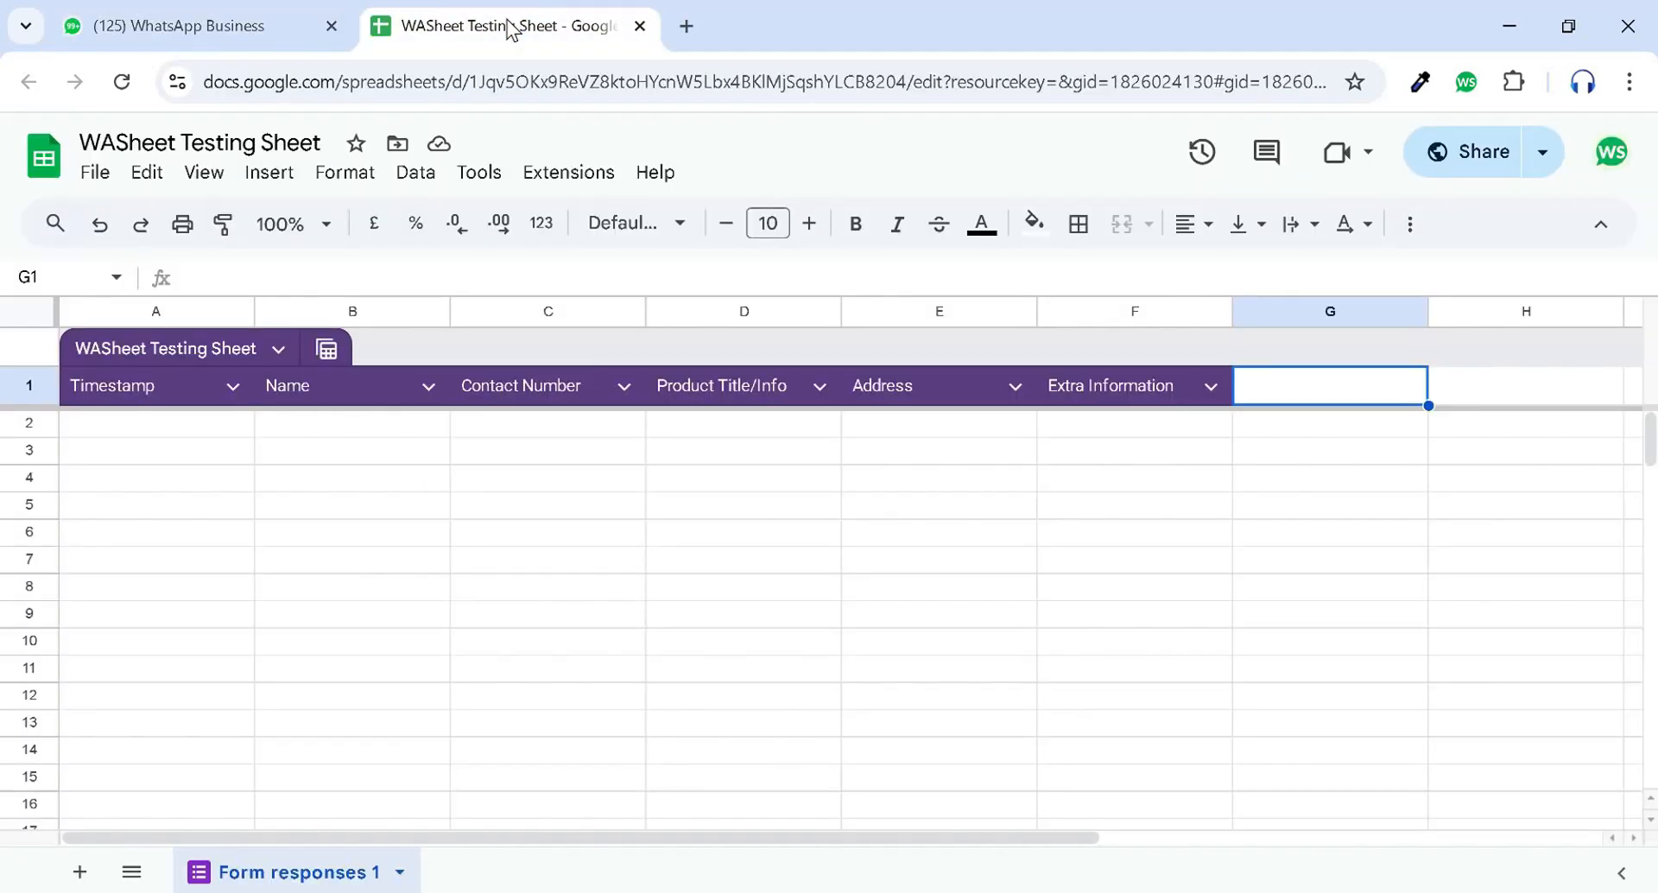
left_click(190, 25)
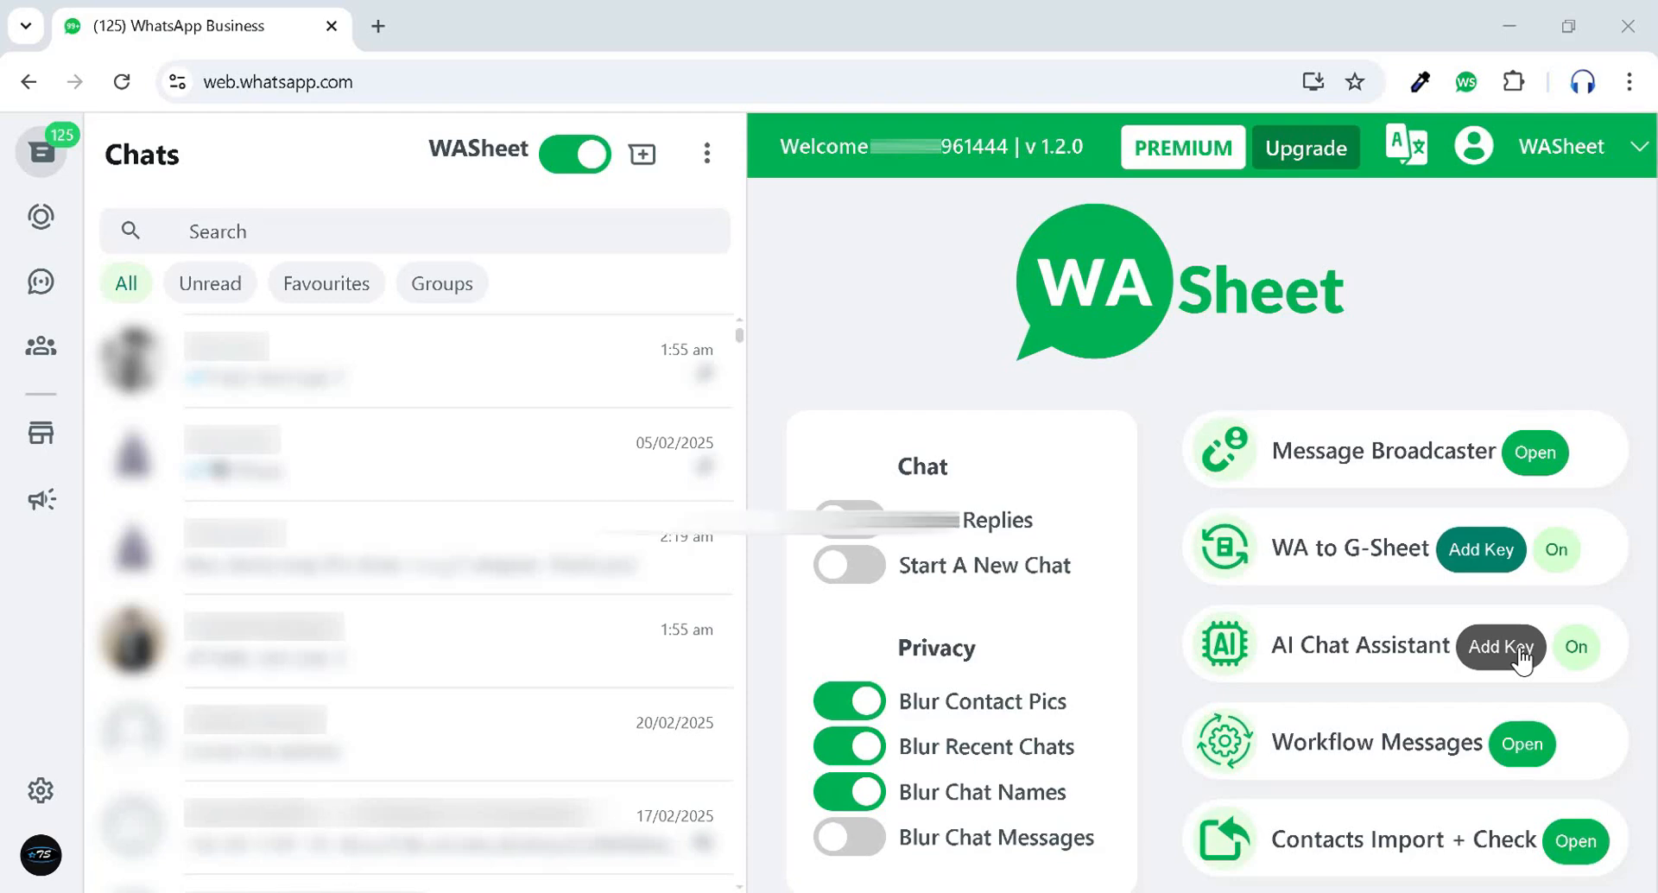
Check the OpenAI key, send 'hello' to the AI assistant, and request a chat analysis.
left_click(1501, 647)
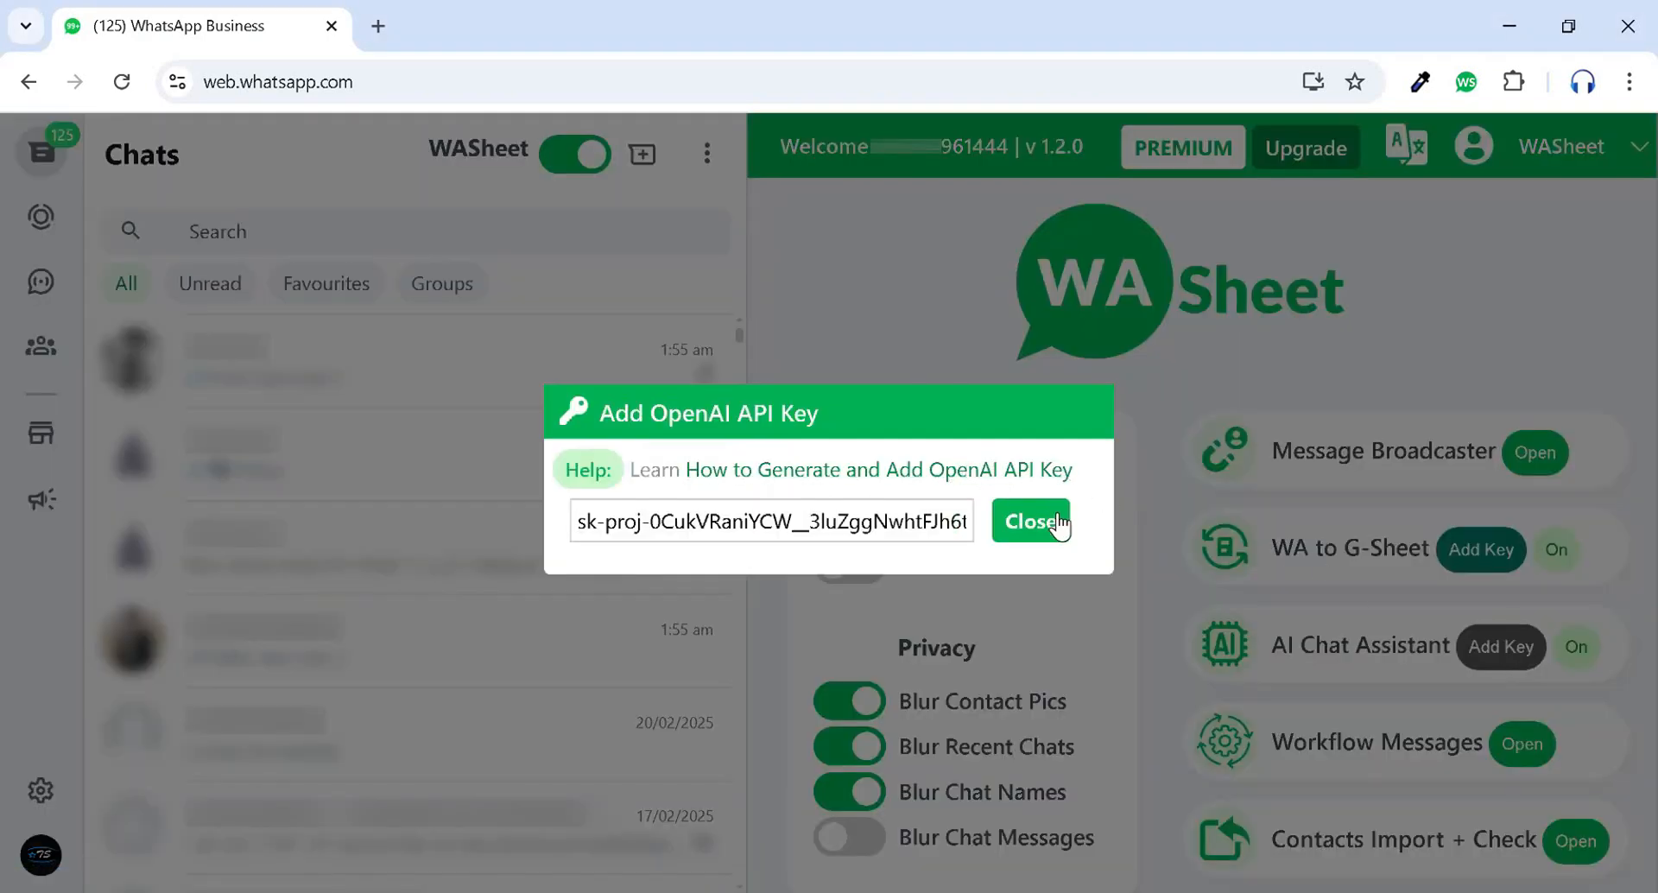
left_click(1028, 521)
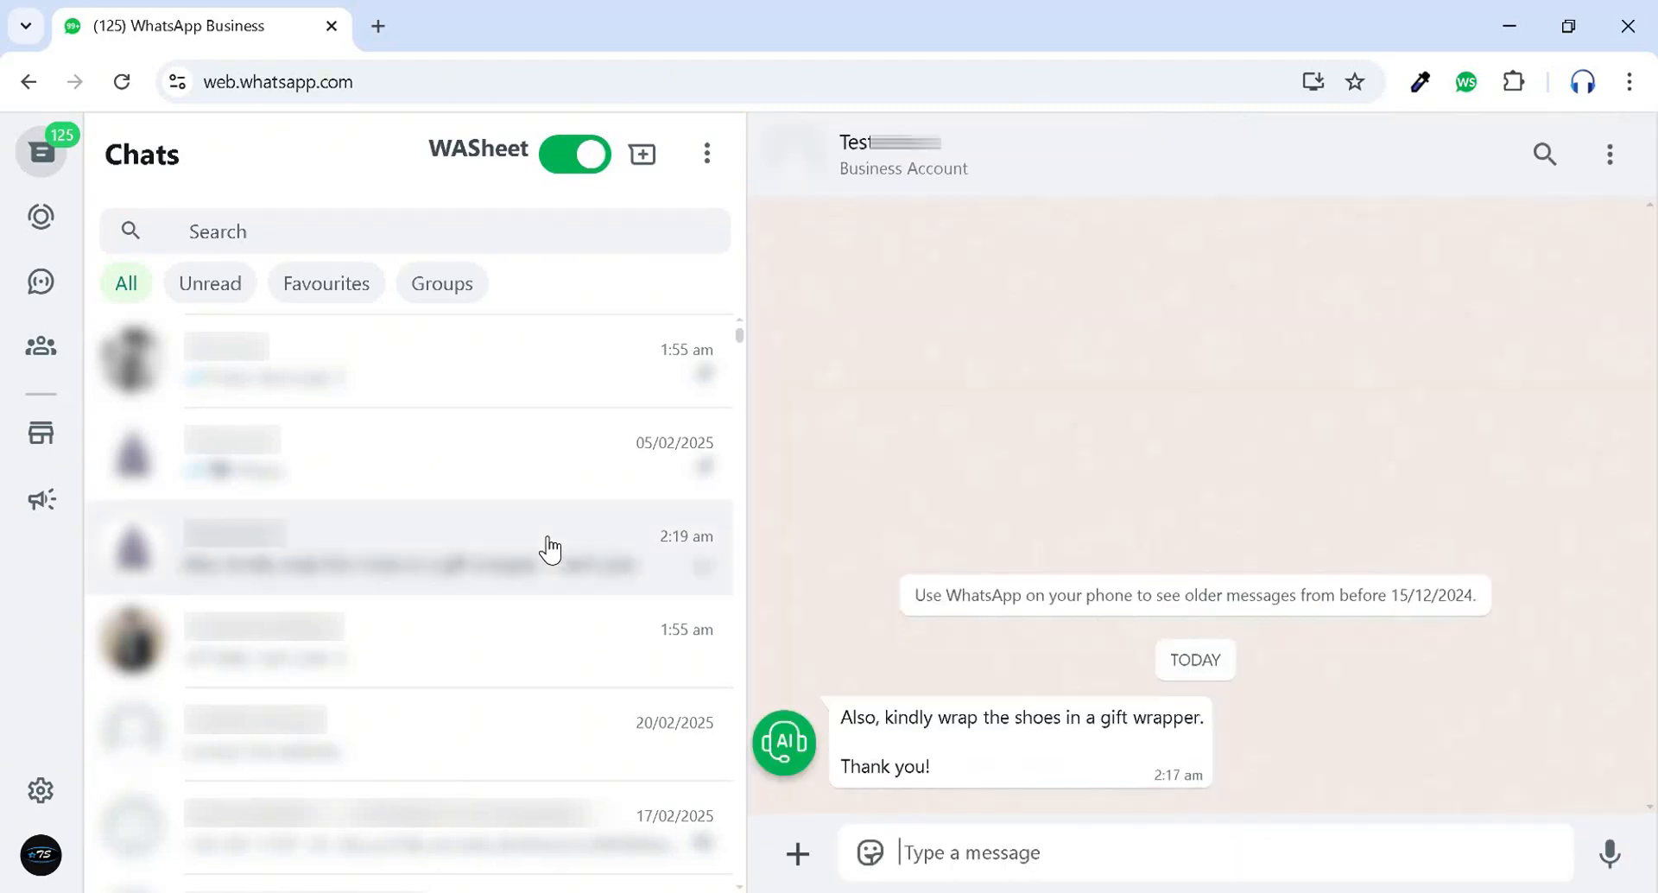
left_click(575, 154)
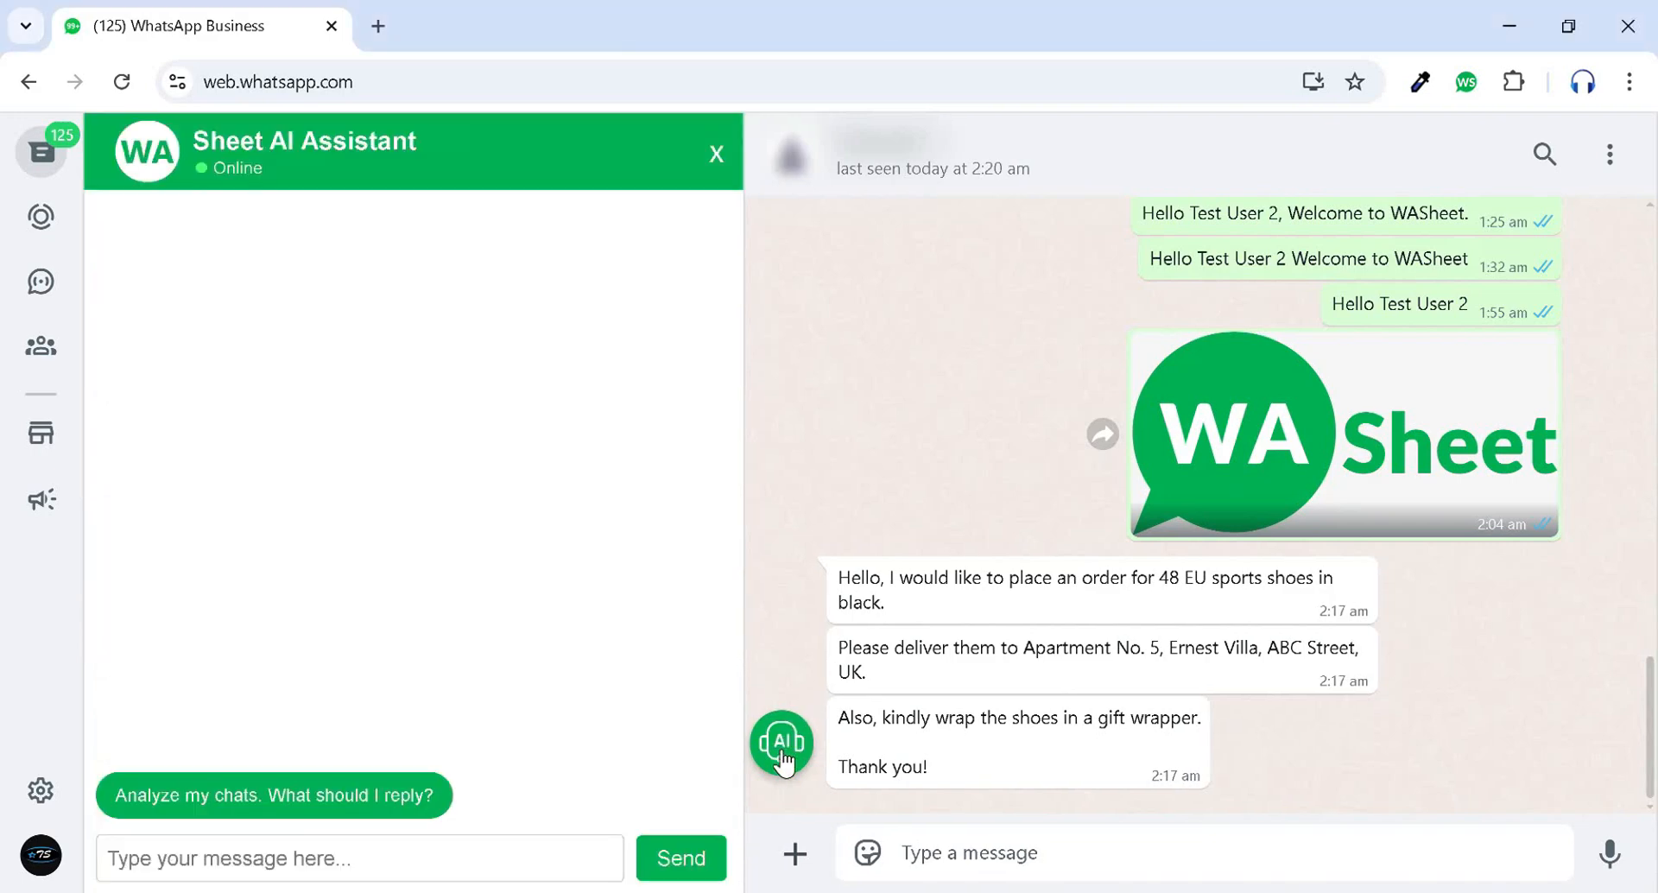
type("hello")
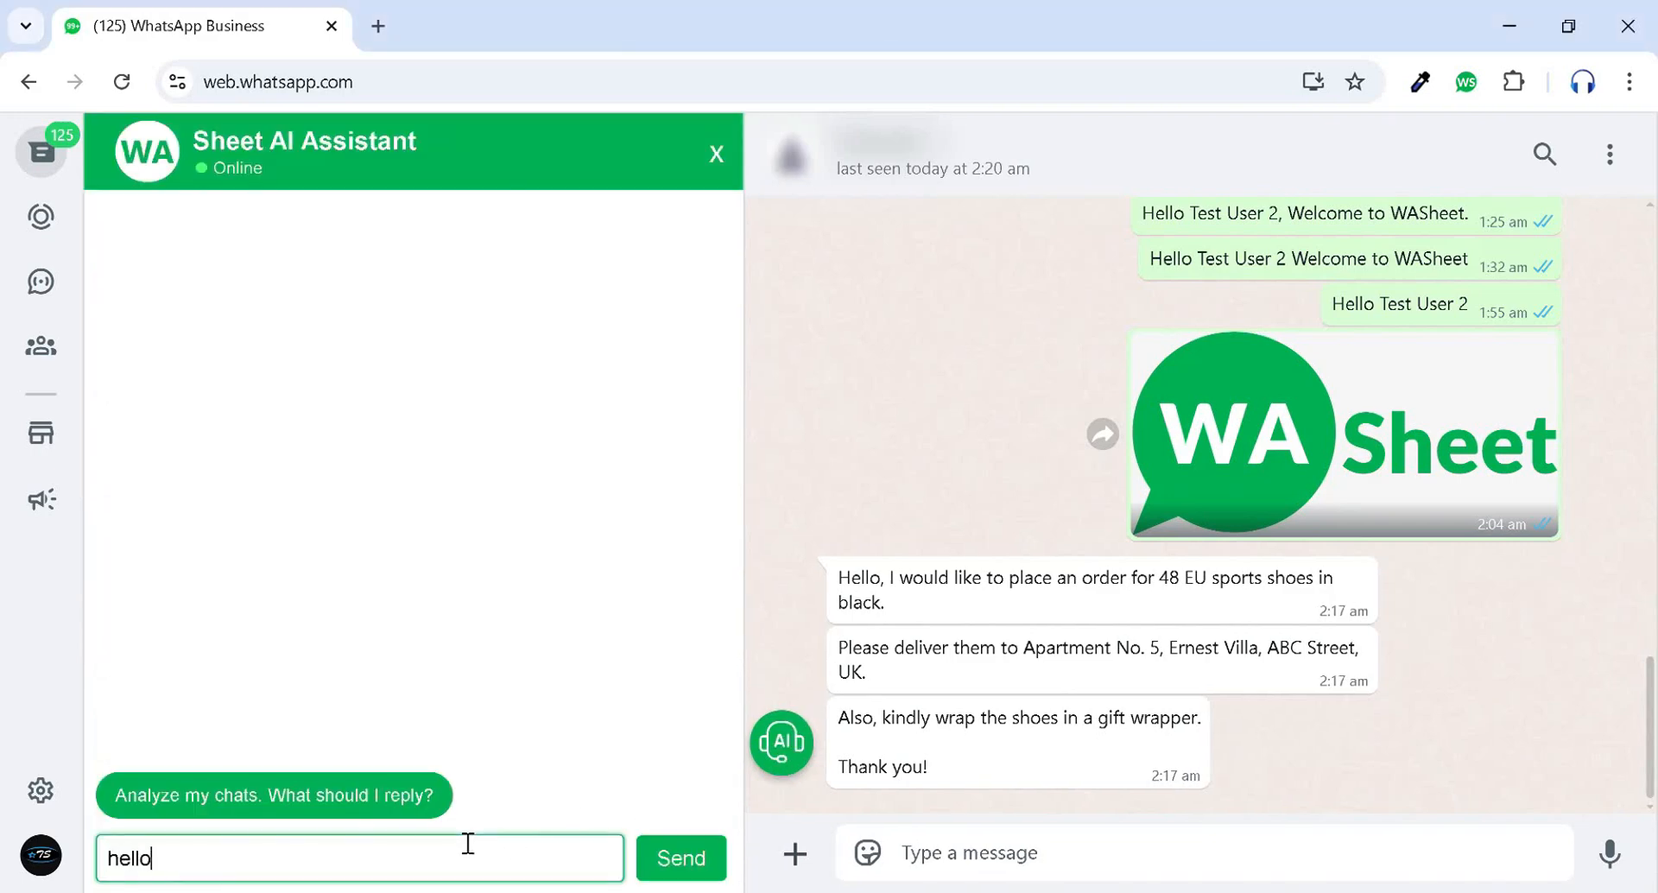
left_click(679, 859)
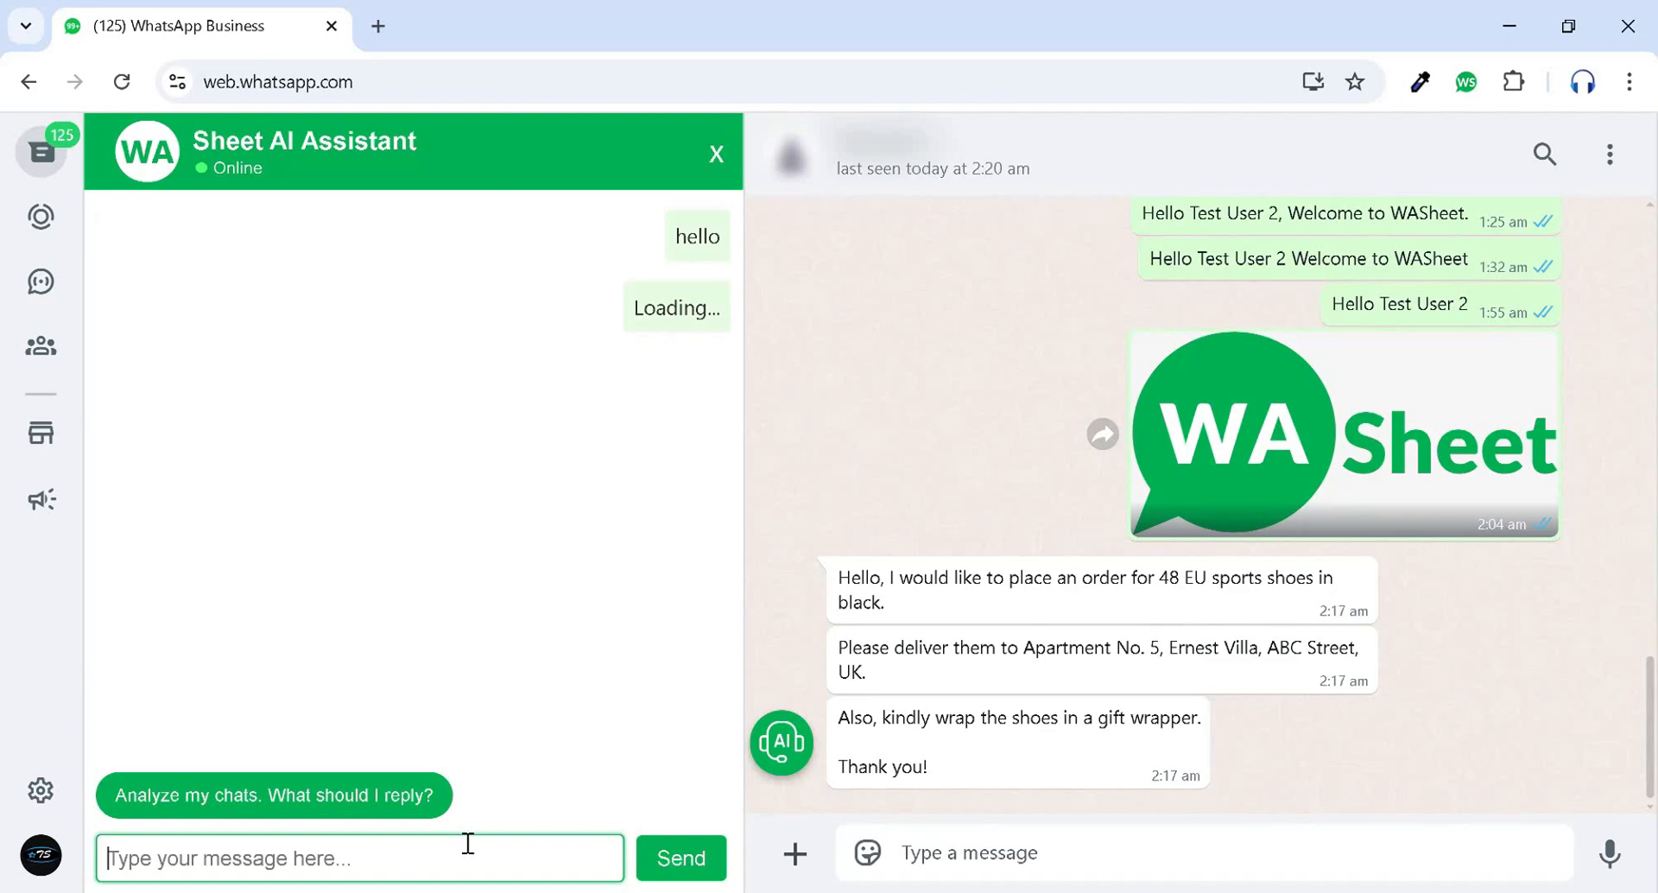
left_click(273, 794)
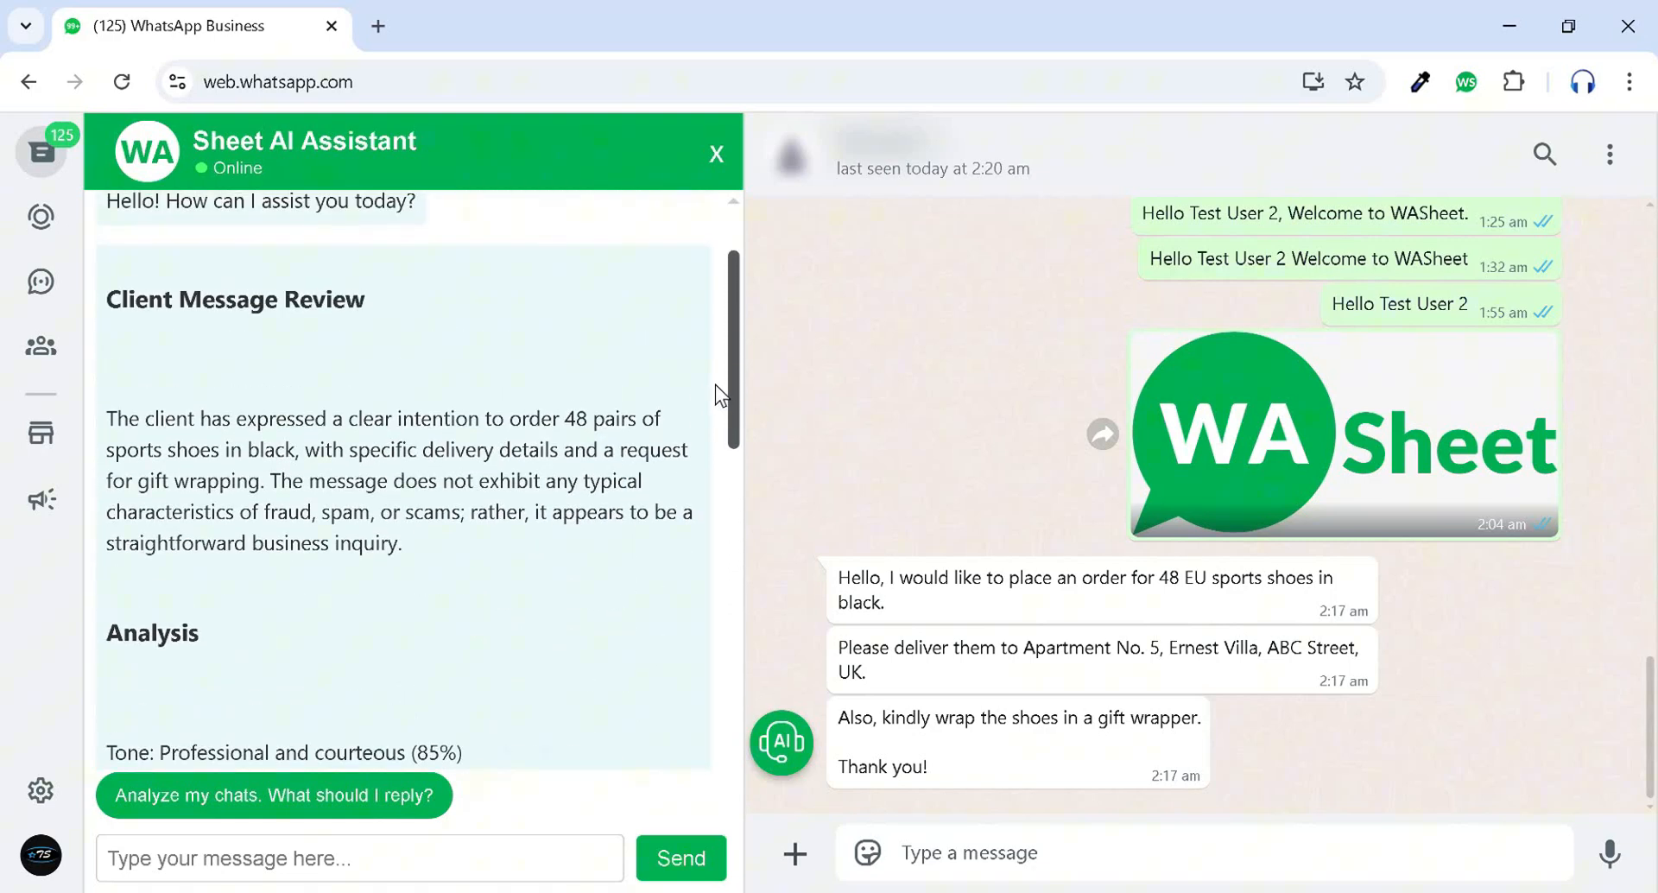
Scroll through the assistant's verdict that the order is genuine and its suggested reply.
scroll("down", 3)
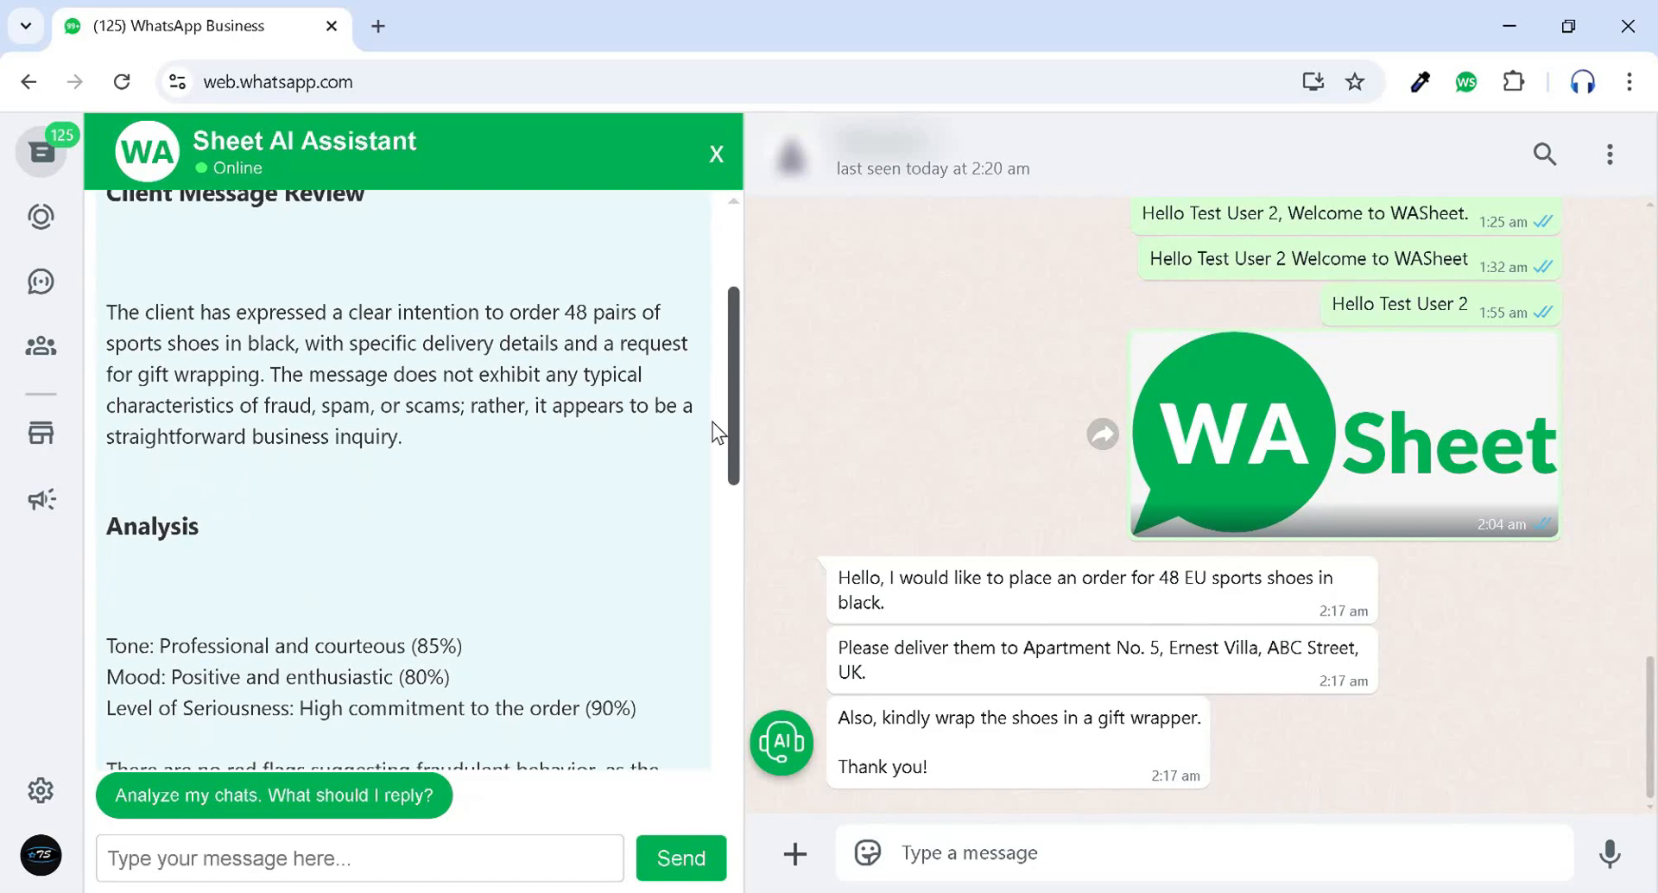
scroll("down", 3)
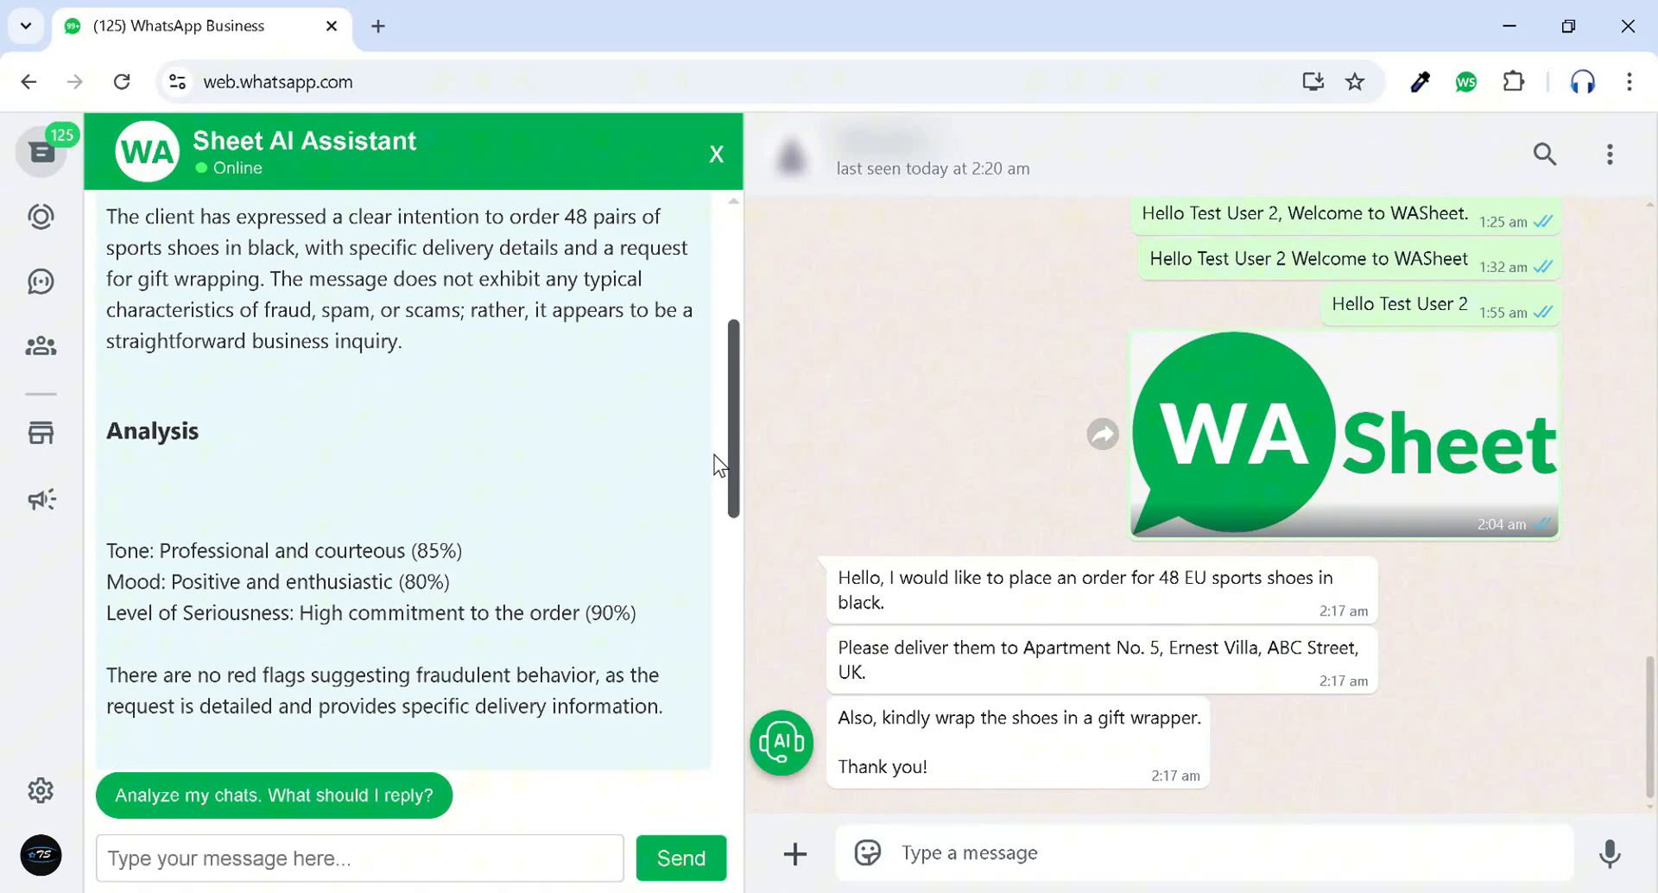
scroll("down", 3)
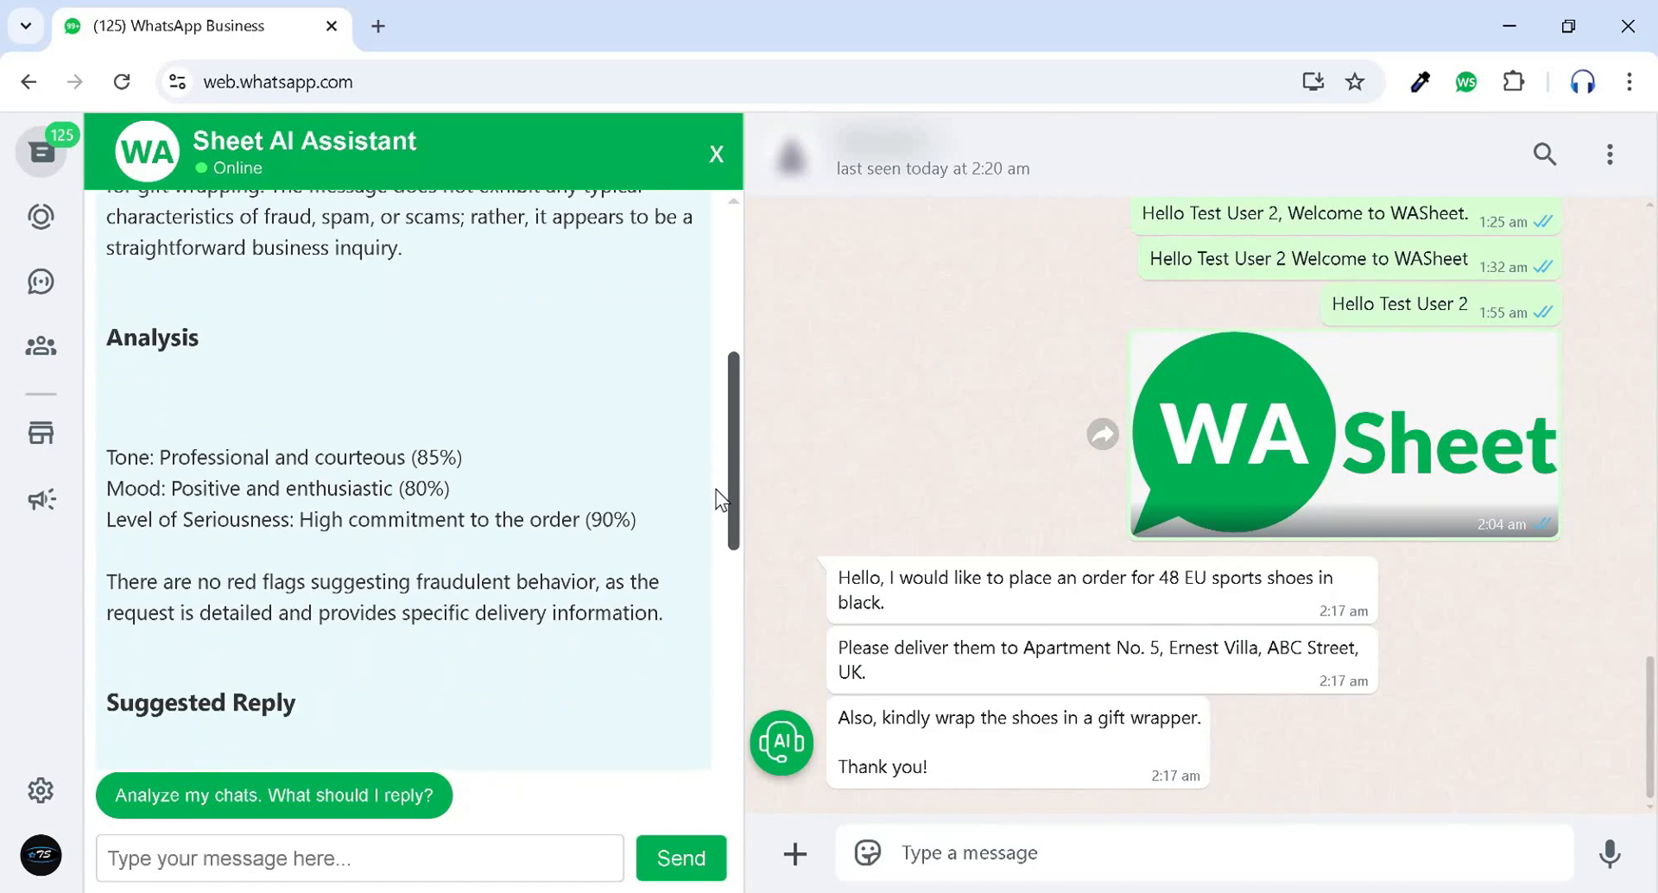
scroll("down", 3)
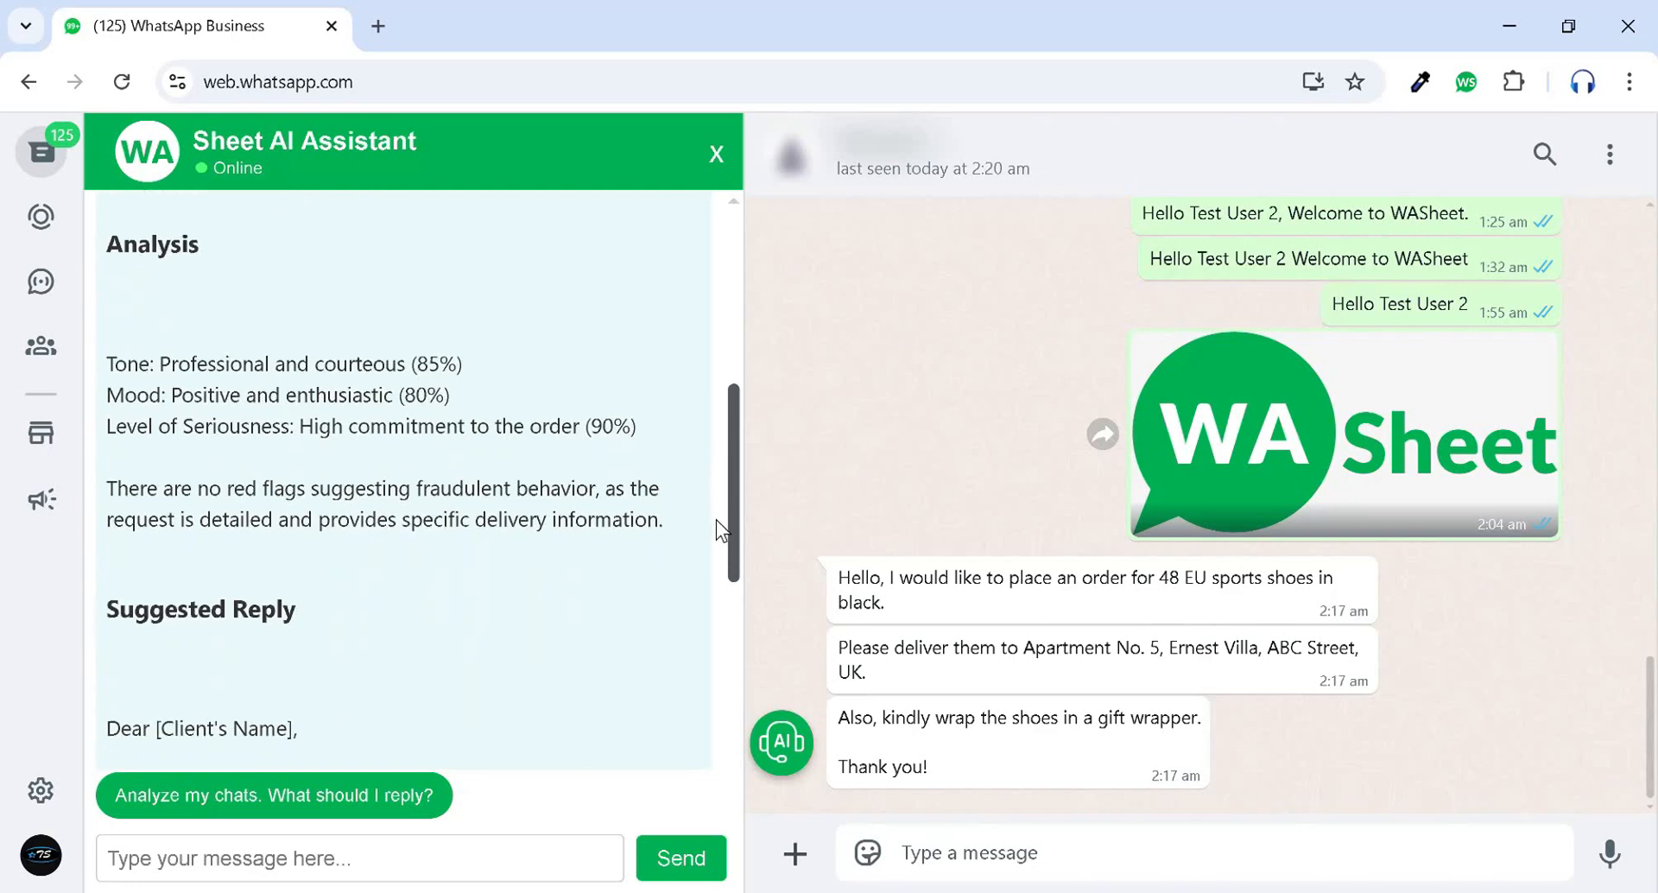
scroll("down", 3)
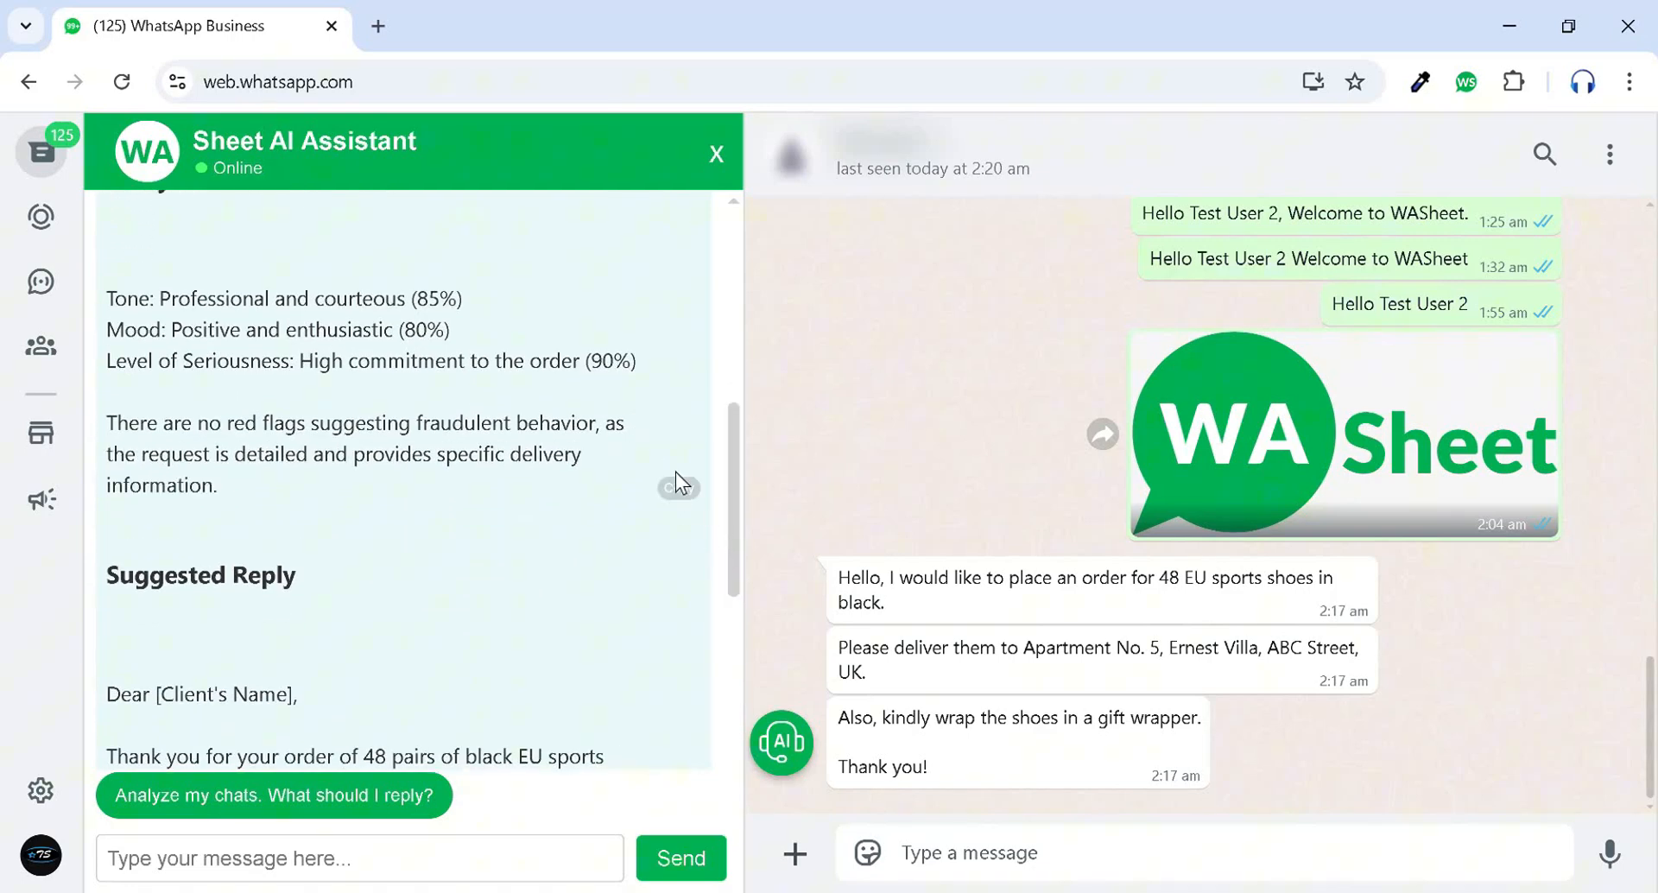
scroll("down", 3)
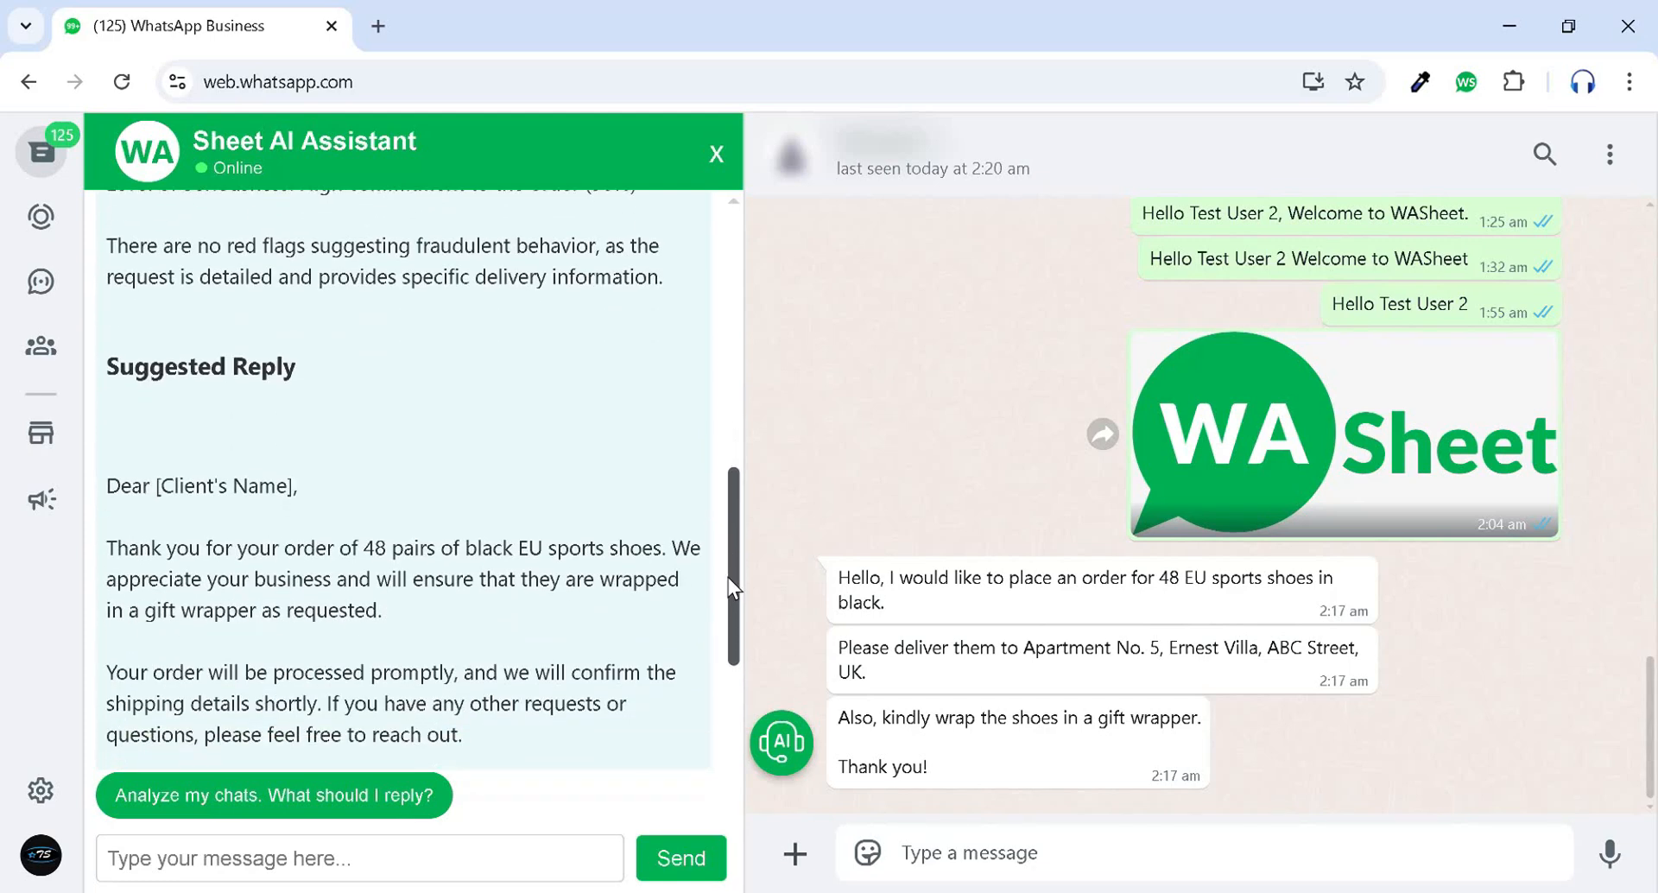
scroll("down", 3)
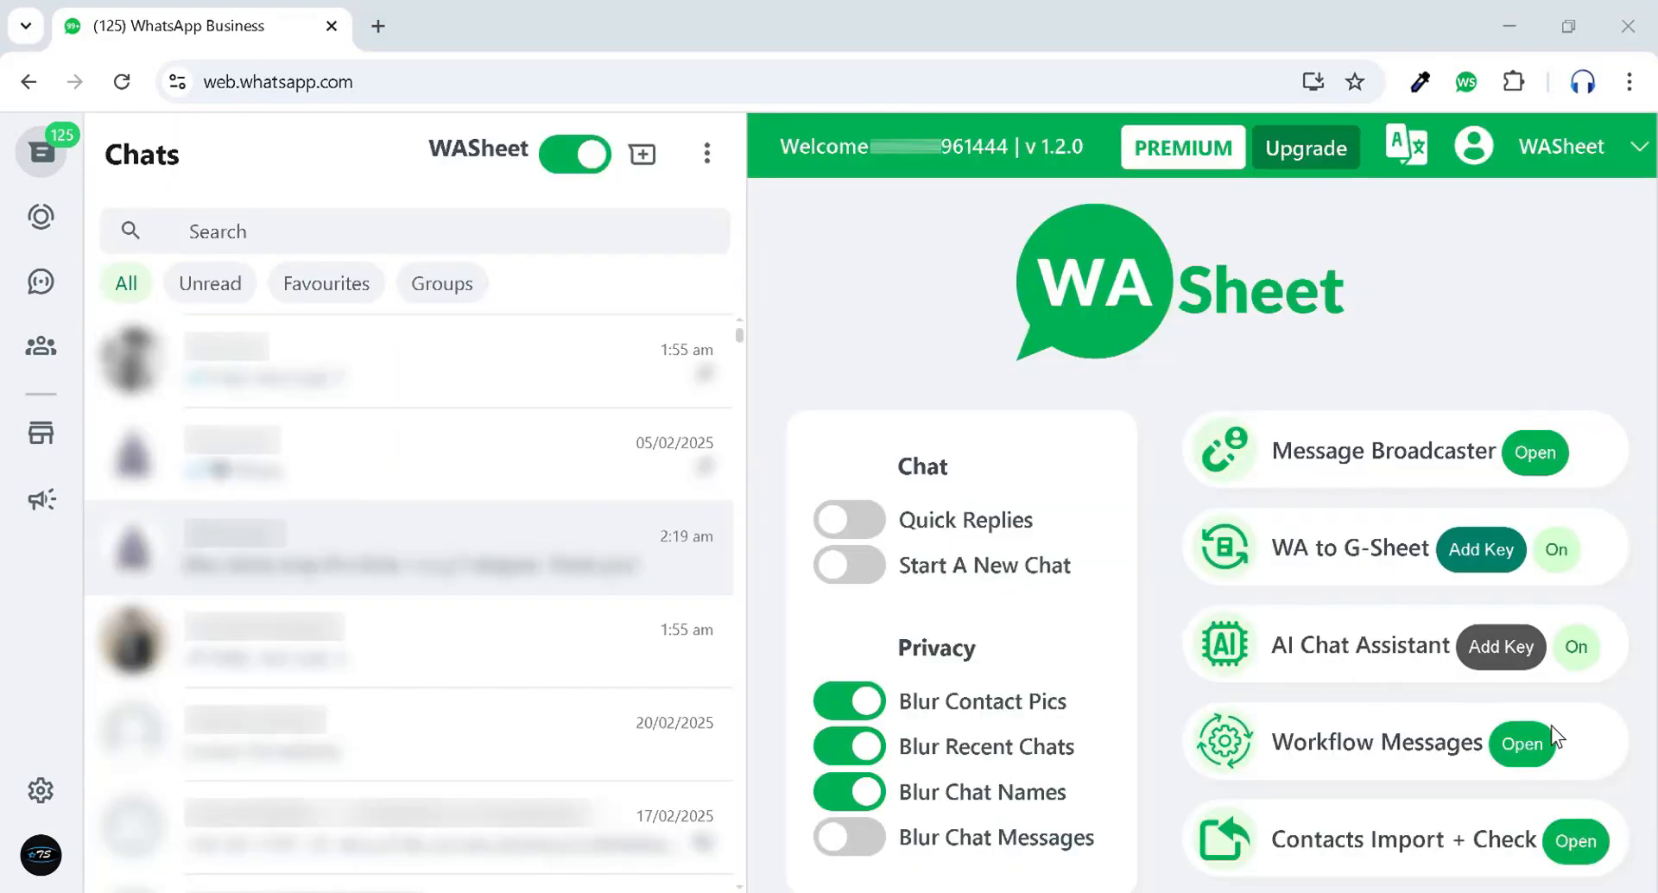
Set up a keyword workflow using template 2 with keywords abc, apple and keyword.
left_click(1521, 741)
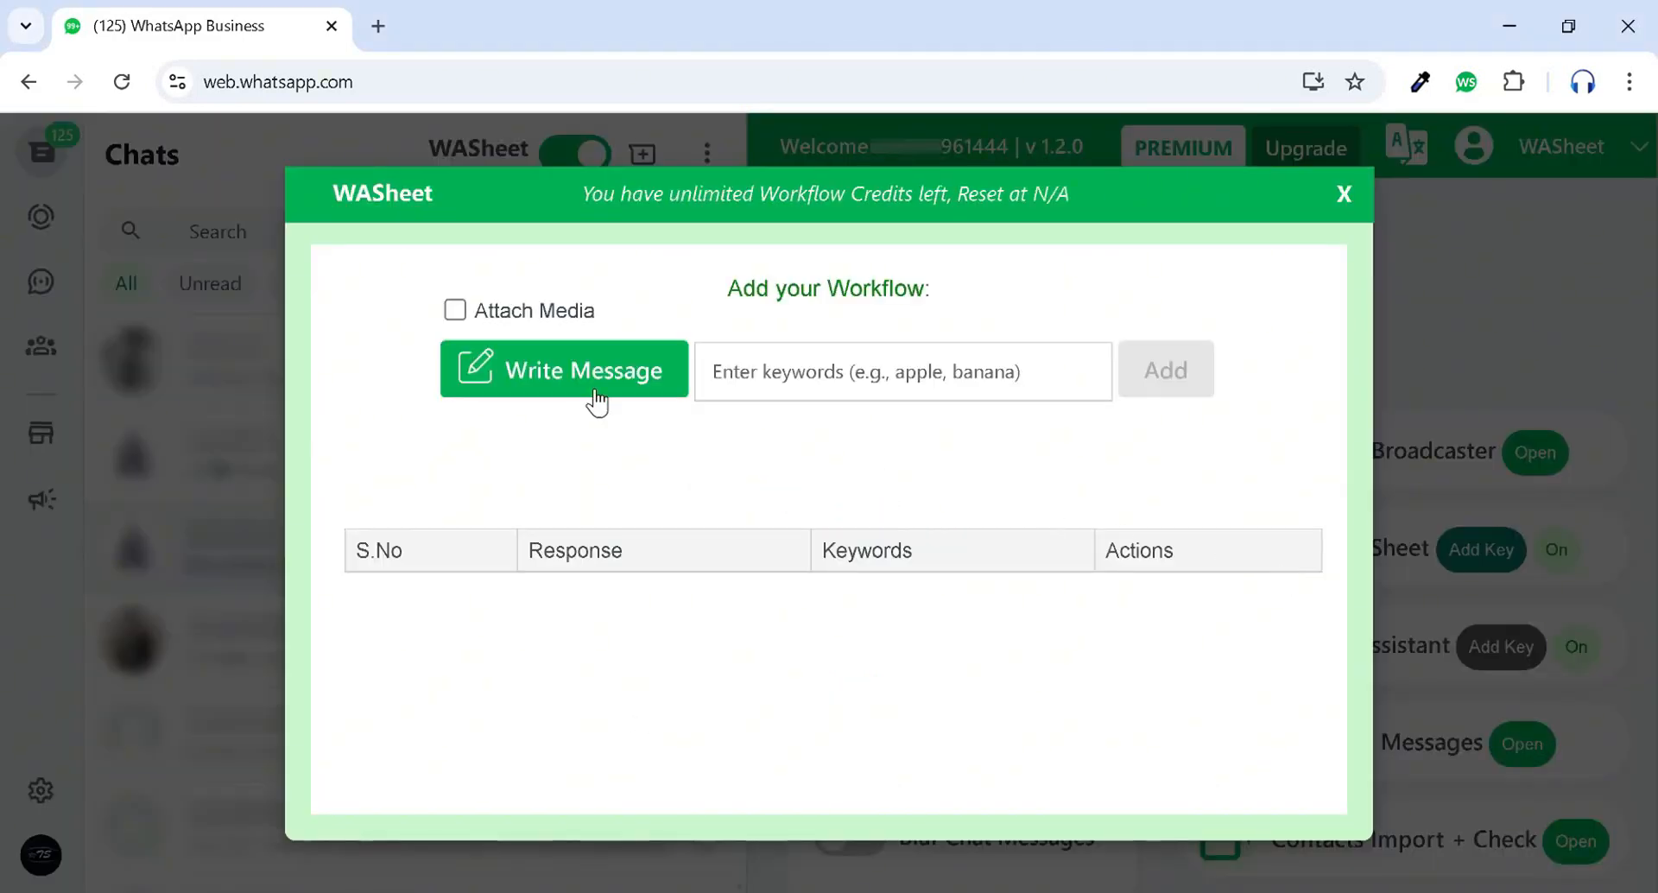
left_click(564, 371)
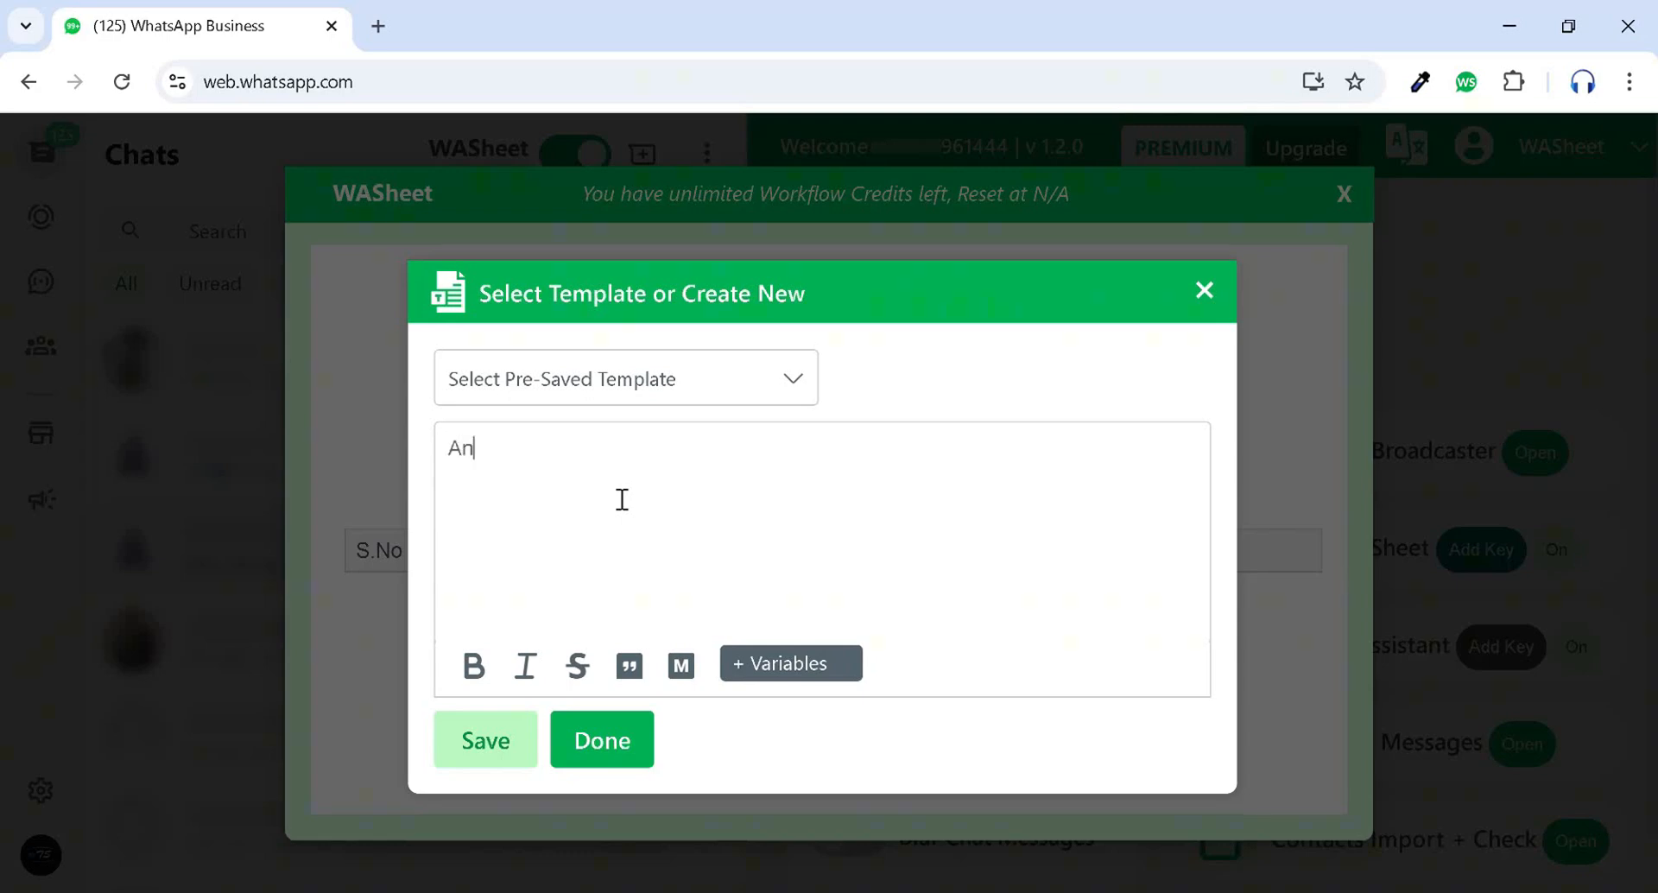
key("Backspace")
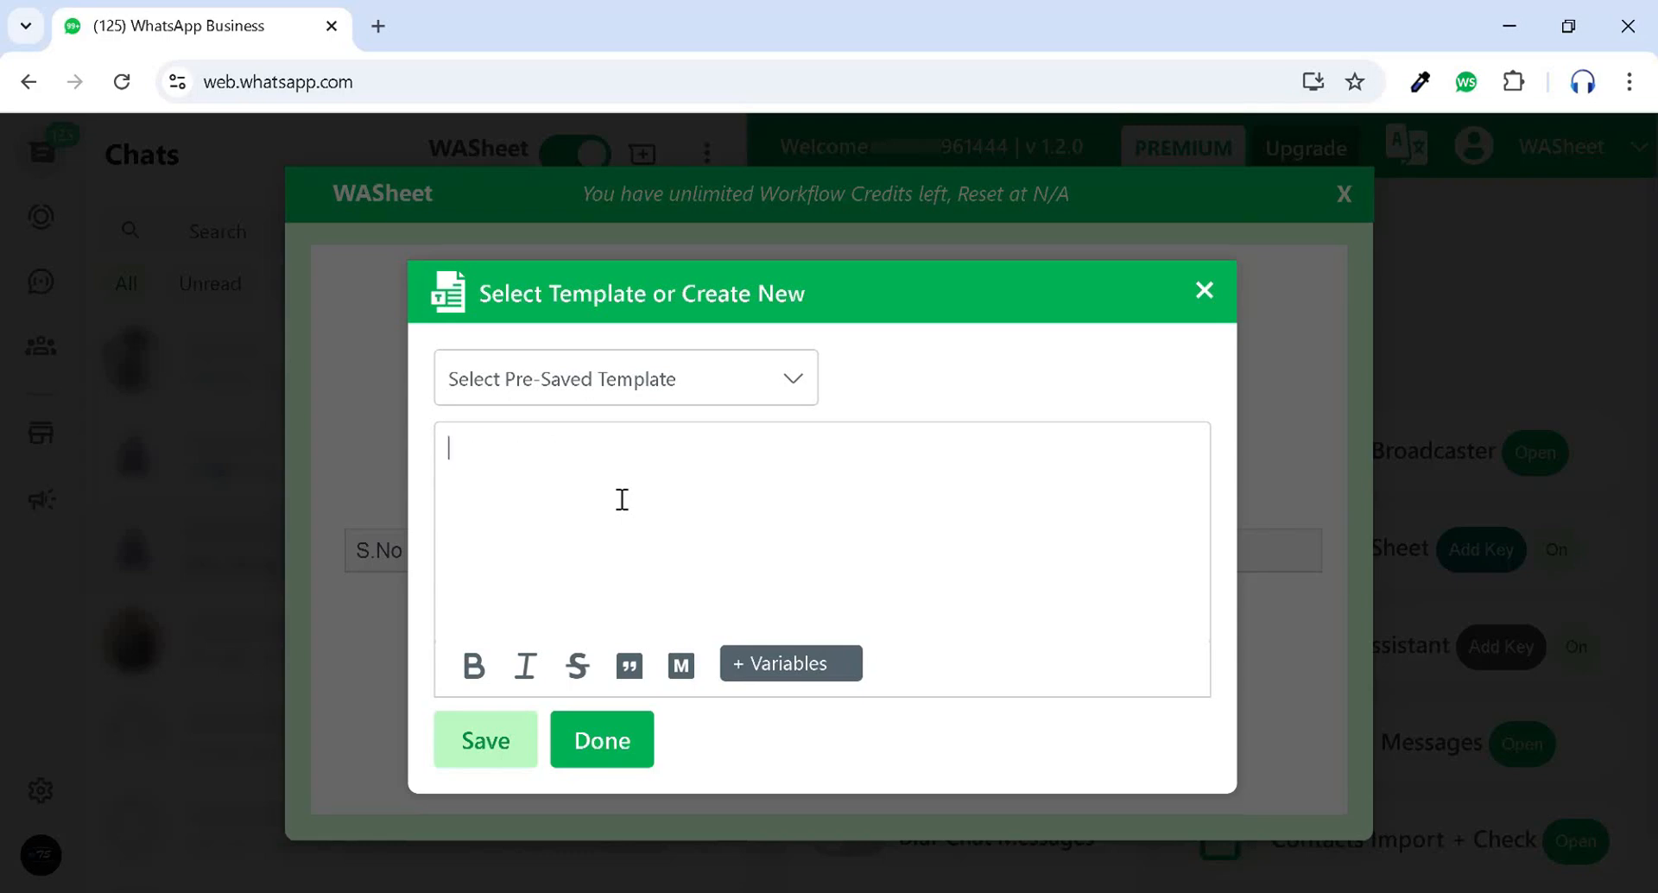
left_click(625, 376)
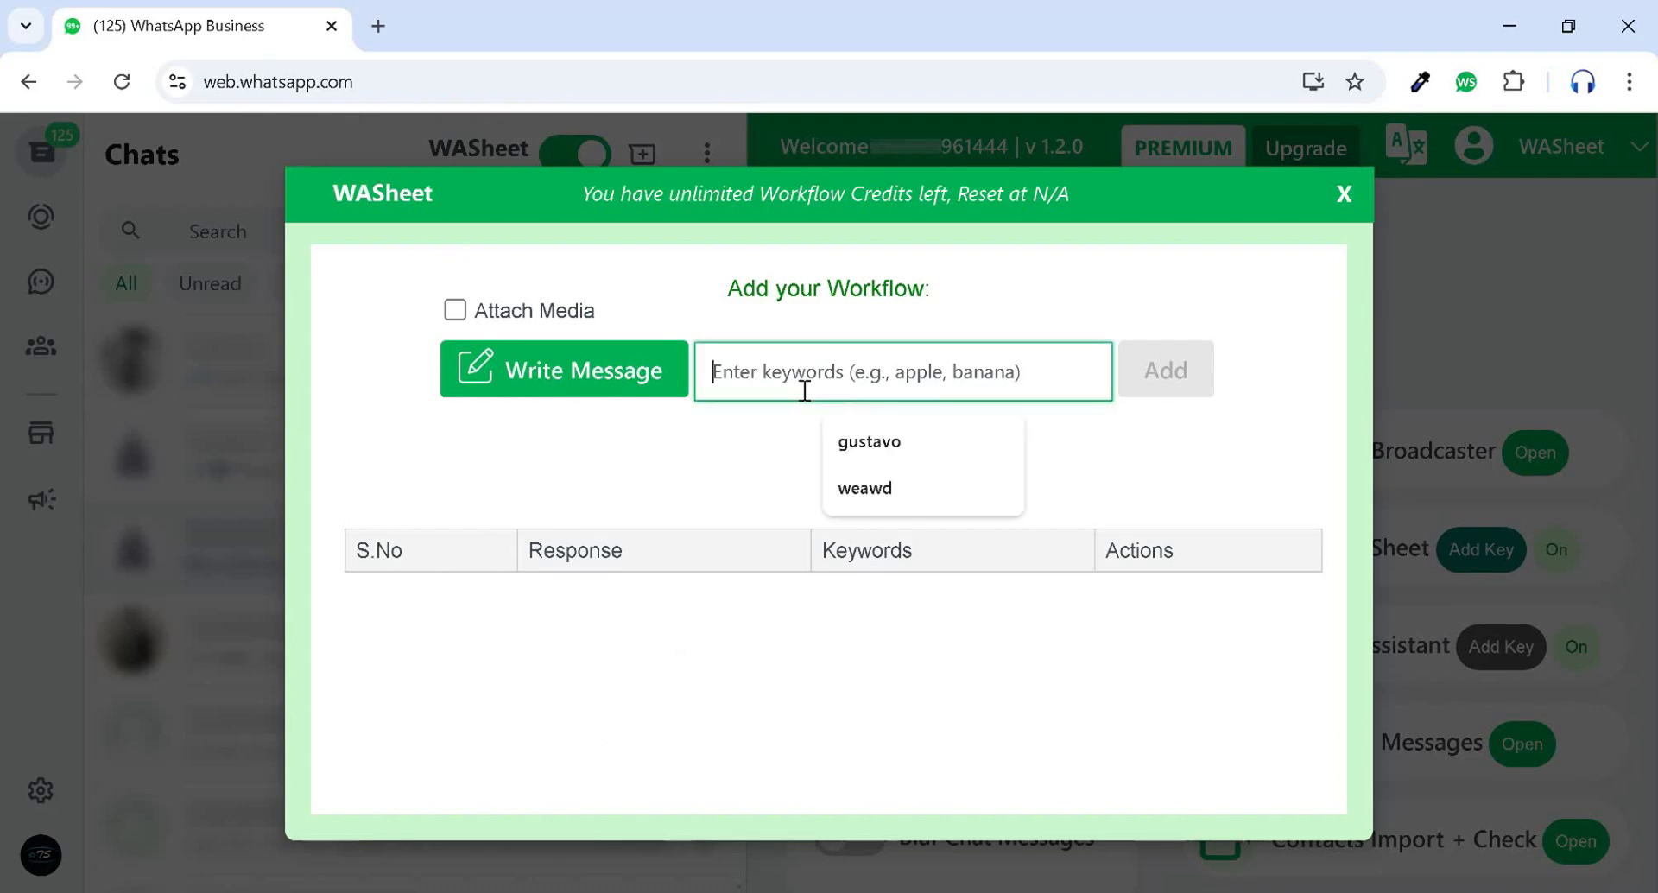
type("abc, apple,")
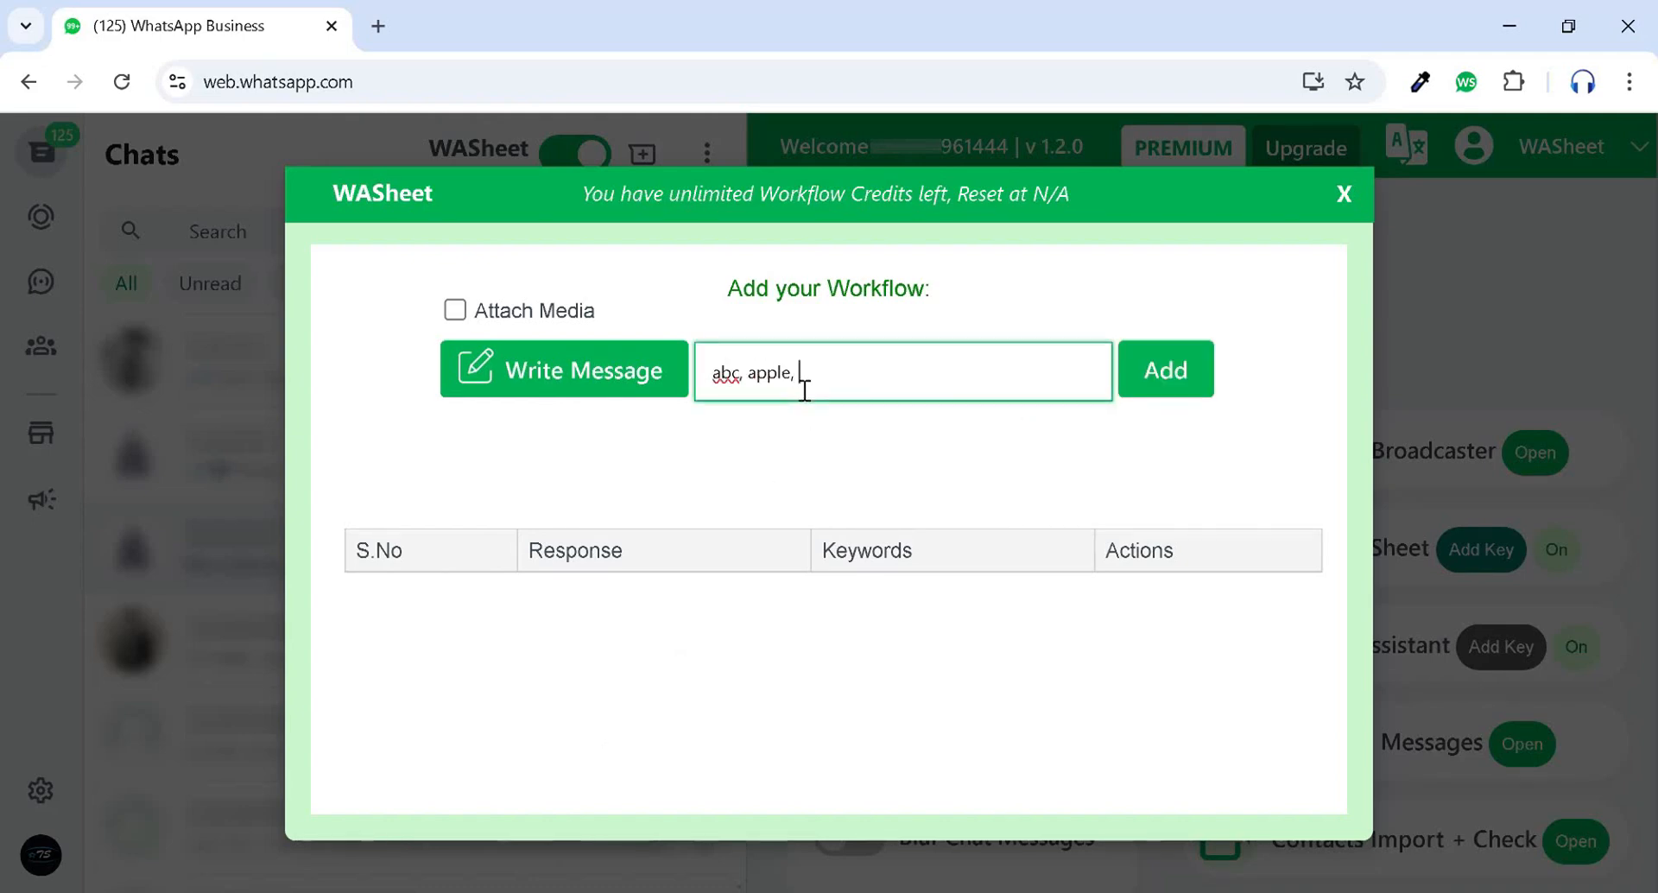
type("keyword")
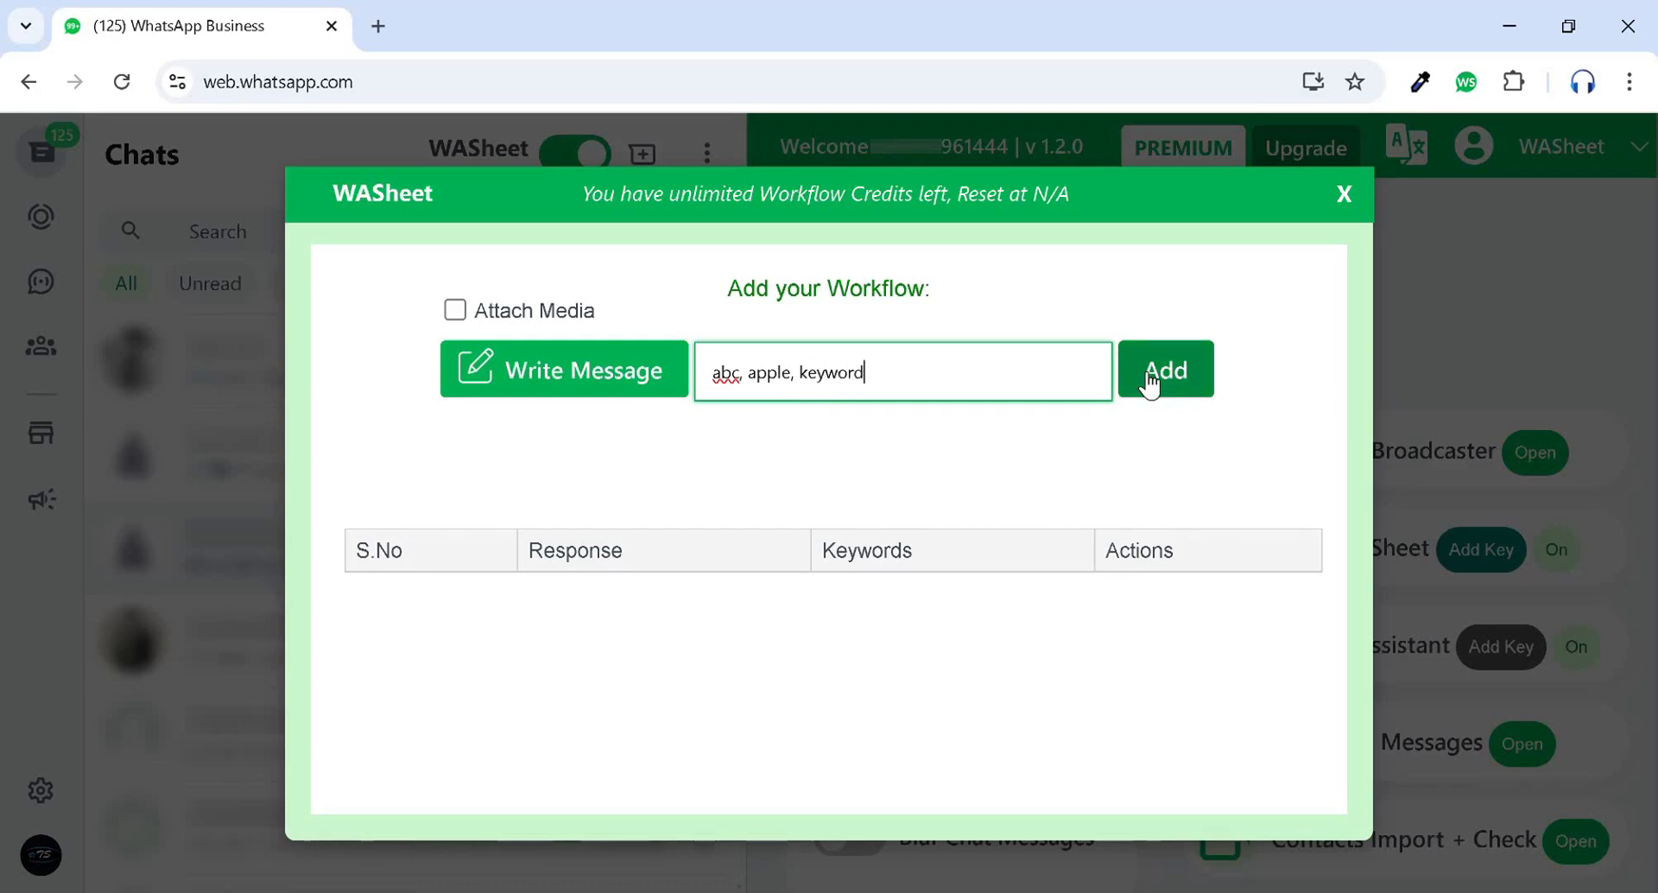
Add the workflow without media attachments and start it running.
left_click(455, 310)
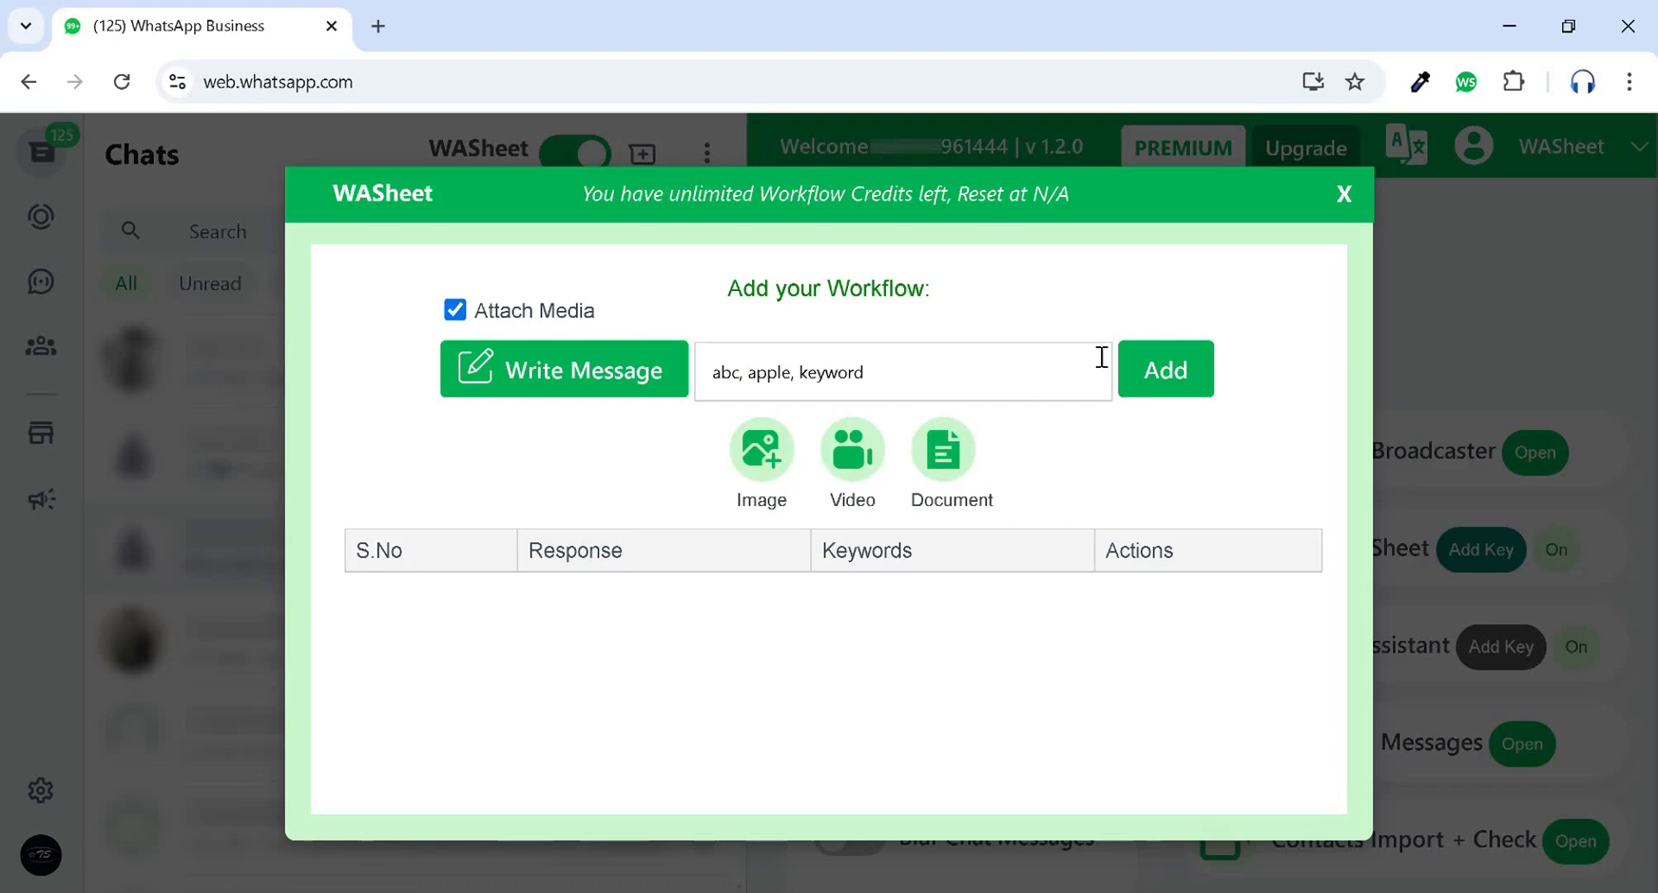
left_click(455, 310)
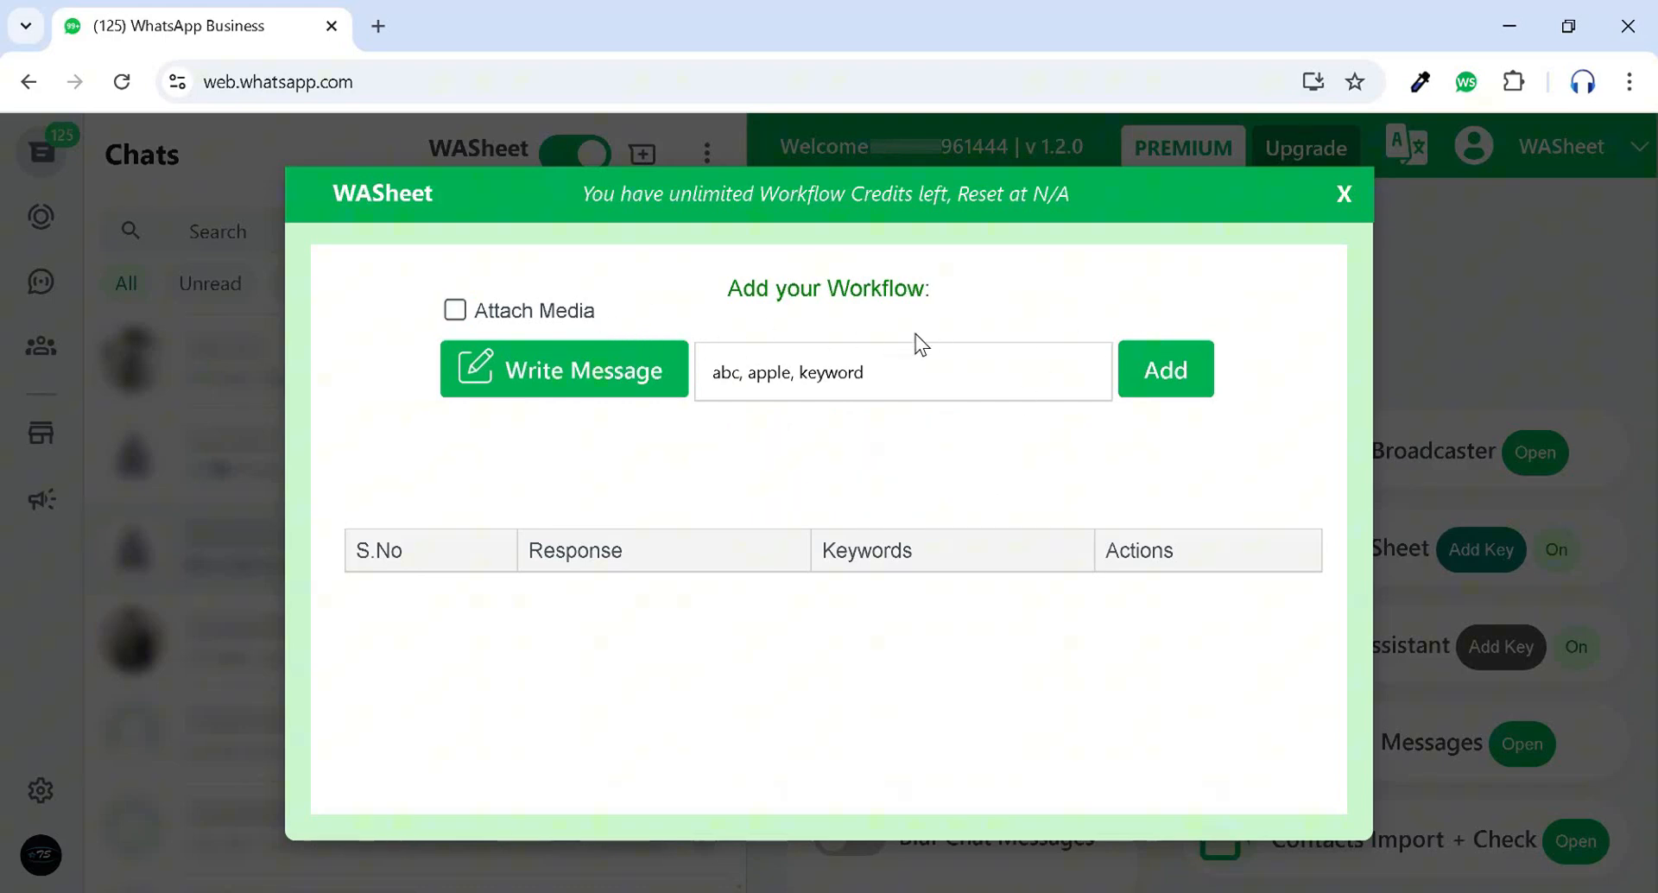
left_click(1164, 369)
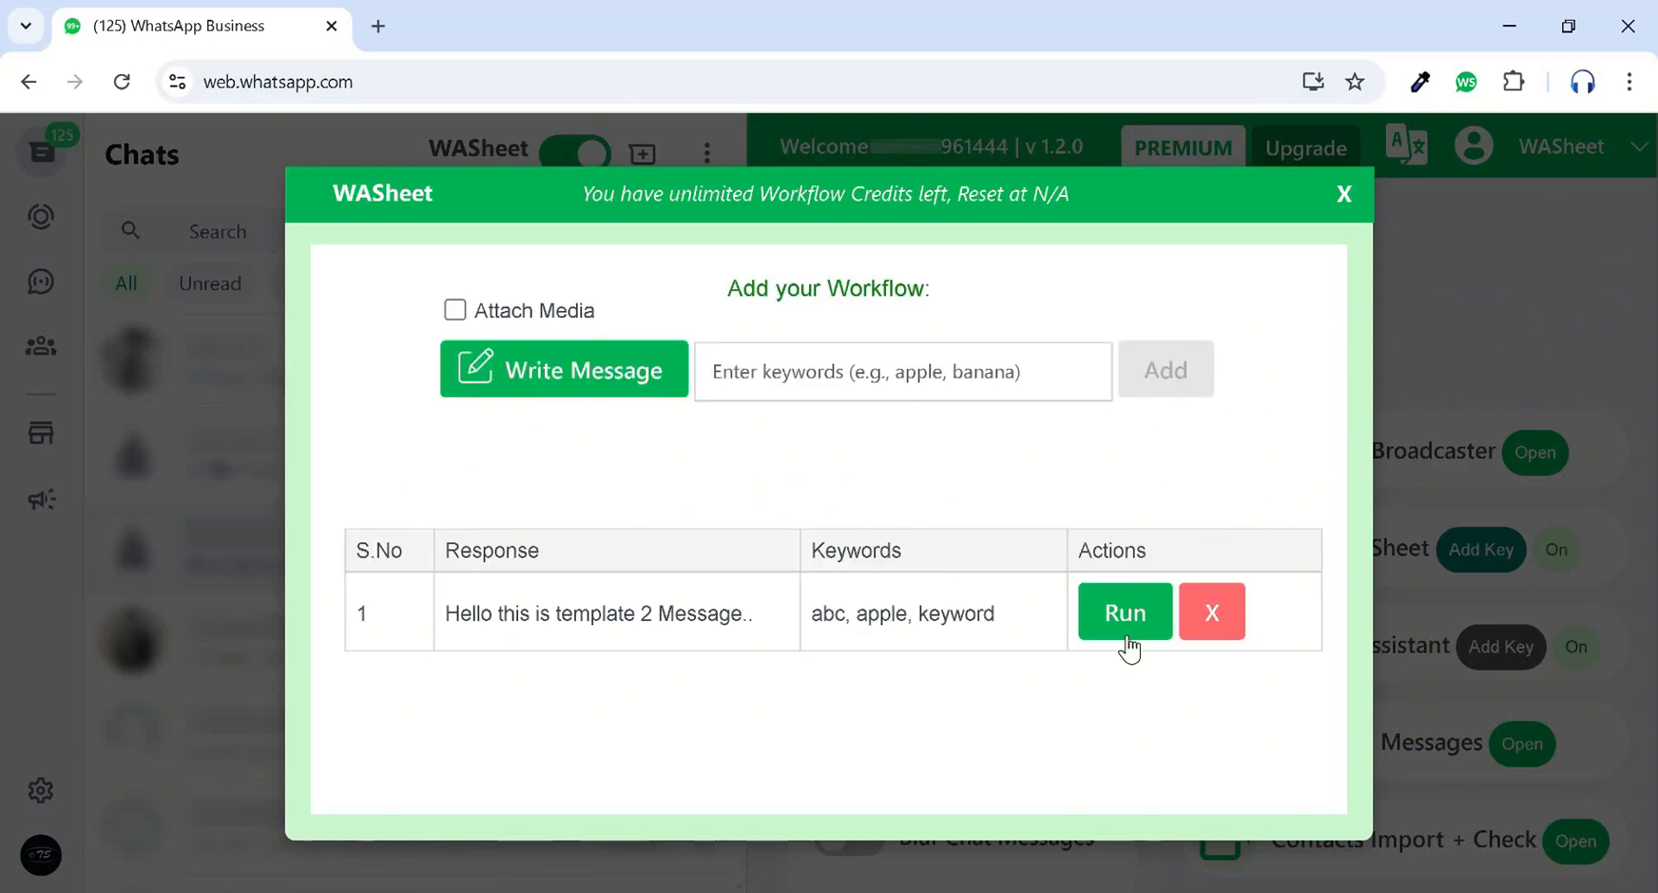
left_click(1122, 612)
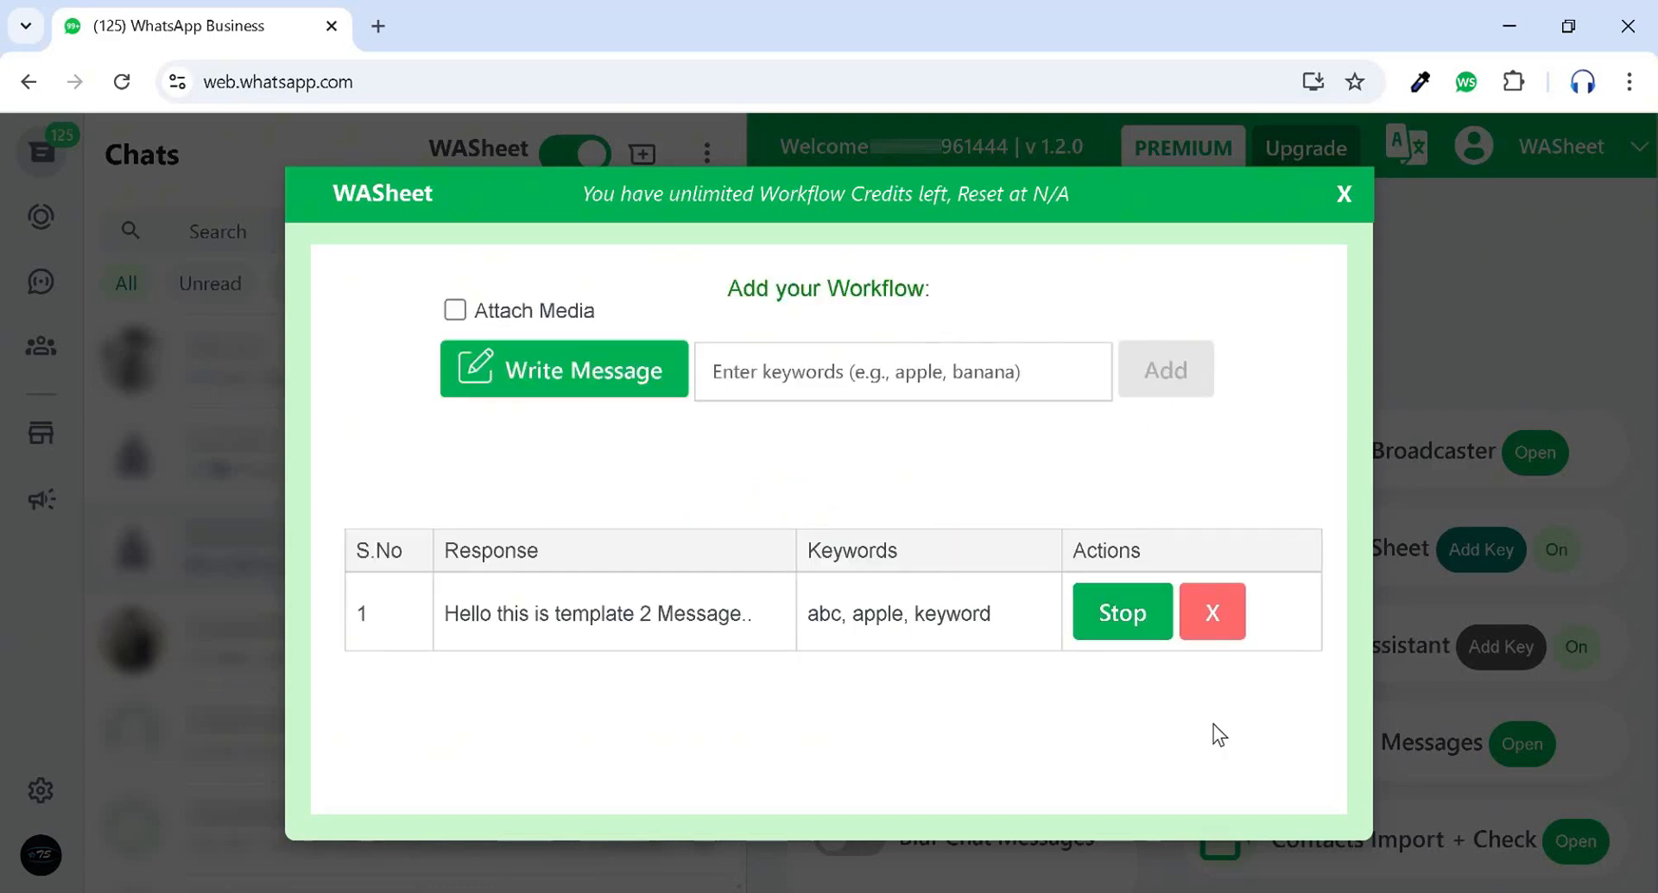
left_click(1344, 193)
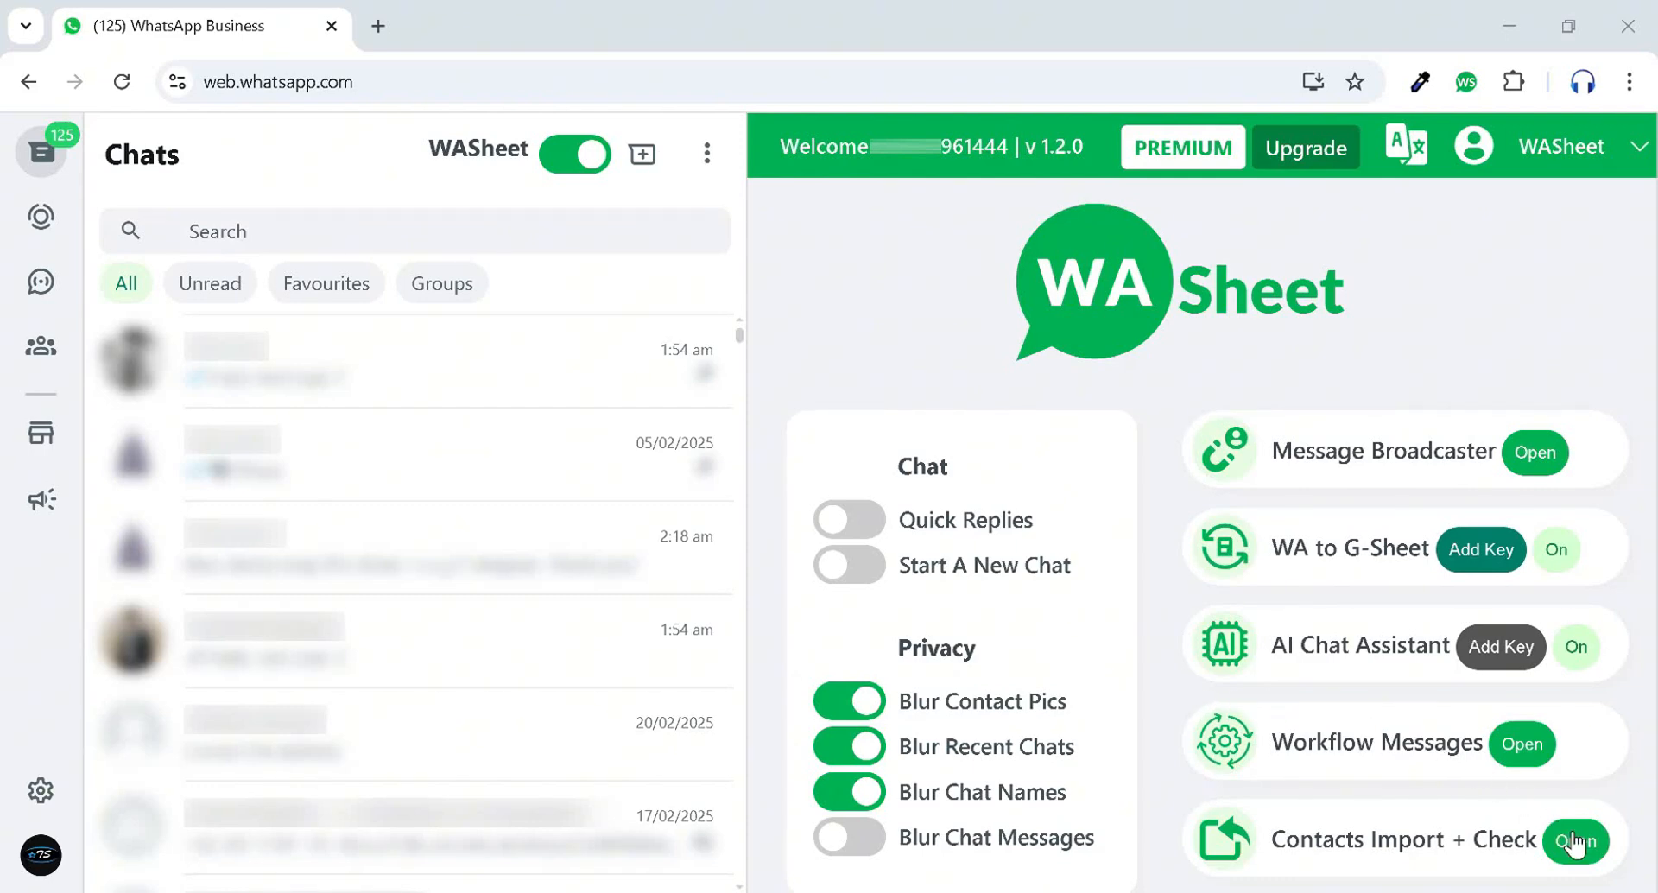
Open the Contacts Import + Check tools on the WA Num Check tab.
left_click(1574, 839)
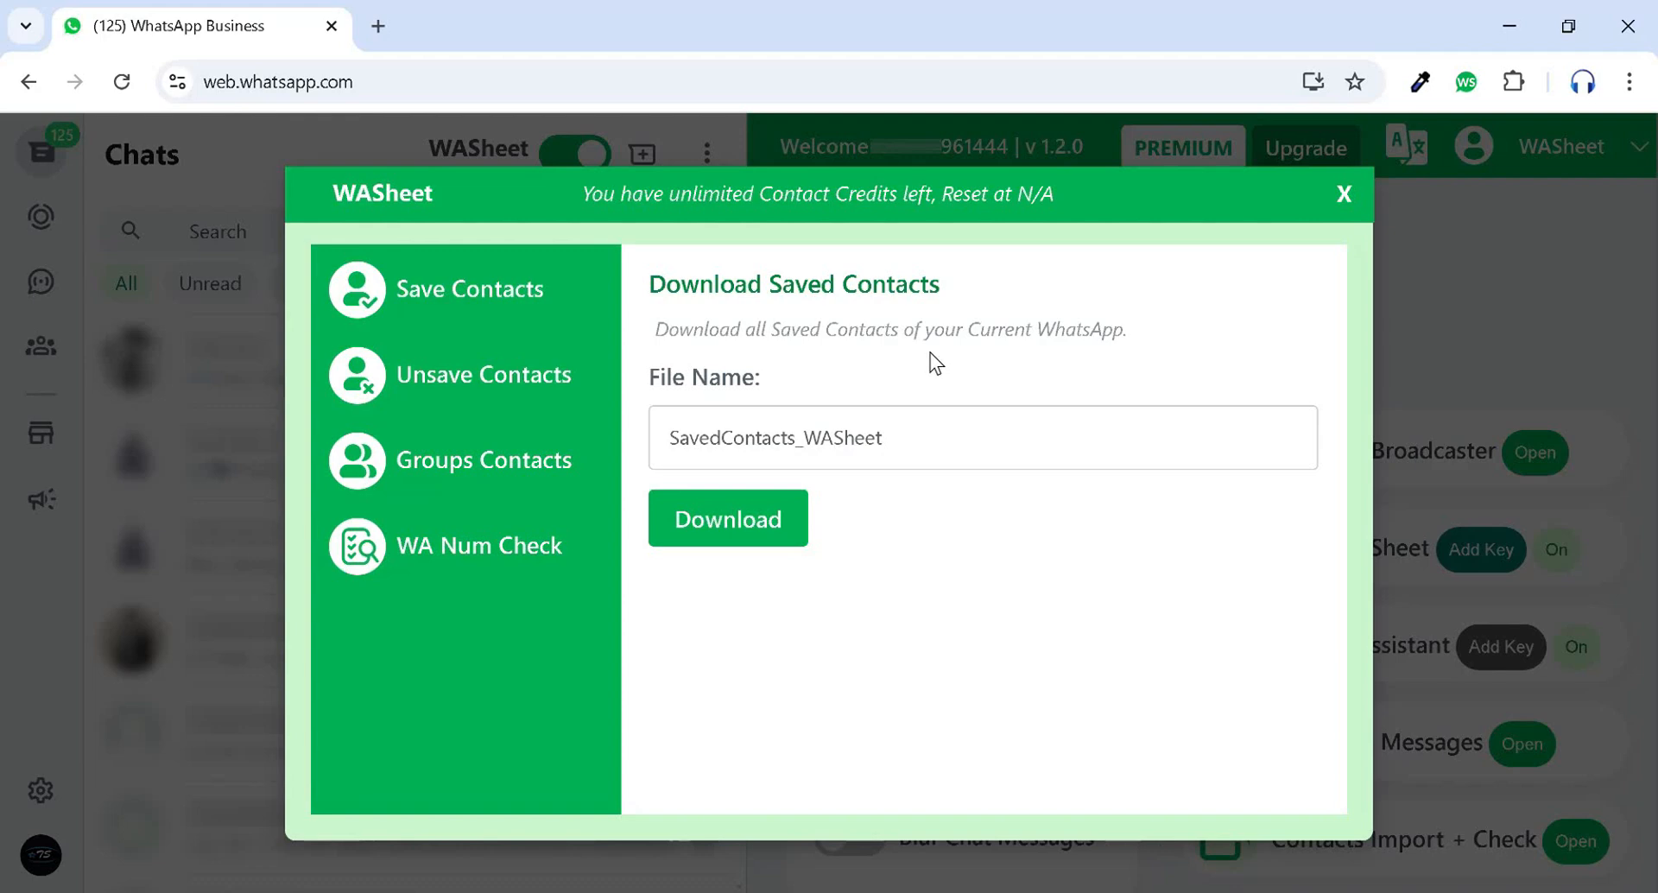
left_click(482, 373)
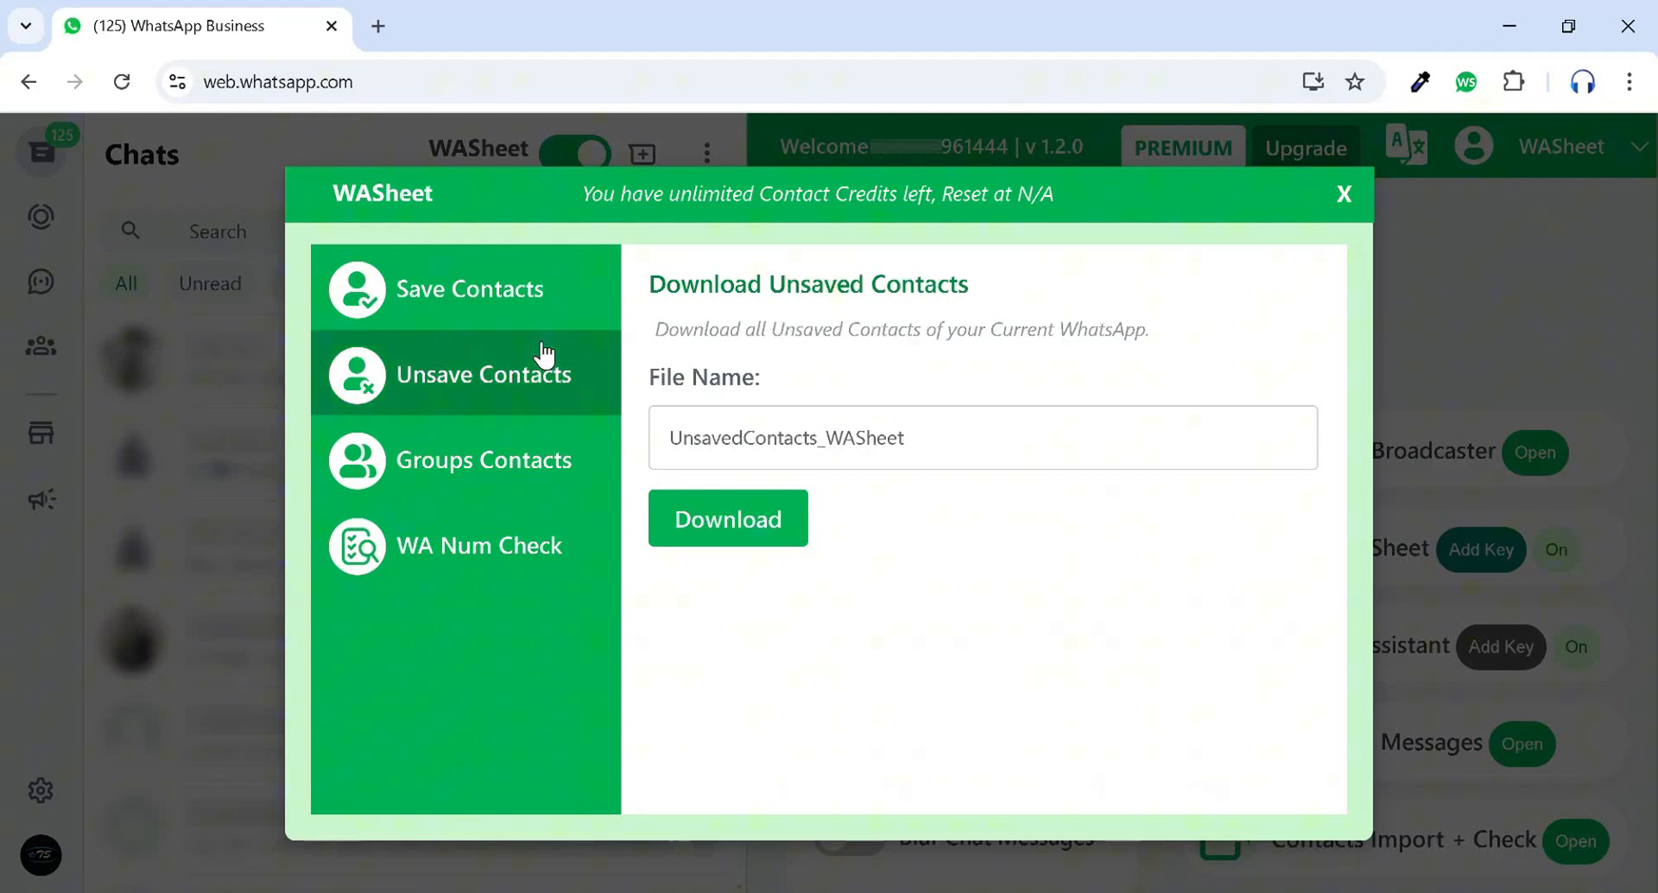
left_click(484, 460)
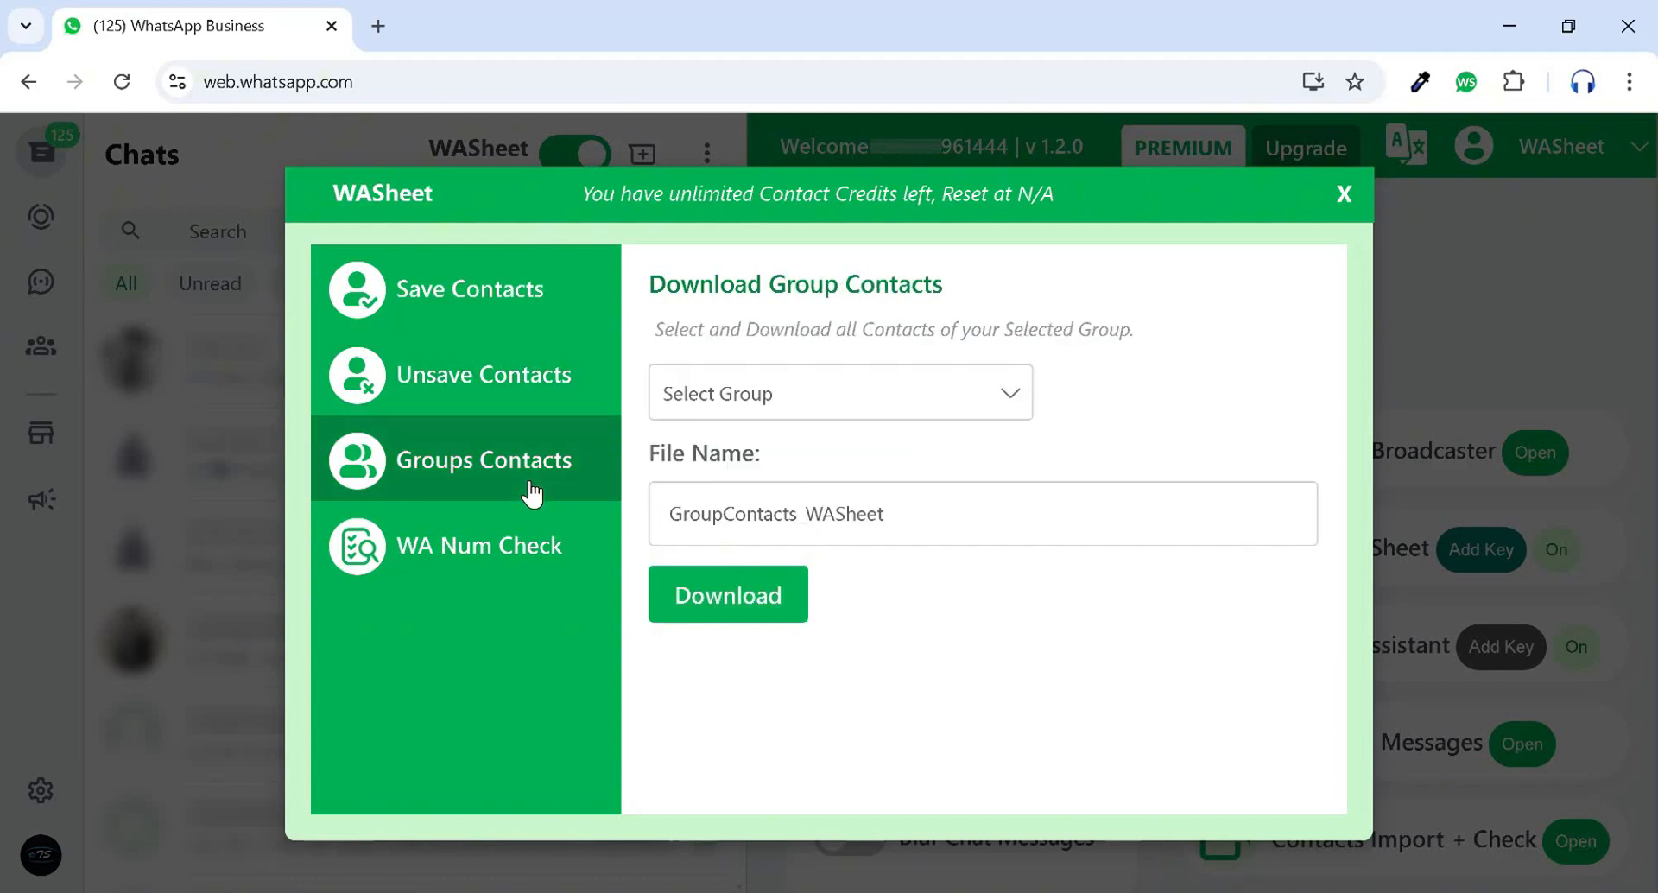
left_click(479, 545)
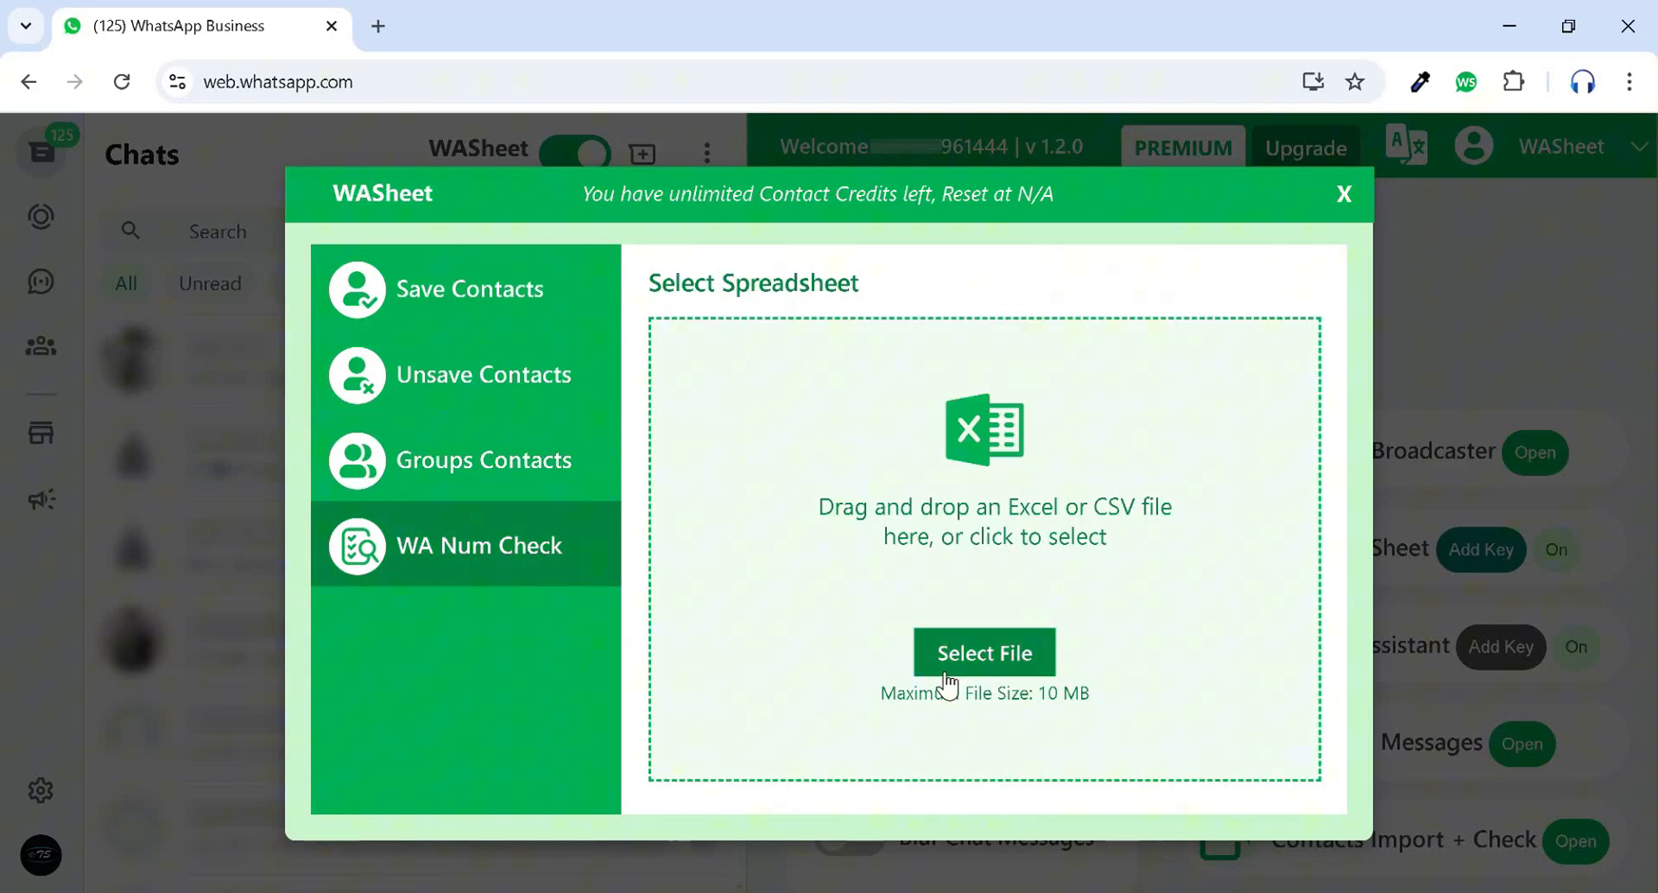
Check test.xlsx's Client Number column with no country code and download the results.
left_click(983, 652)
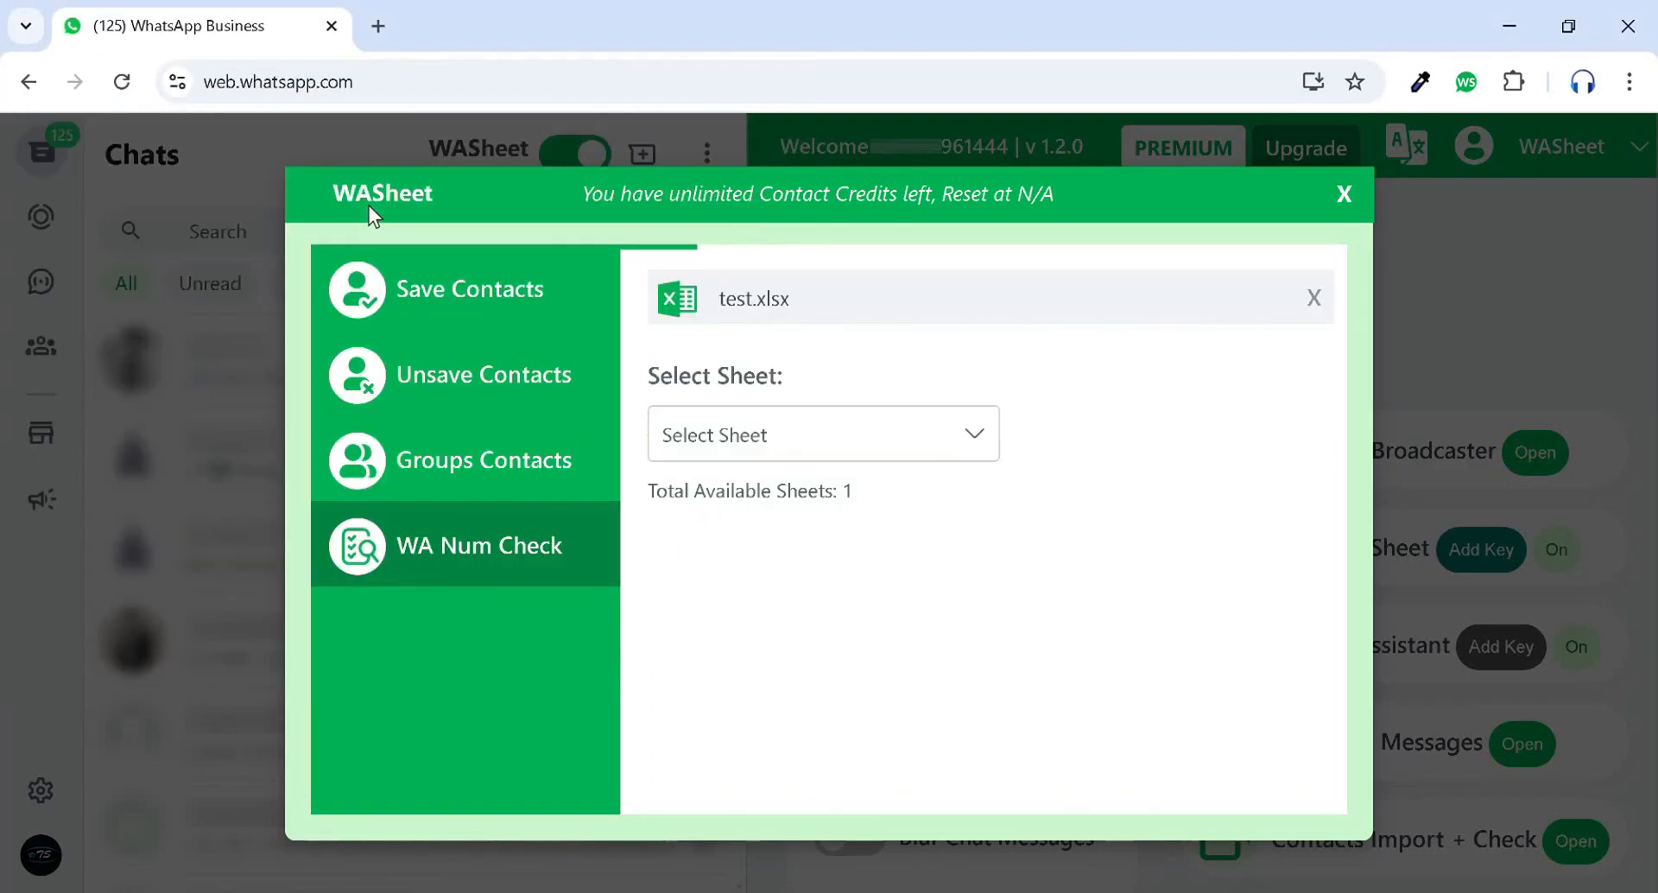
left_click(934, 297)
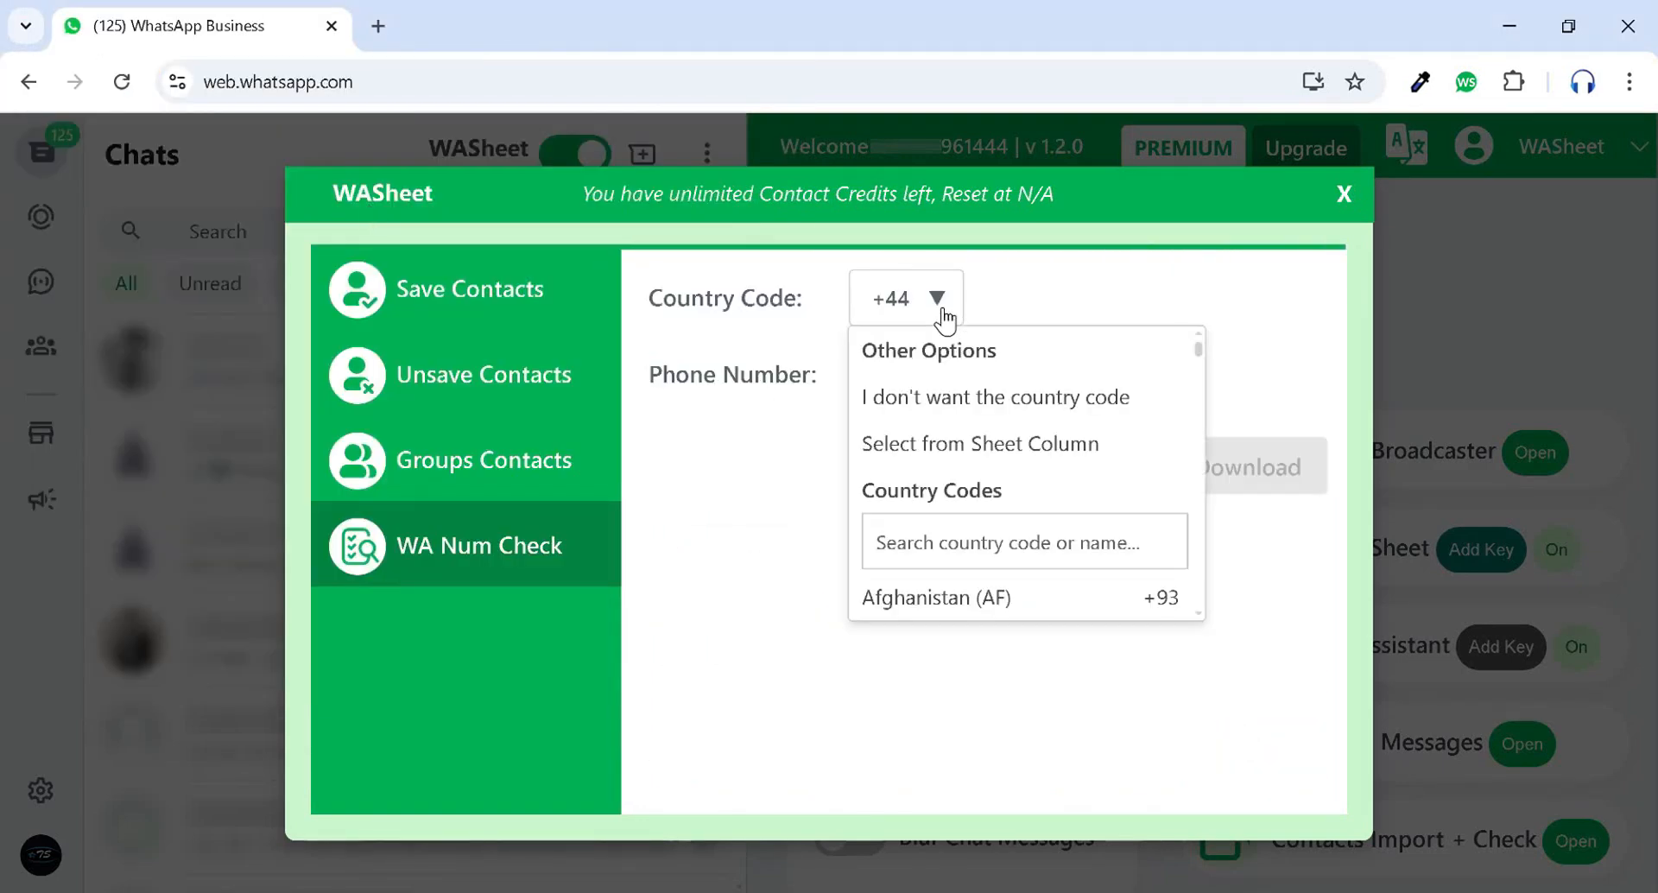
left_click(992, 397)
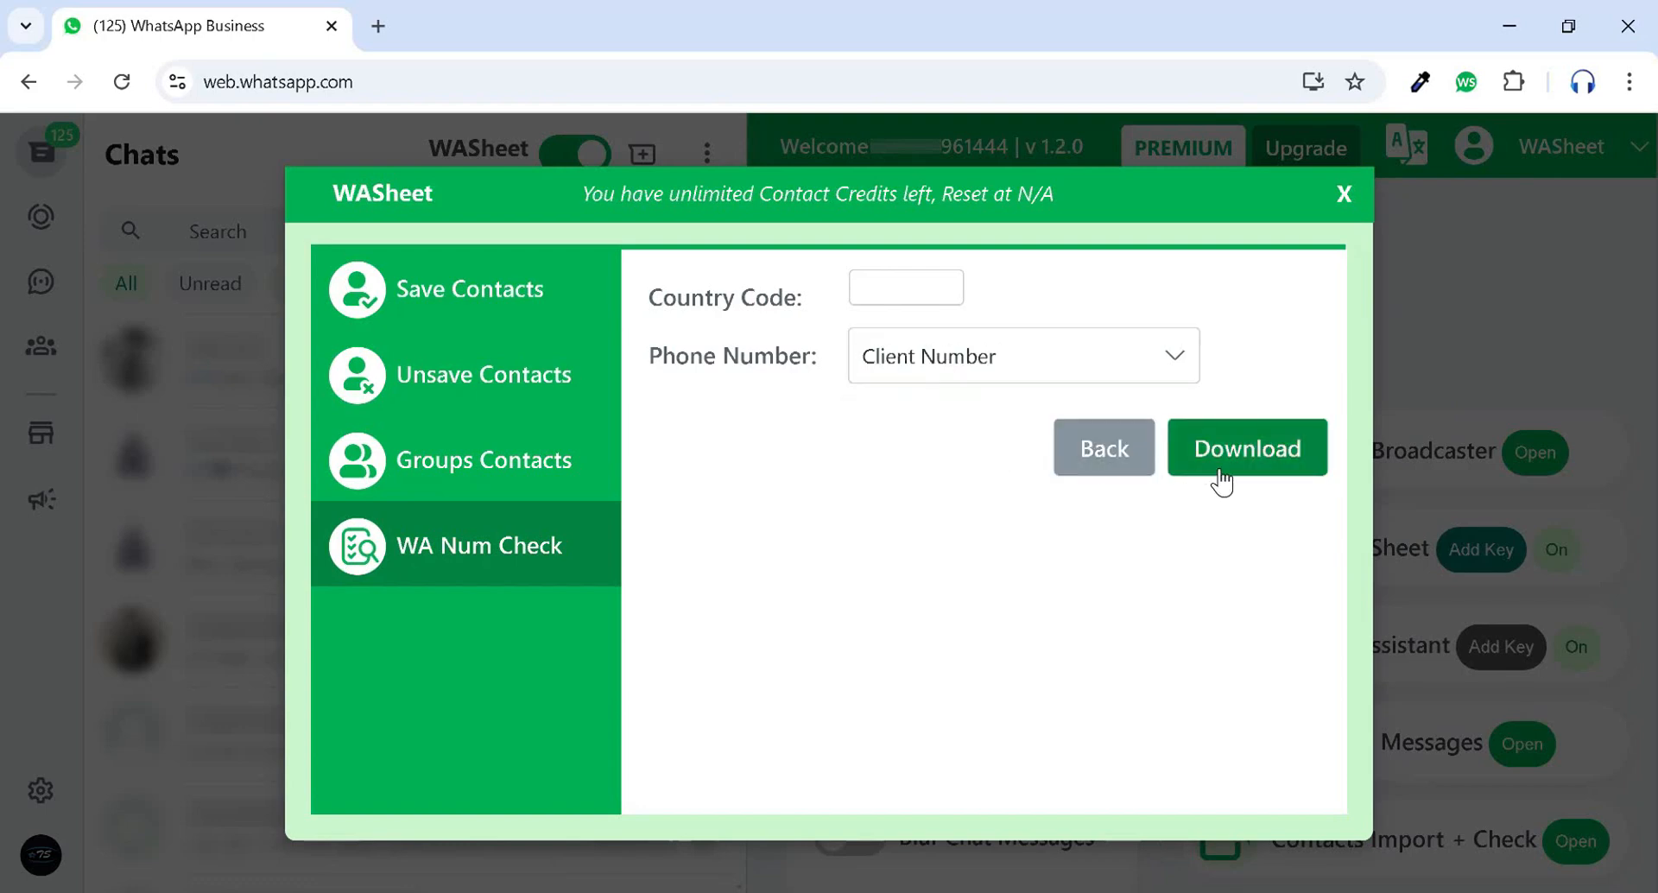
left_click(1245, 447)
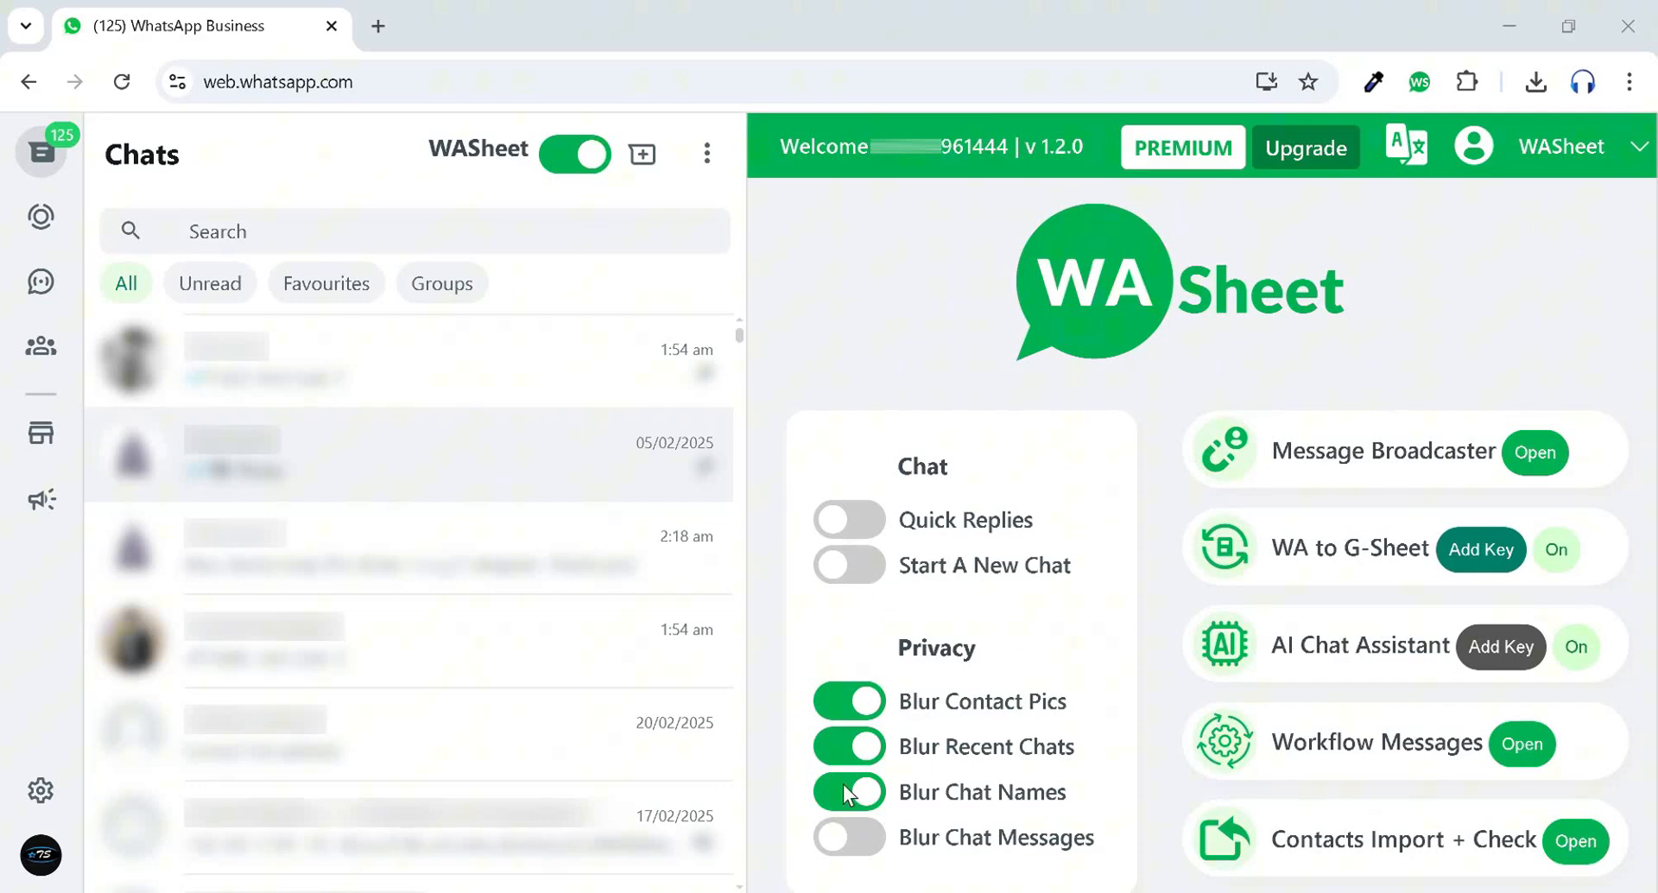
left_click(848, 837)
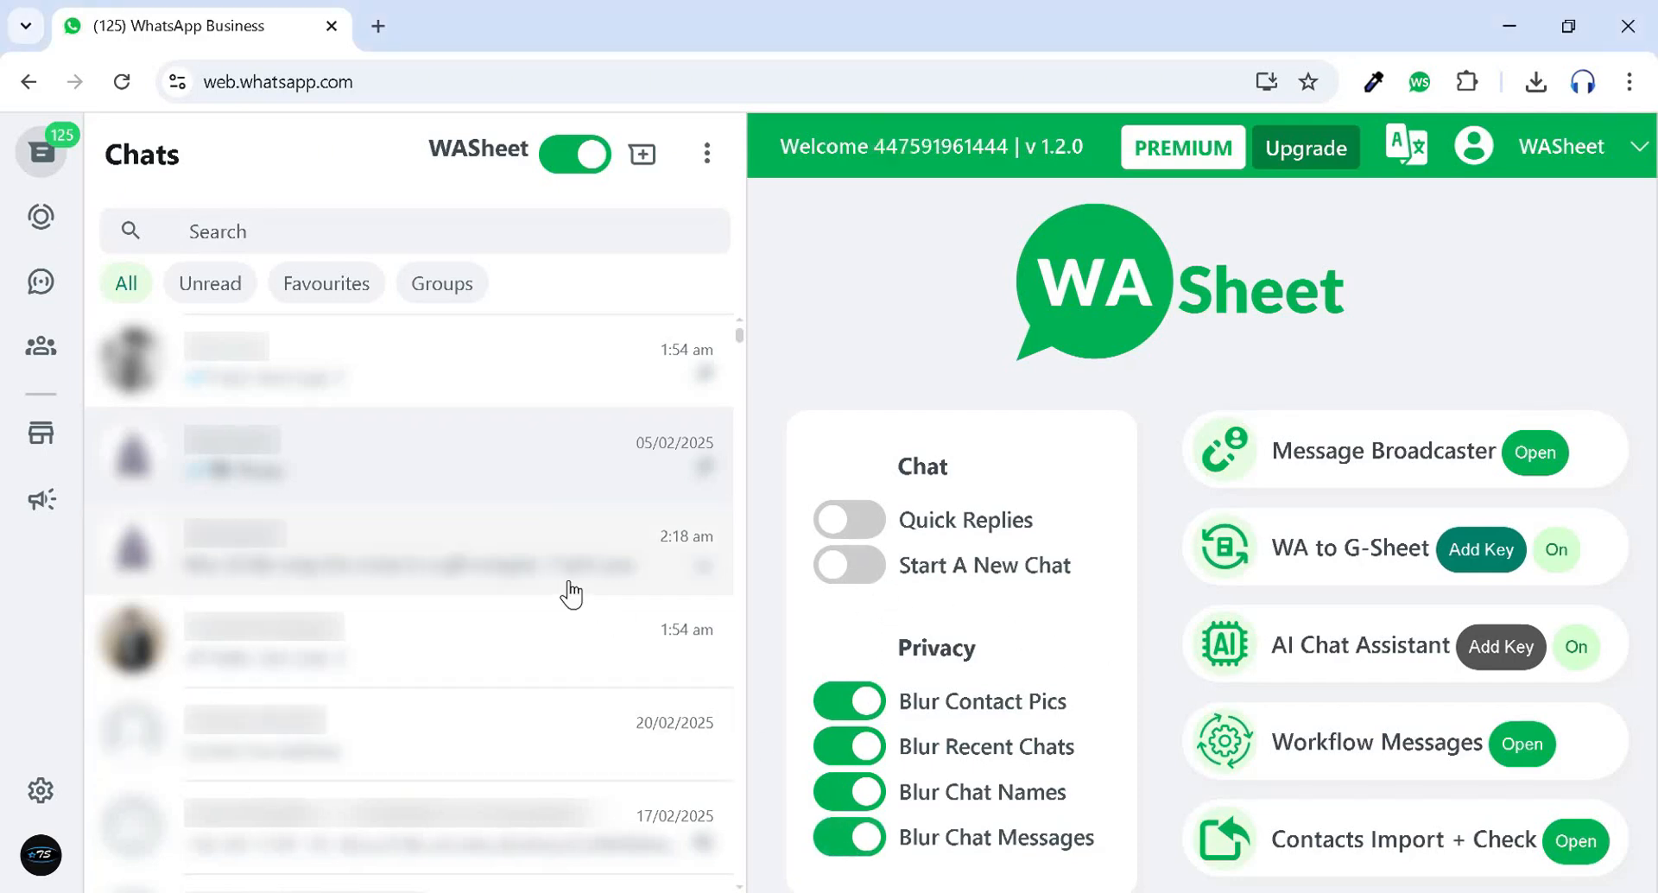
left_click(574, 155)
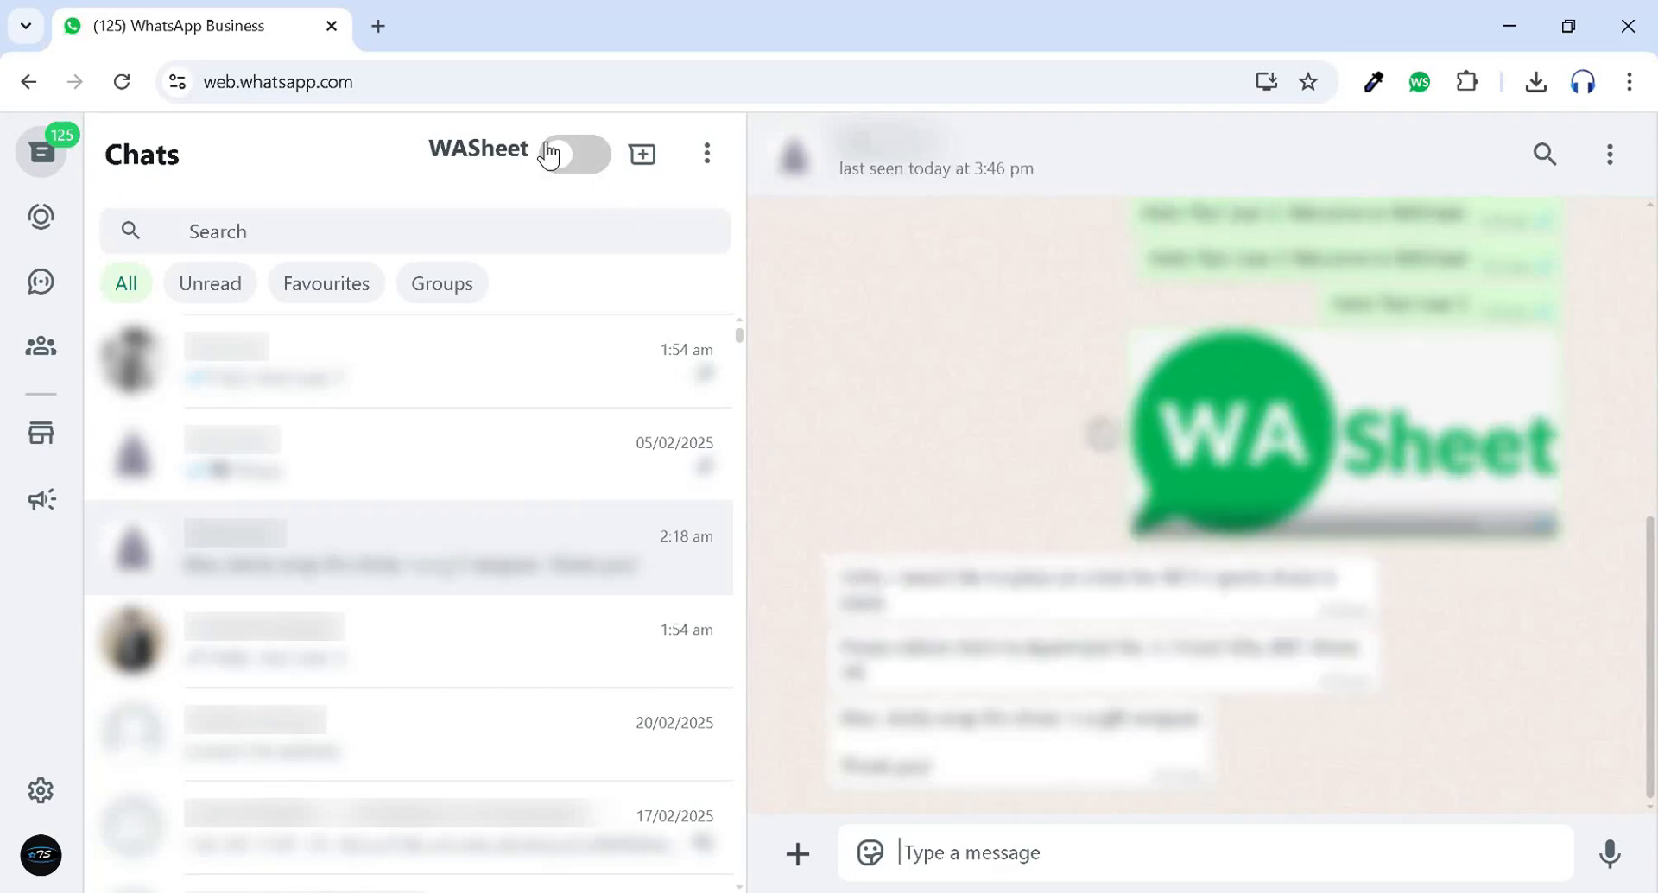
left_click(574, 154)
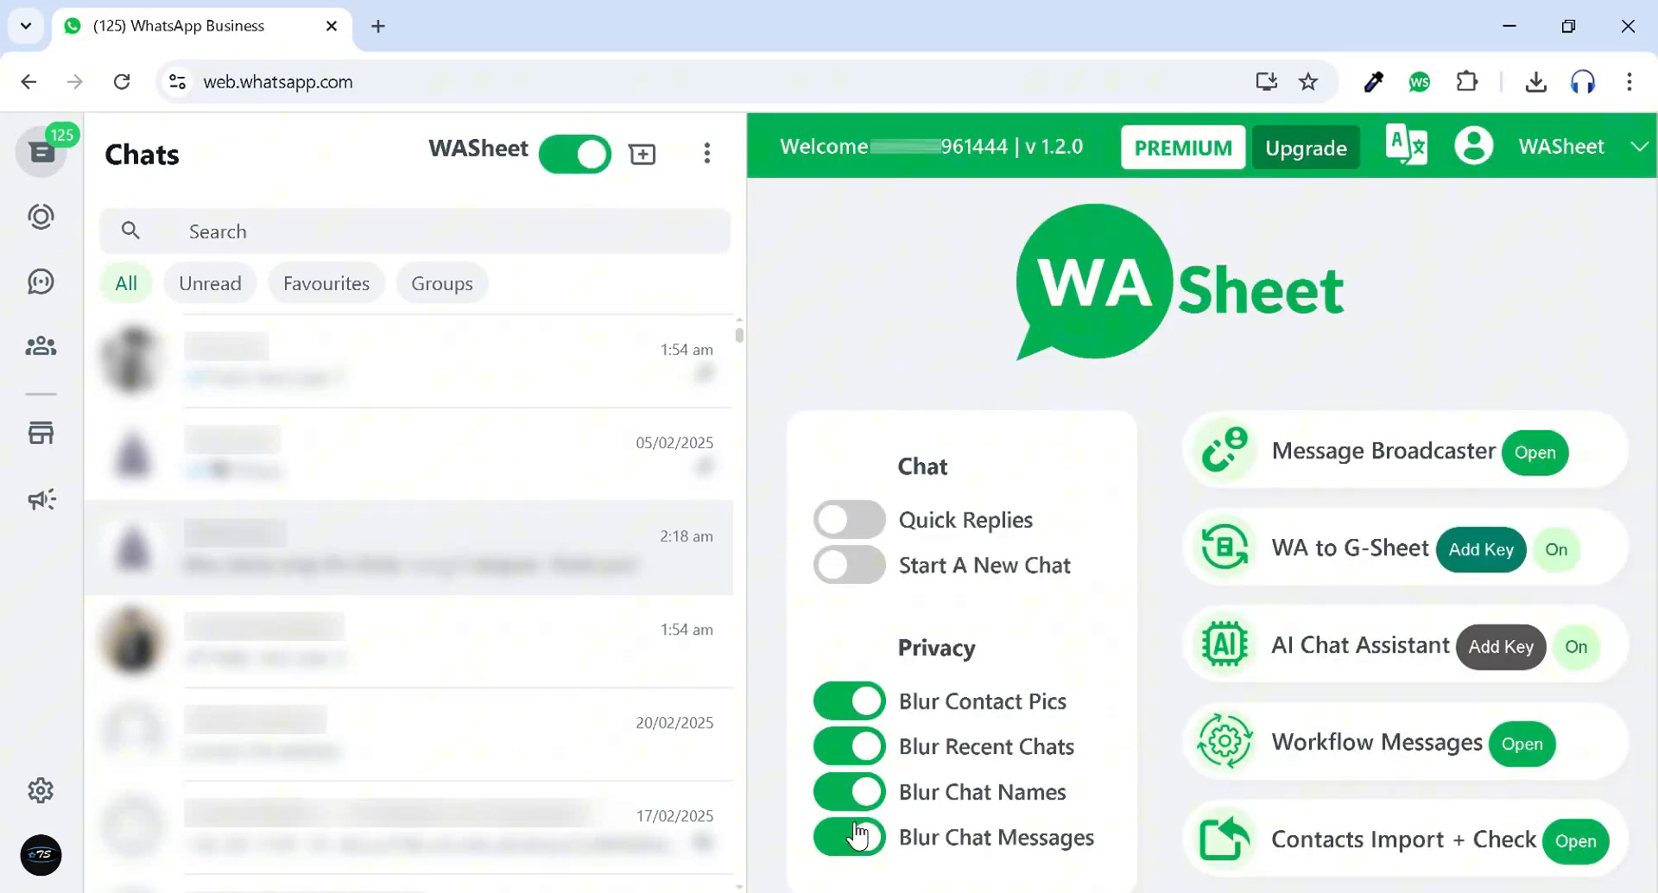
left_click(847, 837)
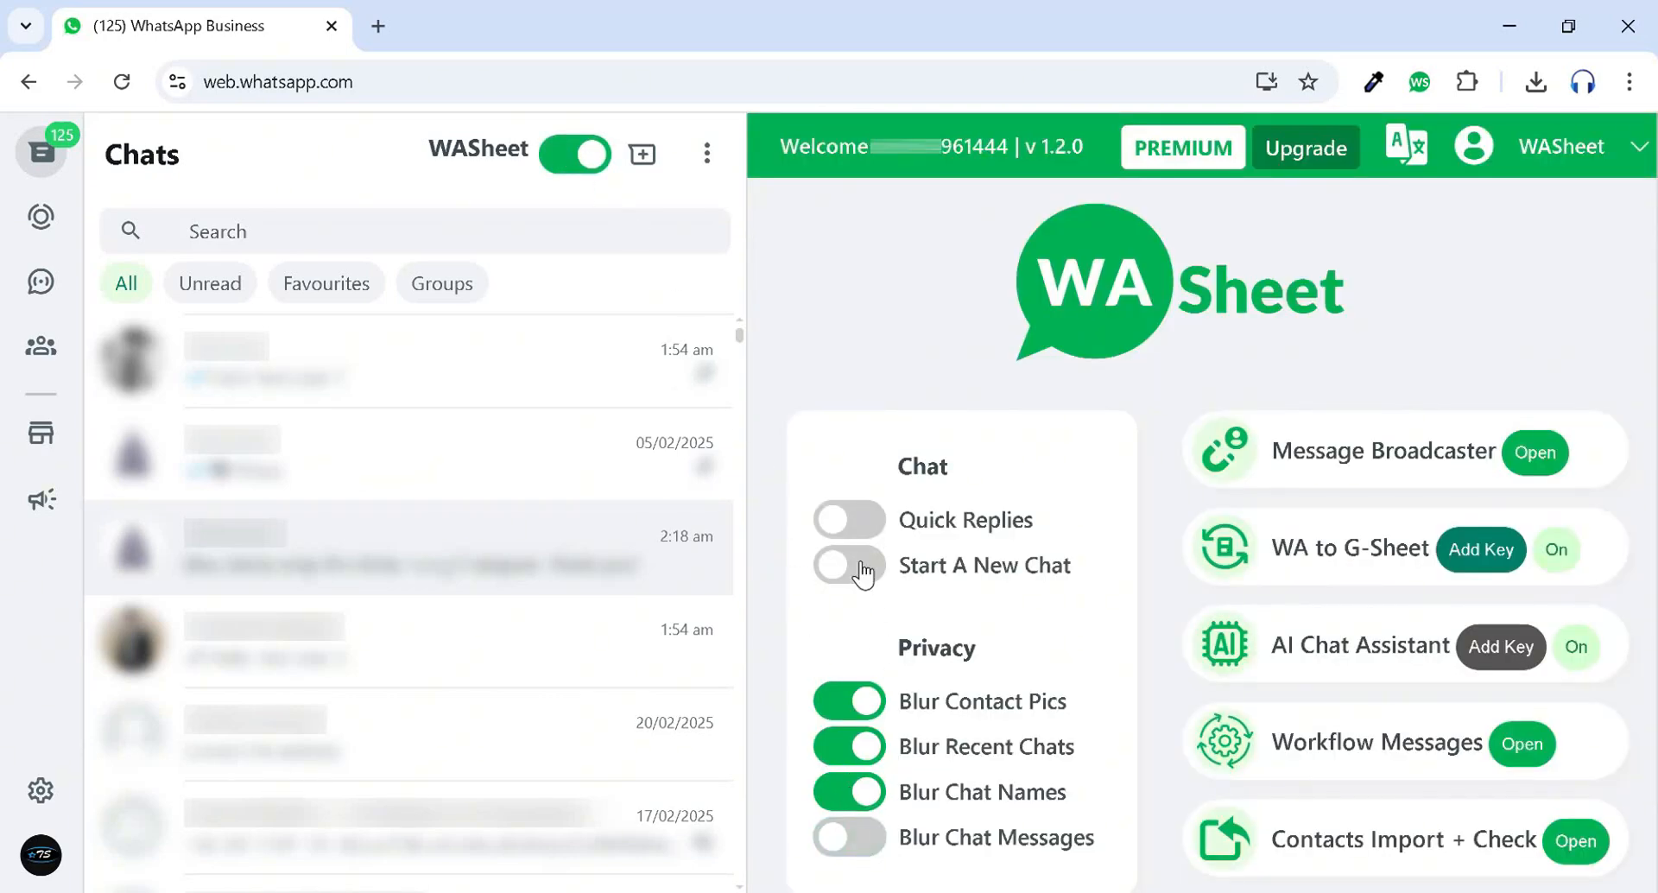
Enable new chats by number and Quick Replies, then save 'Hello Quick Reply 2'.
left_click(848, 565)
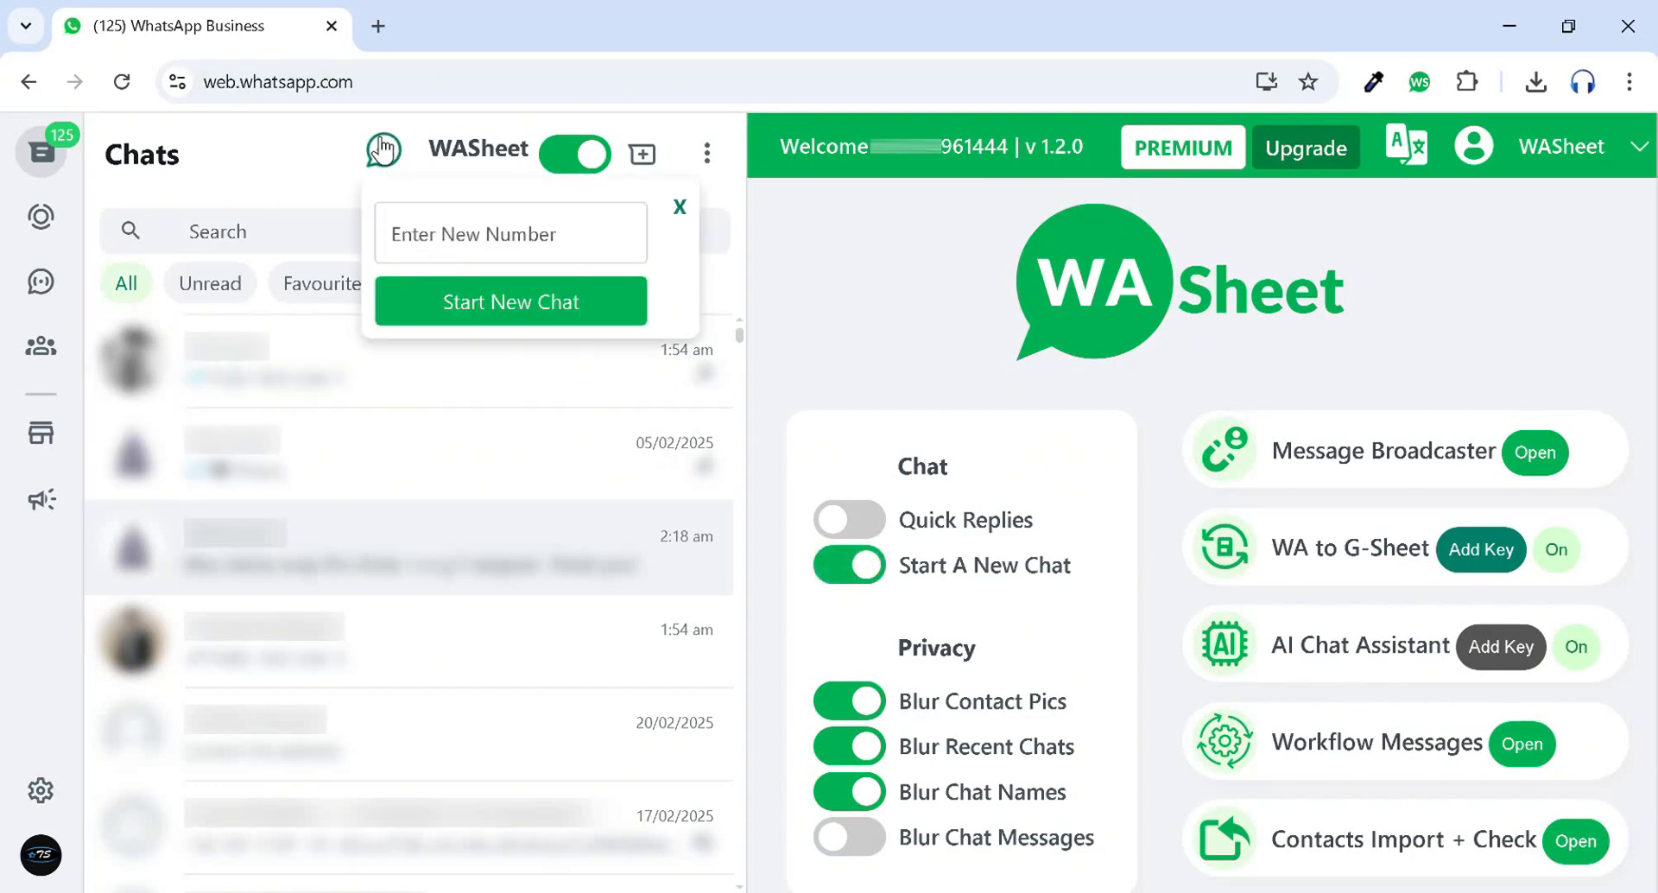
left_click(510, 233)
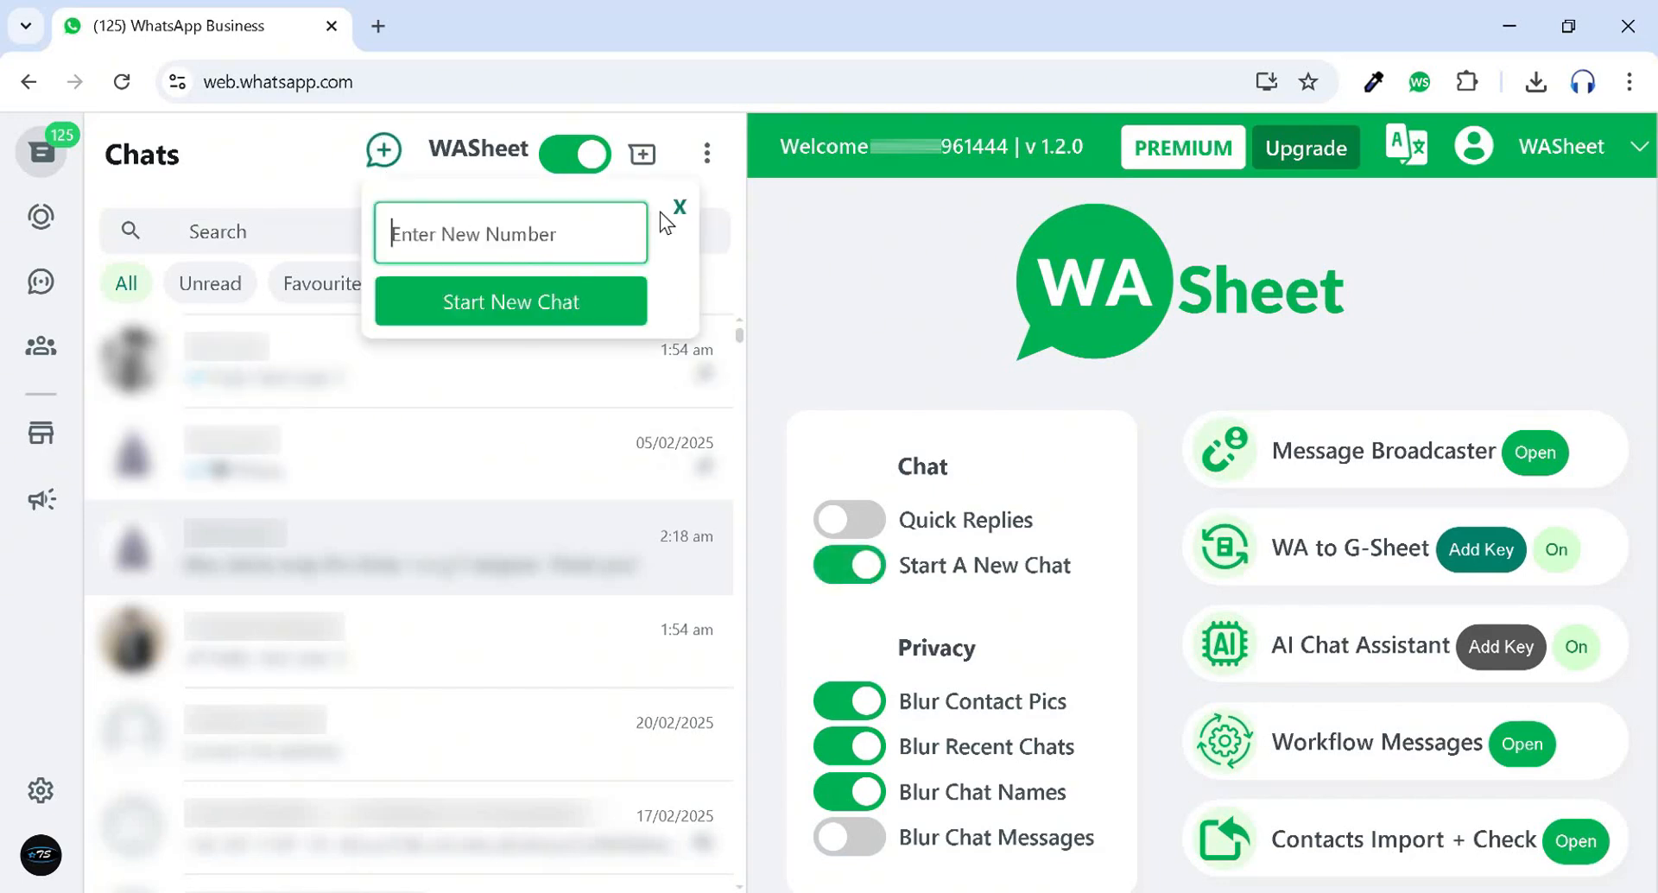
left_click(680, 205)
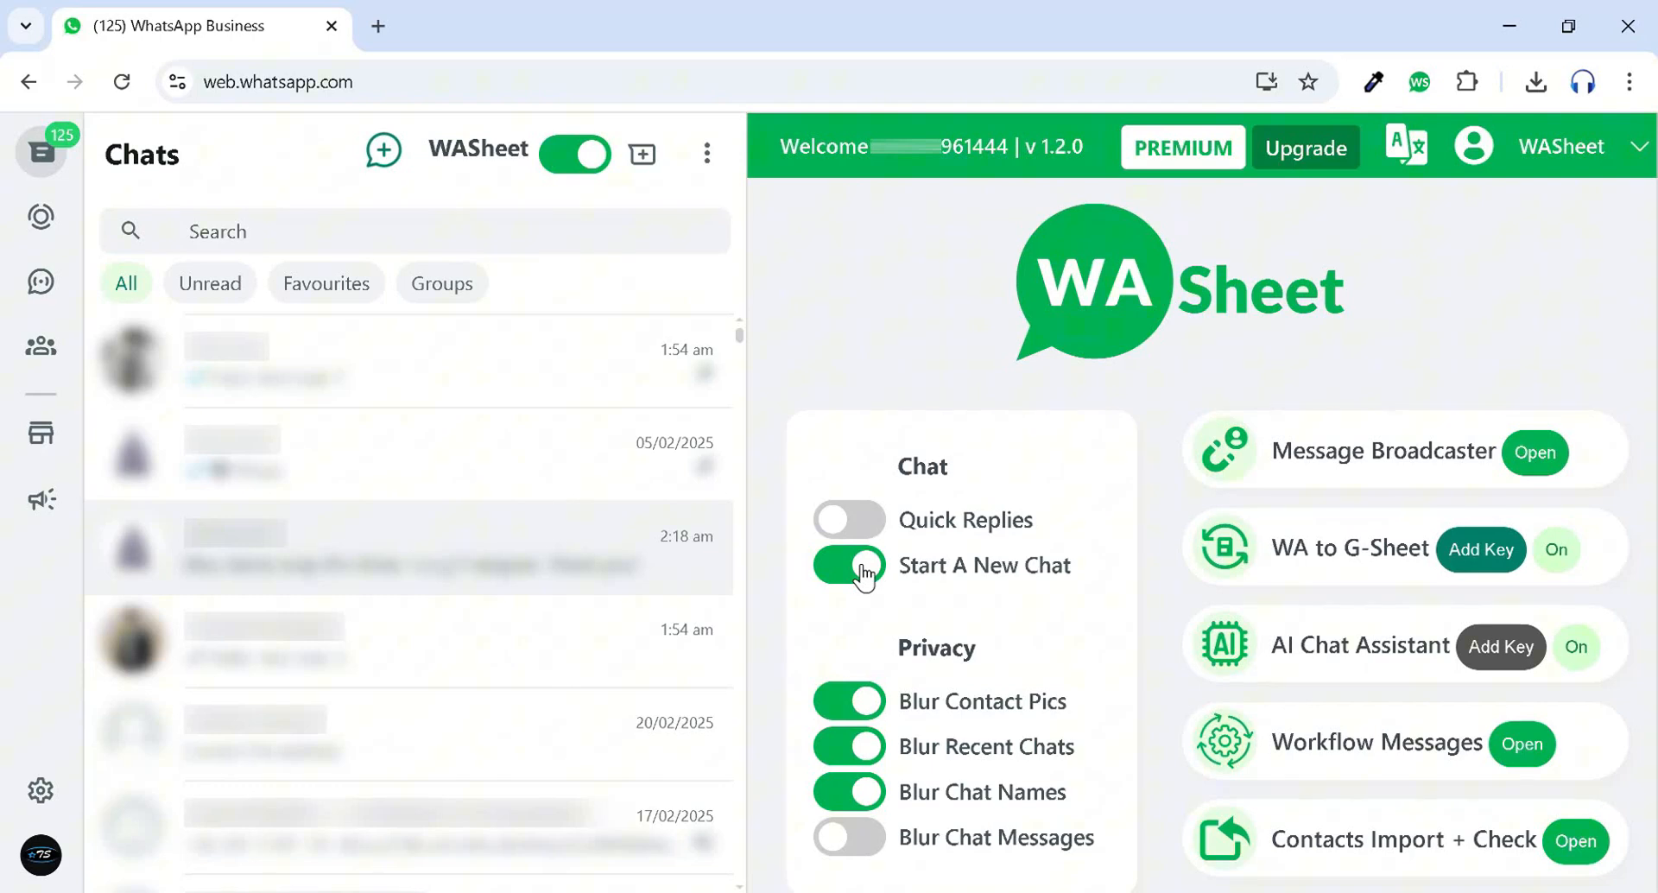
left_click(574, 155)
type("Hello Quick Reply 1")
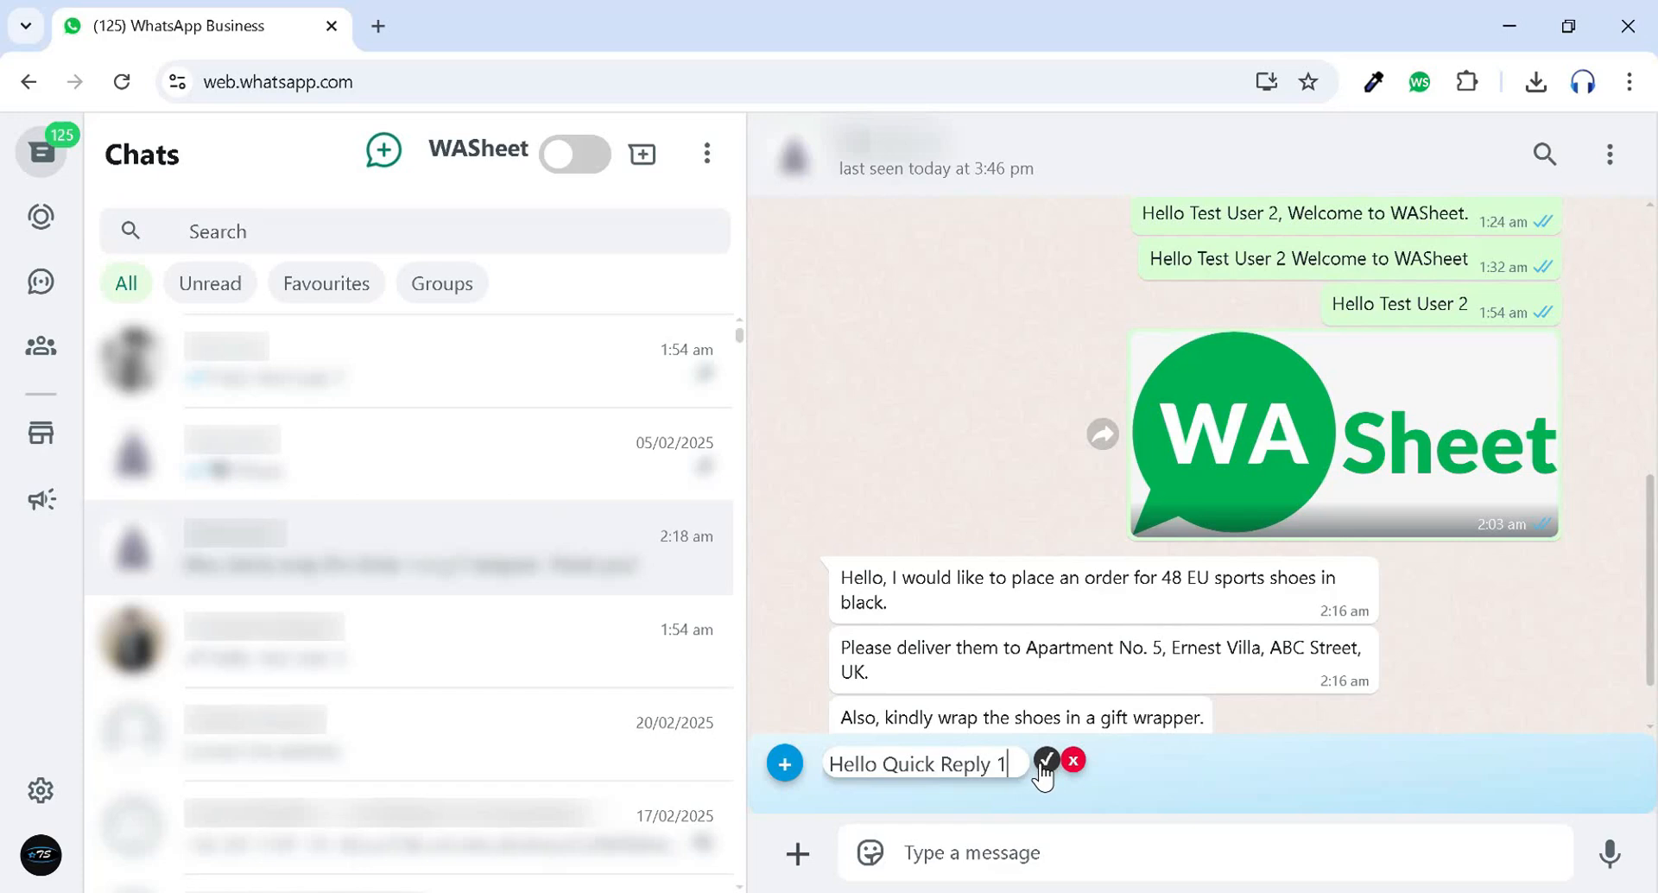
left_click(1047, 762)
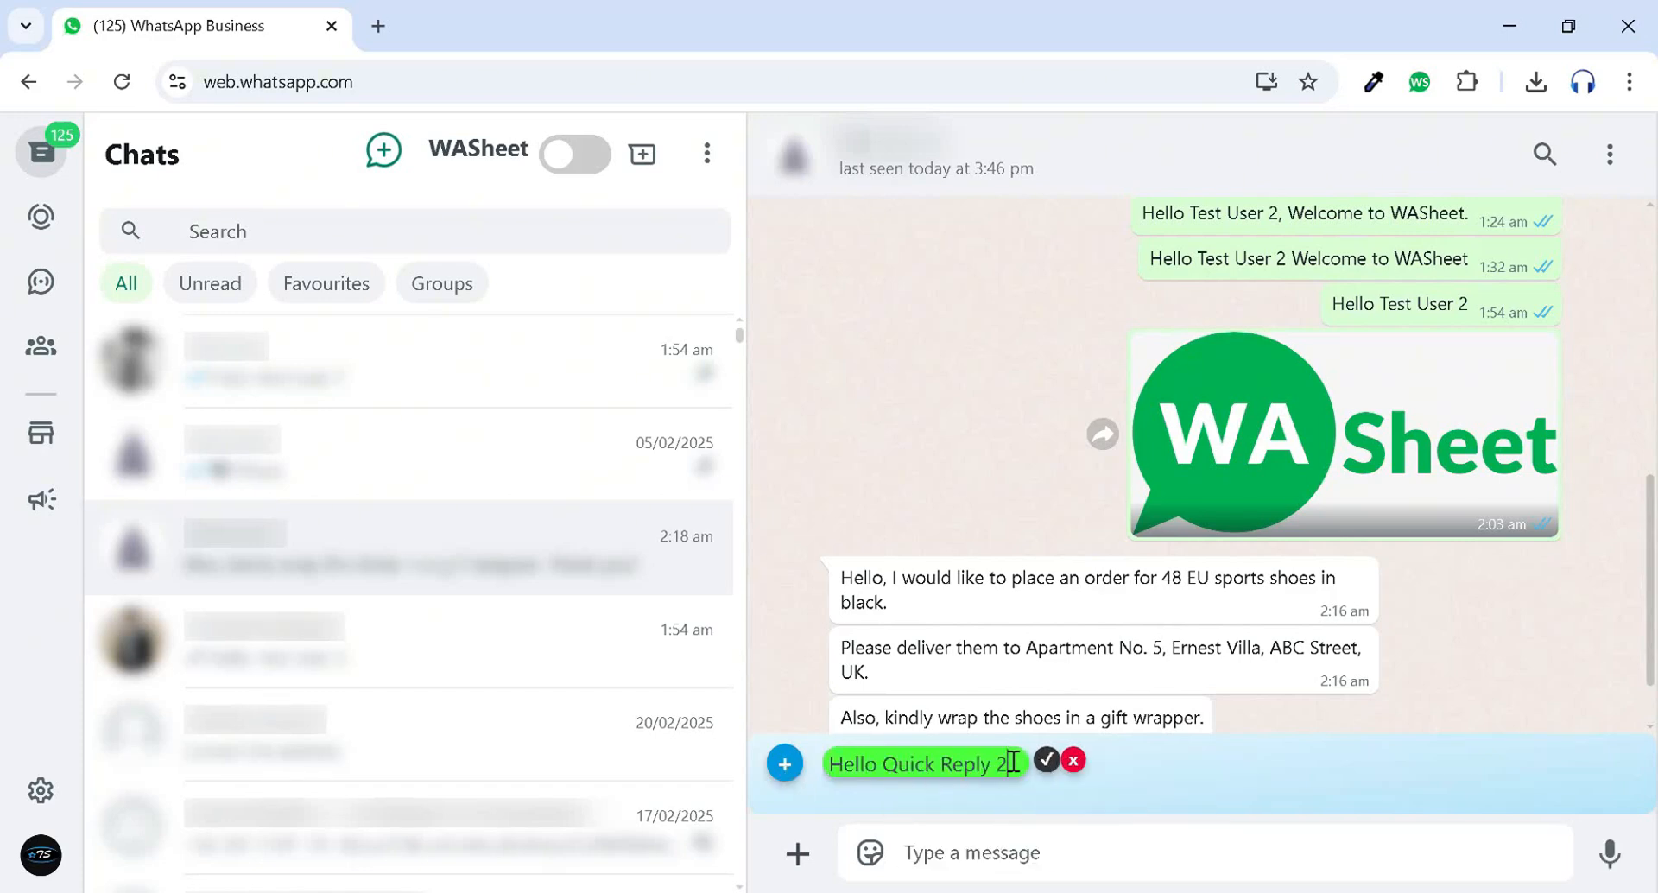
mouse_move(534, 505)
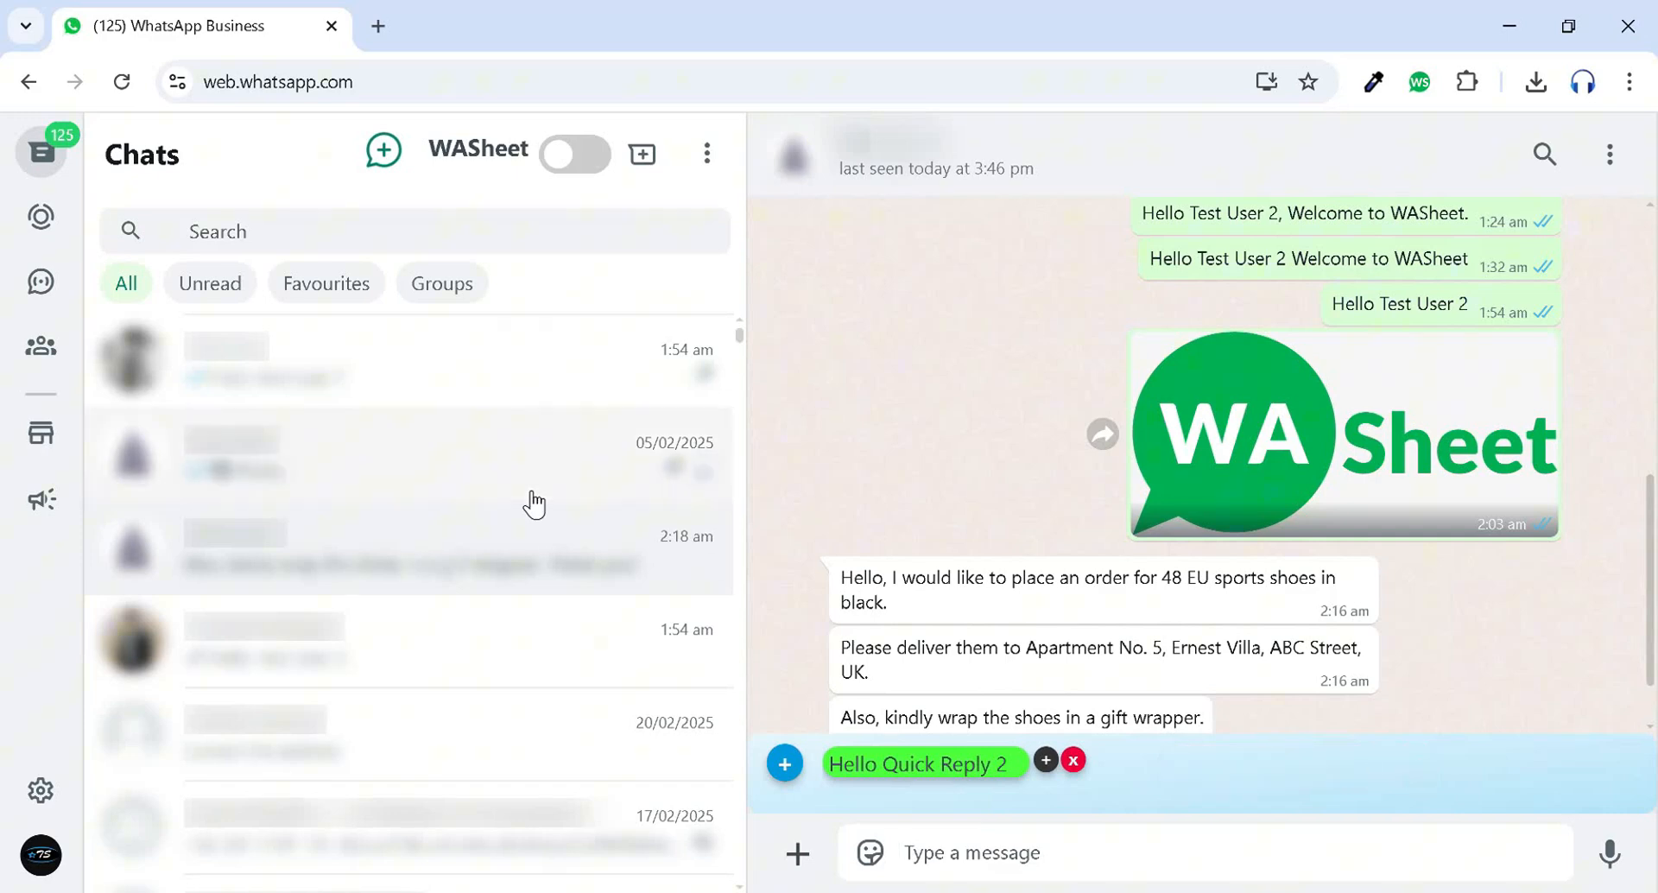
Cycle the WASheet interface language through Portuguese, Hindi and Urdu, ending on Arabic.
left_click(574, 155)
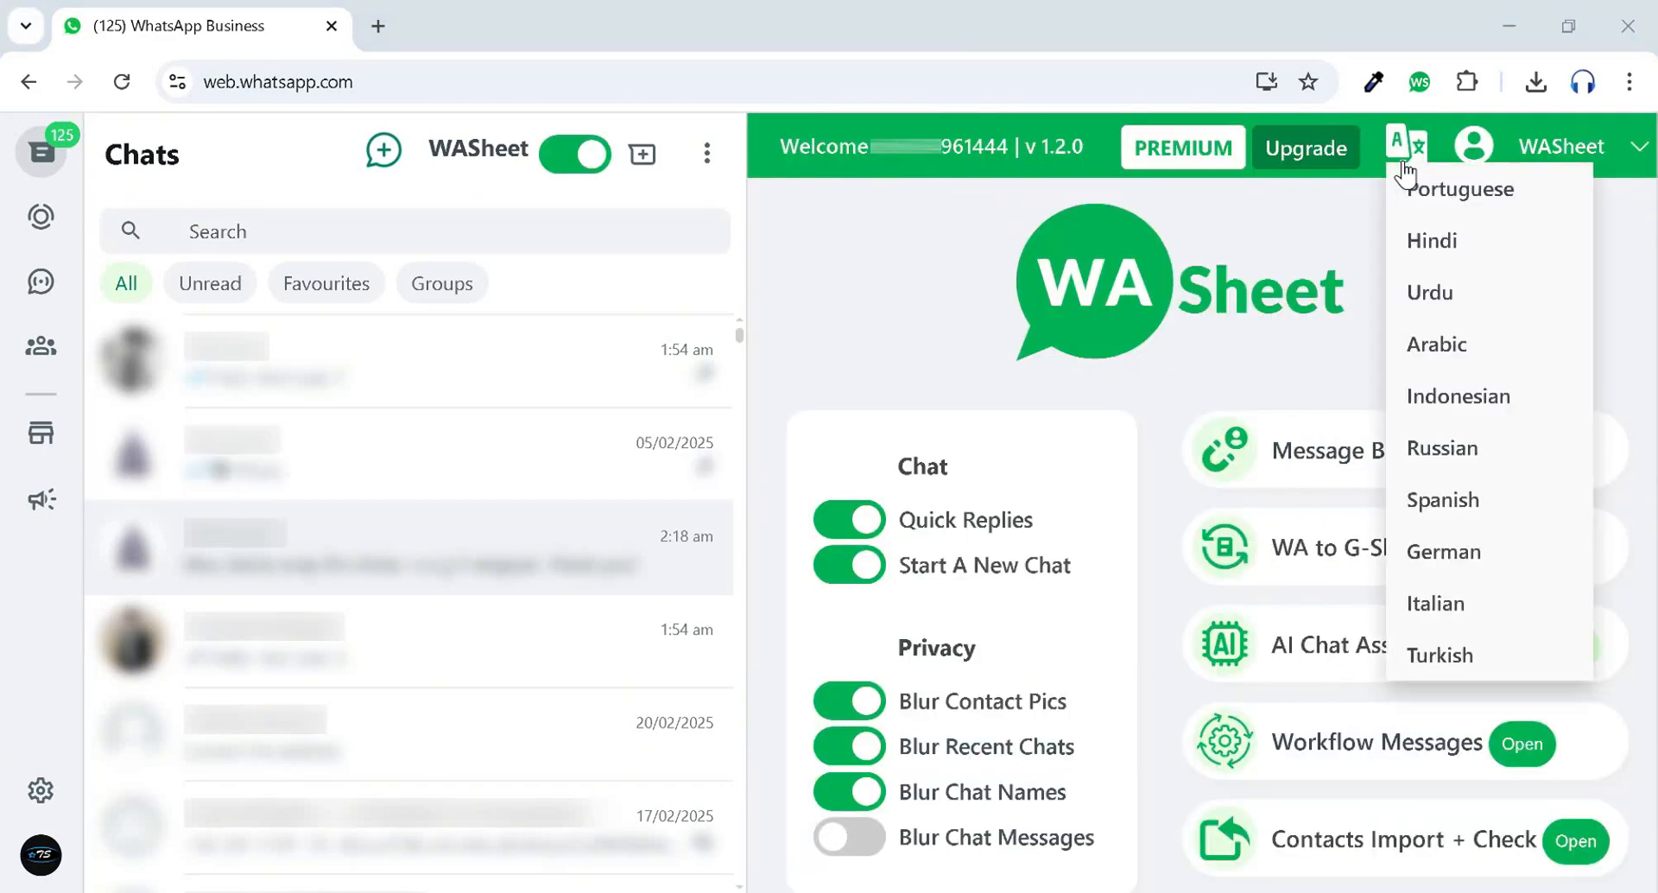
left_click(1462, 188)
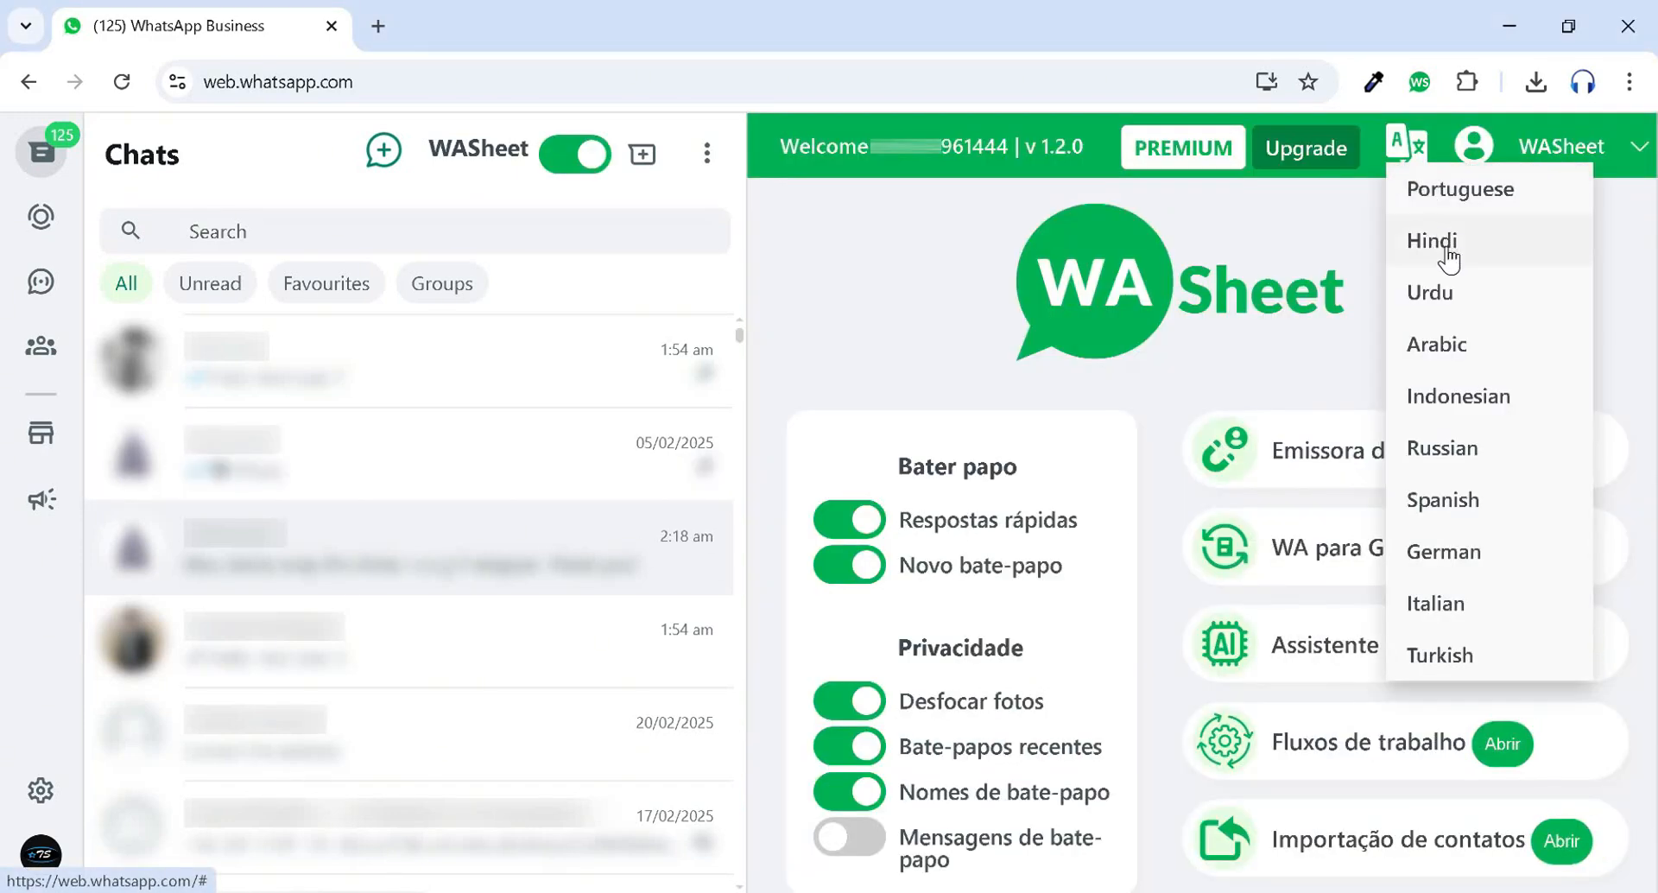
left_click(1433, 240)
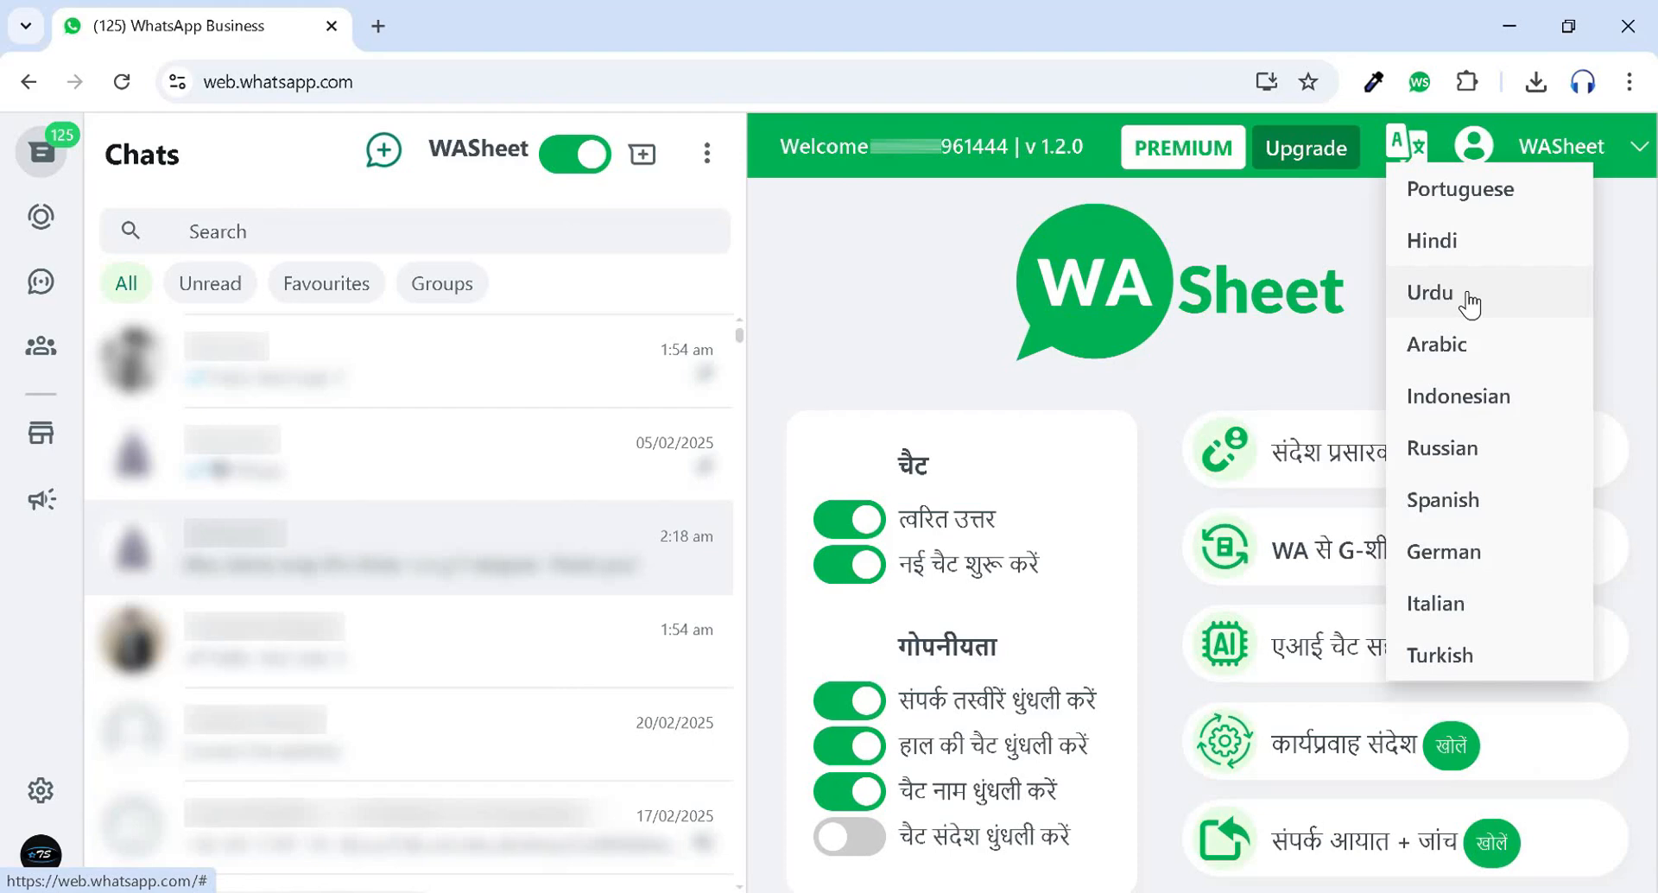
left_click(1430, 293)
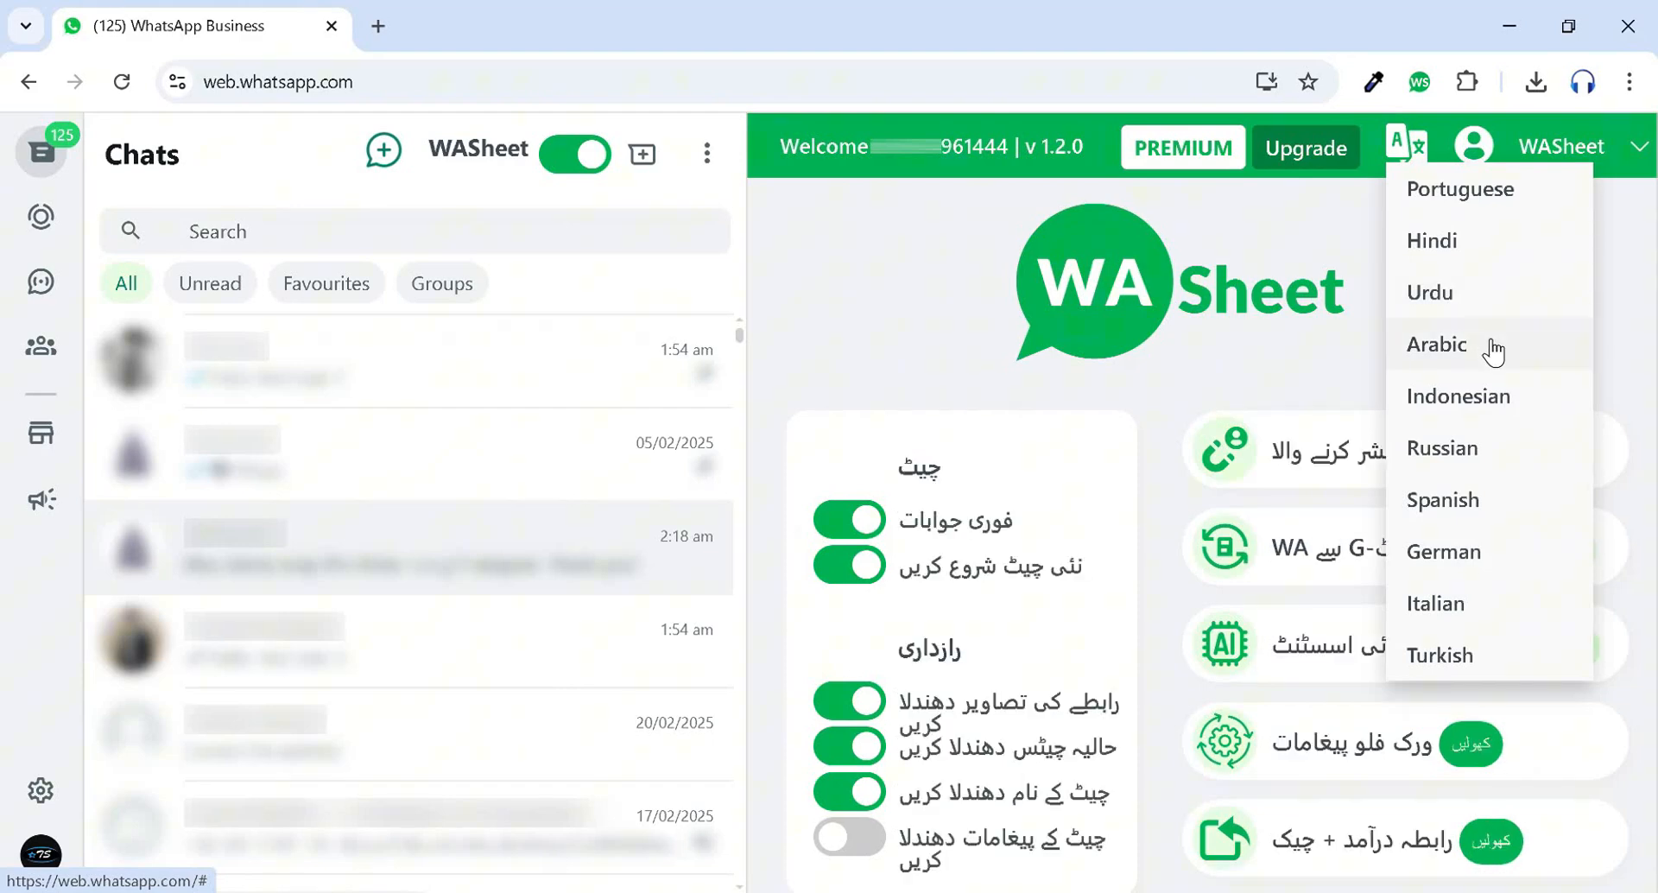
left_click(1436, 344)
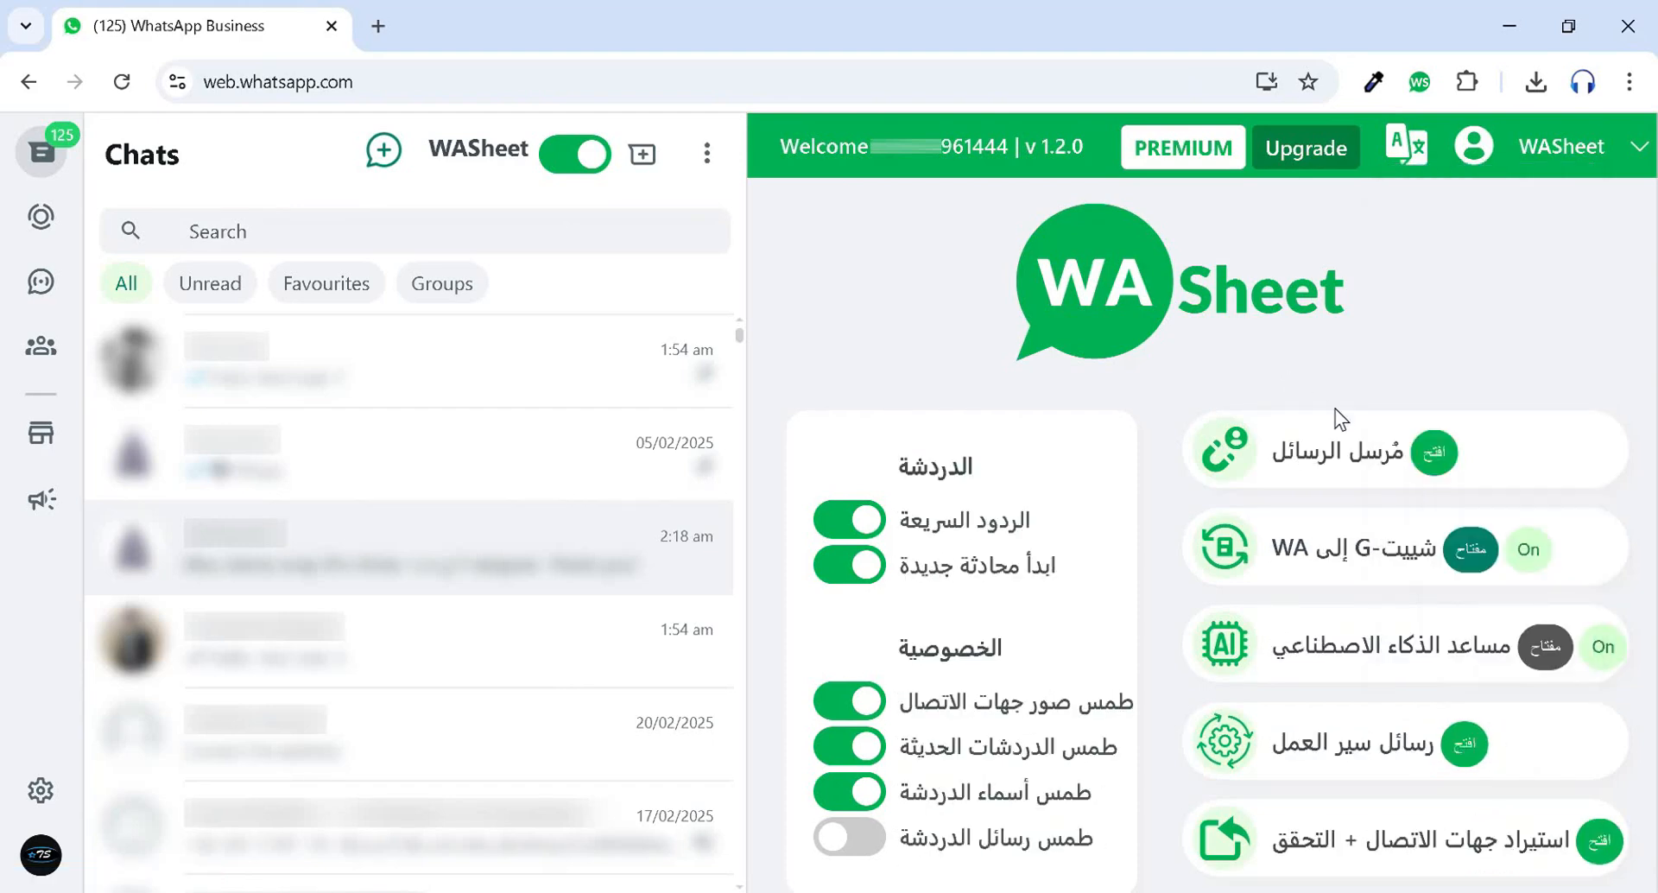